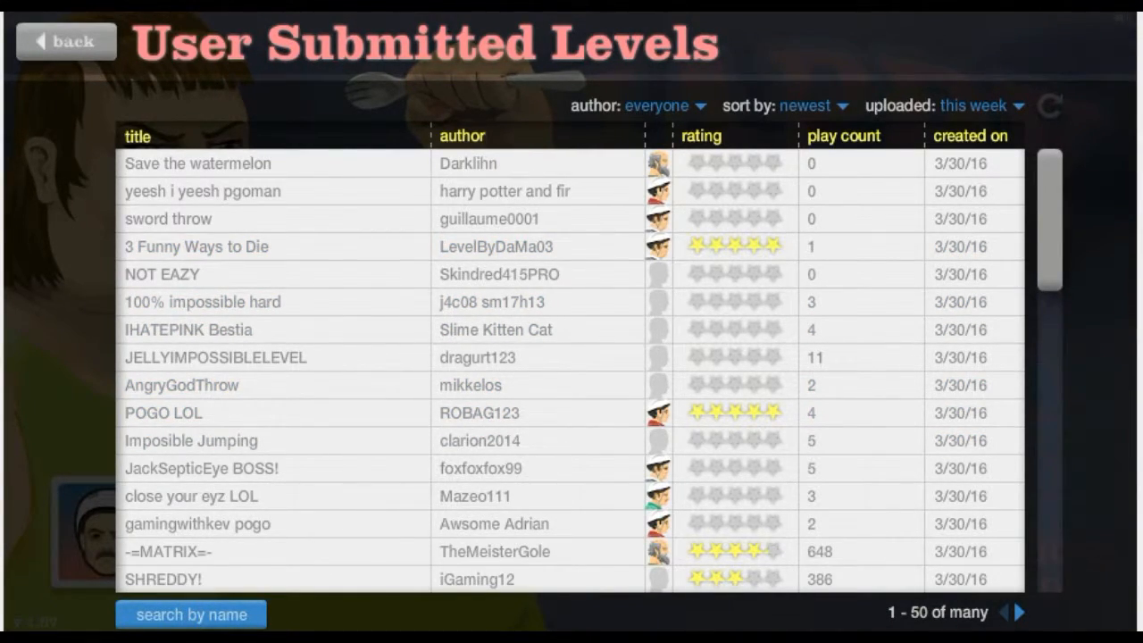
Step: Scroll this week's user-submitted levels and expand the POGO LOL level's details
scroll(down, 3)
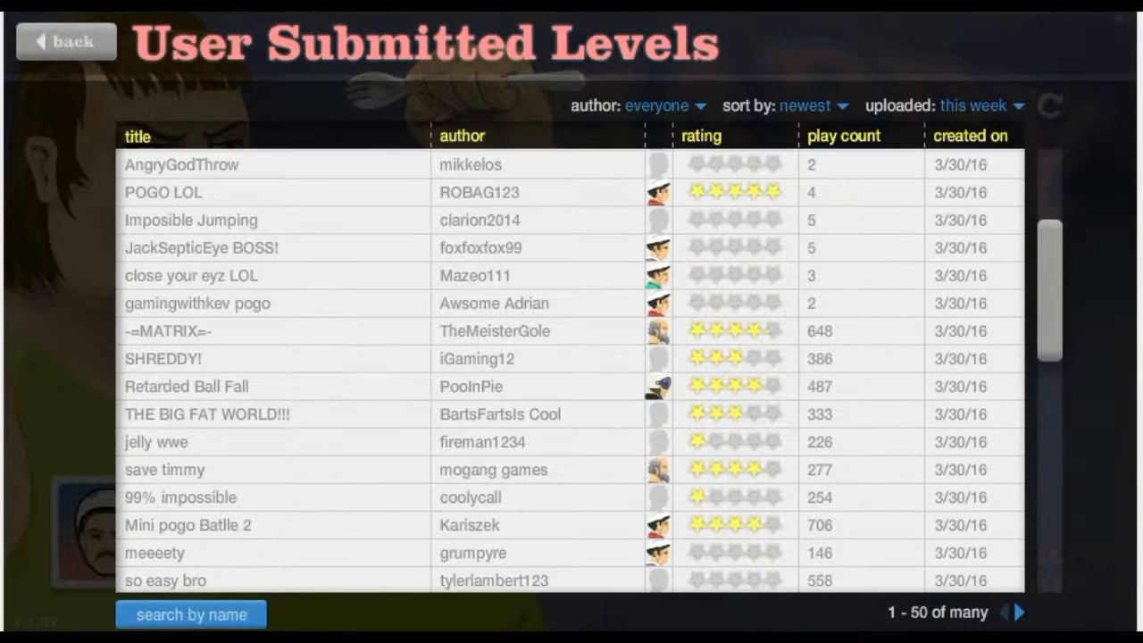
scroll(down, 3)
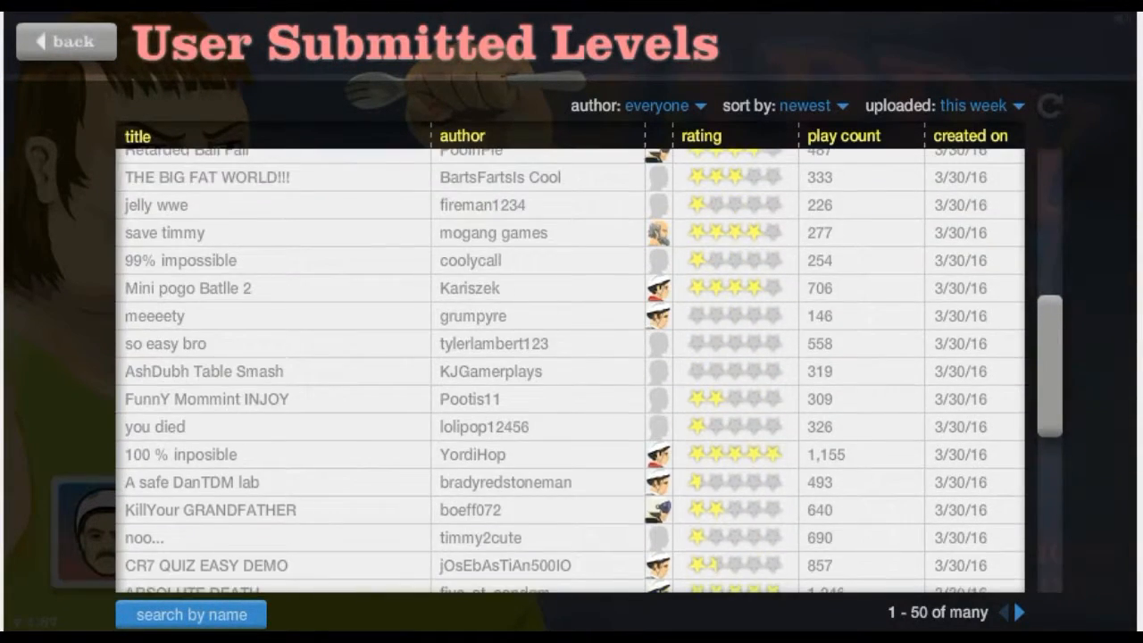
scroll(down, 3)
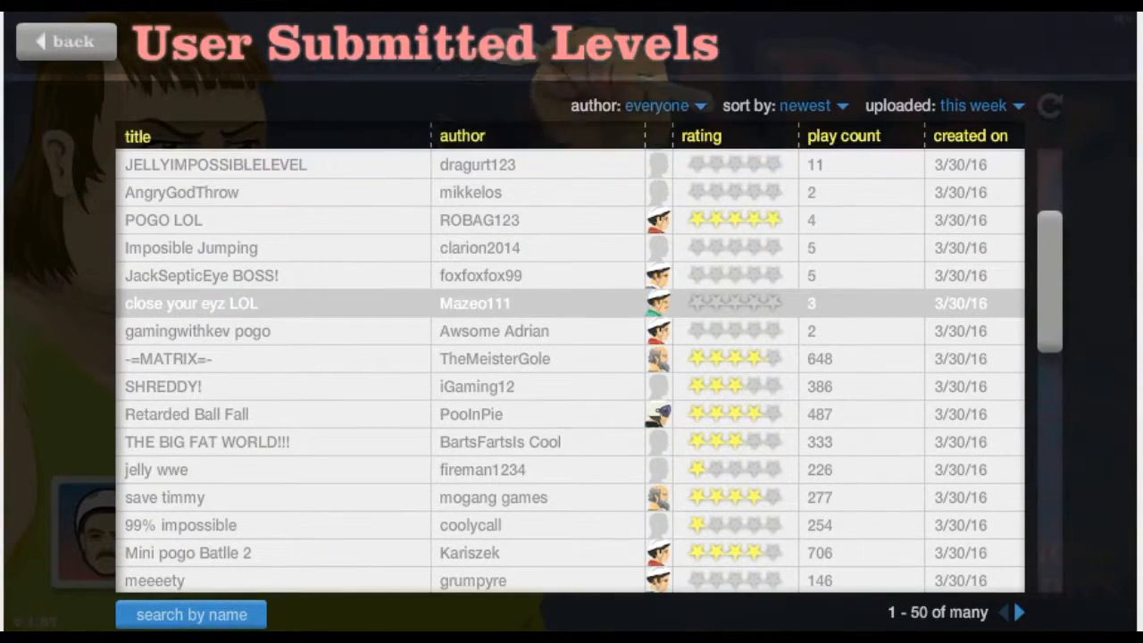
click(163, 220)
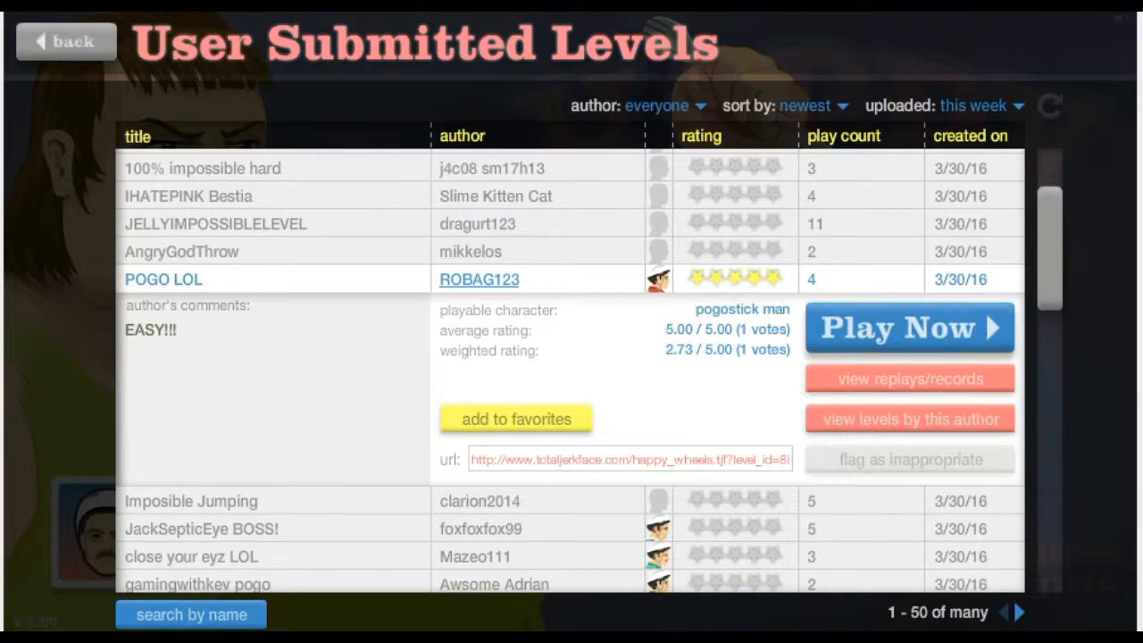
Step: Play POGO LOL as the pogostick character, then exit back to the level list
click(910, 328)
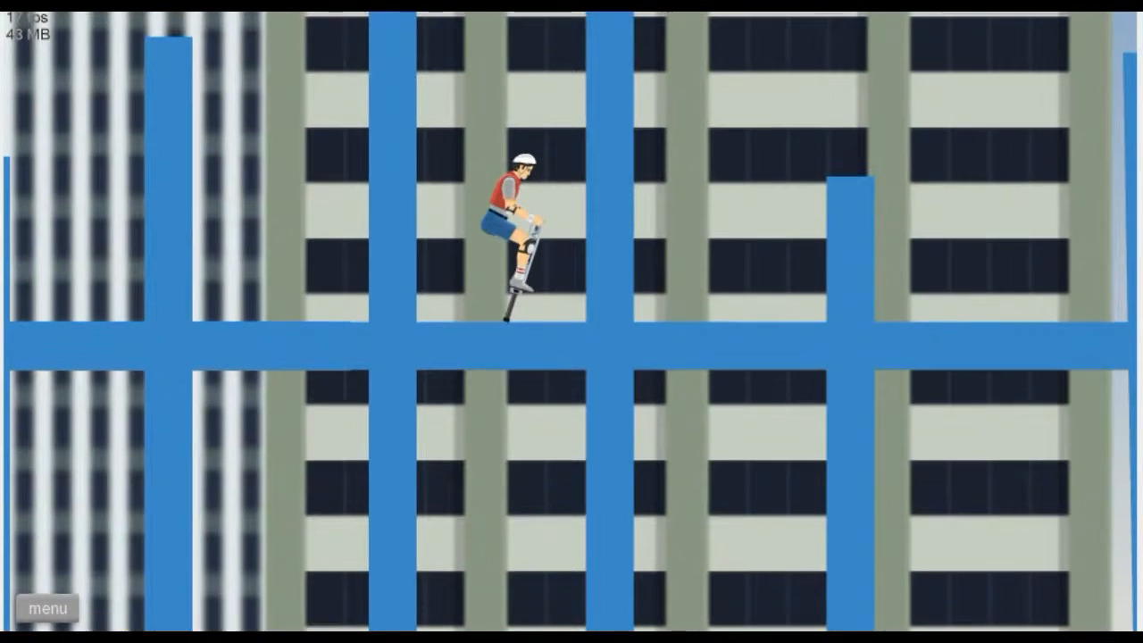
click(50, 607)
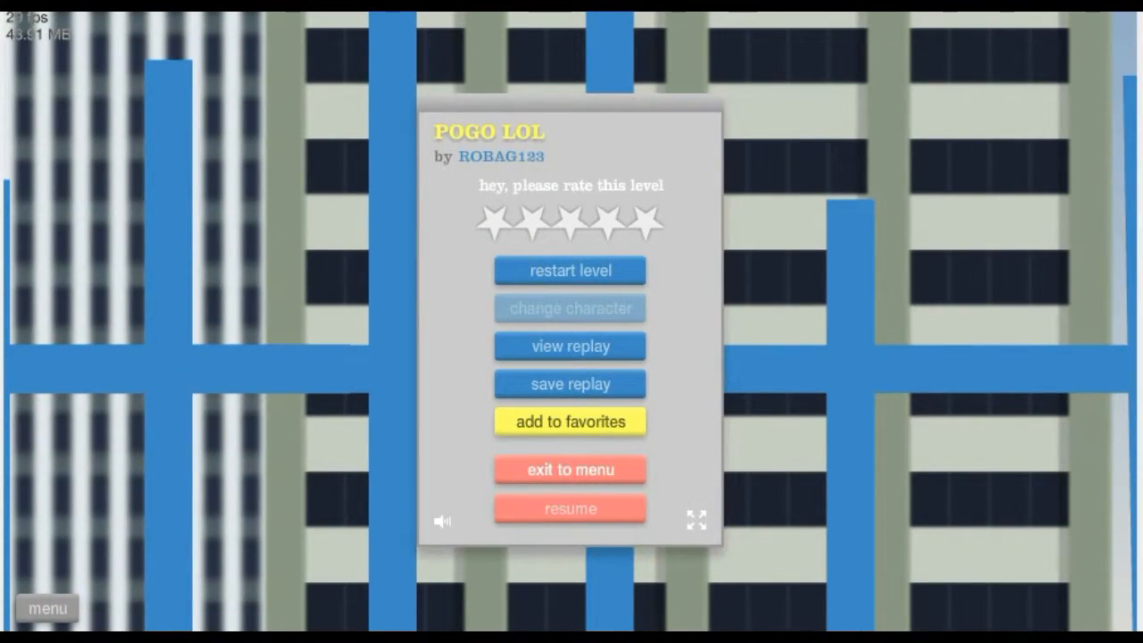
click(570, 469)
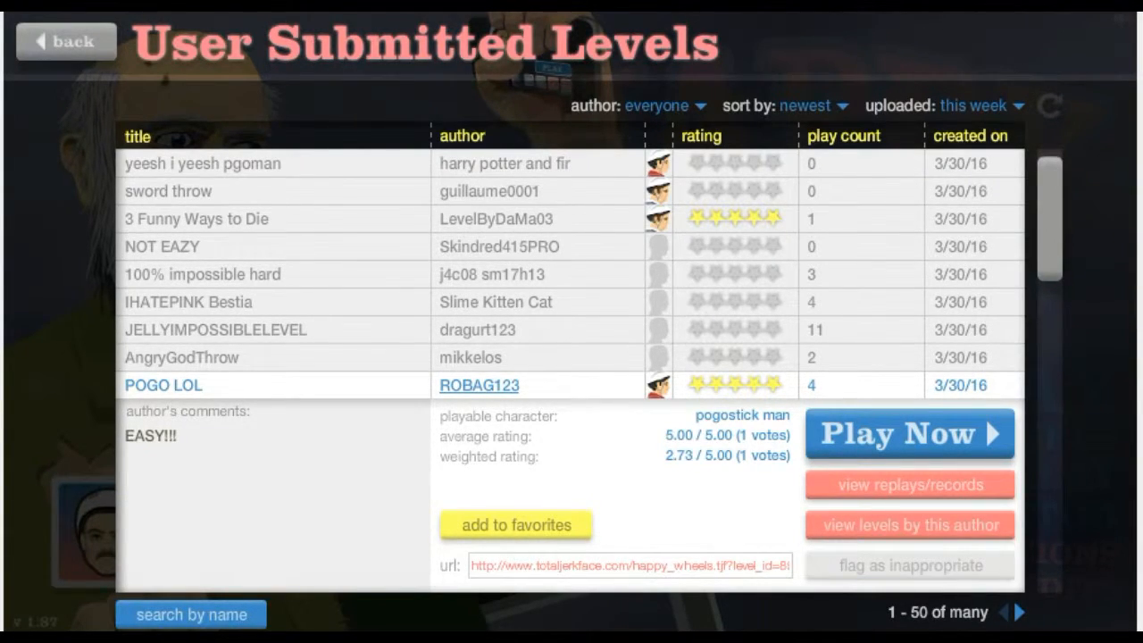
scroll(down, 3)
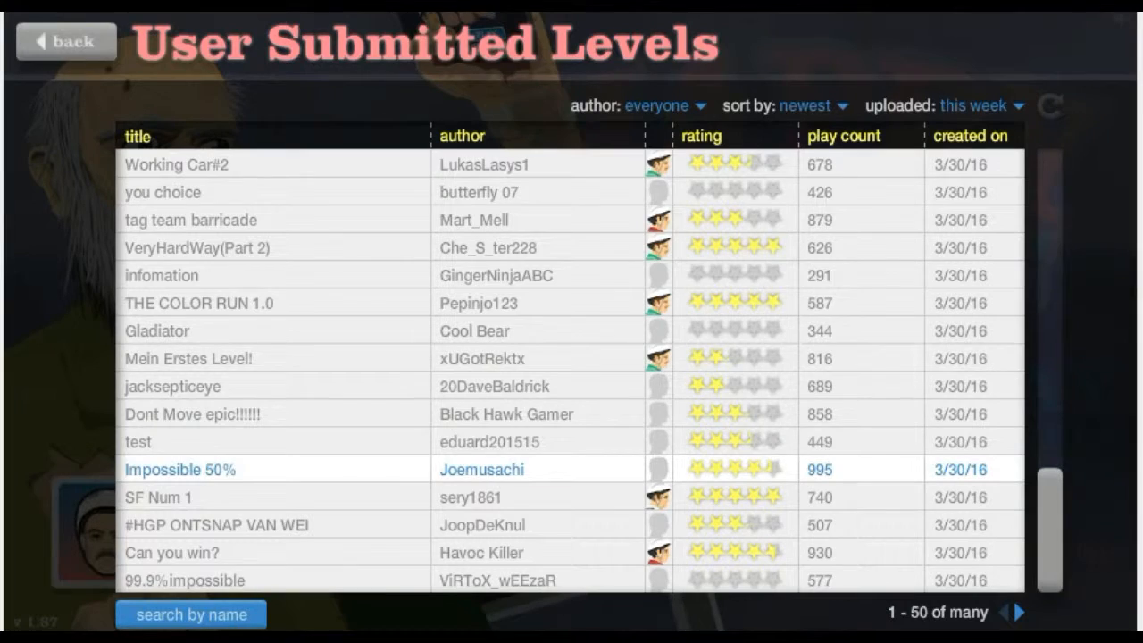
click(138, 442)
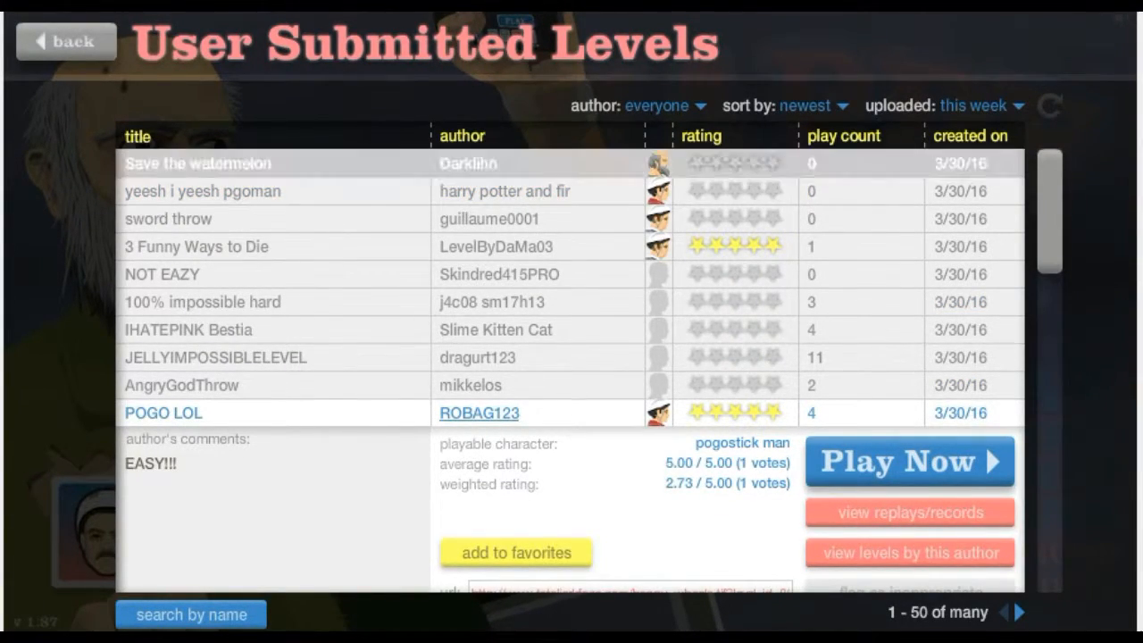
Step: Expand Save the watermelon by Darklihn, play it, then exit to the level list
click(197, 164)
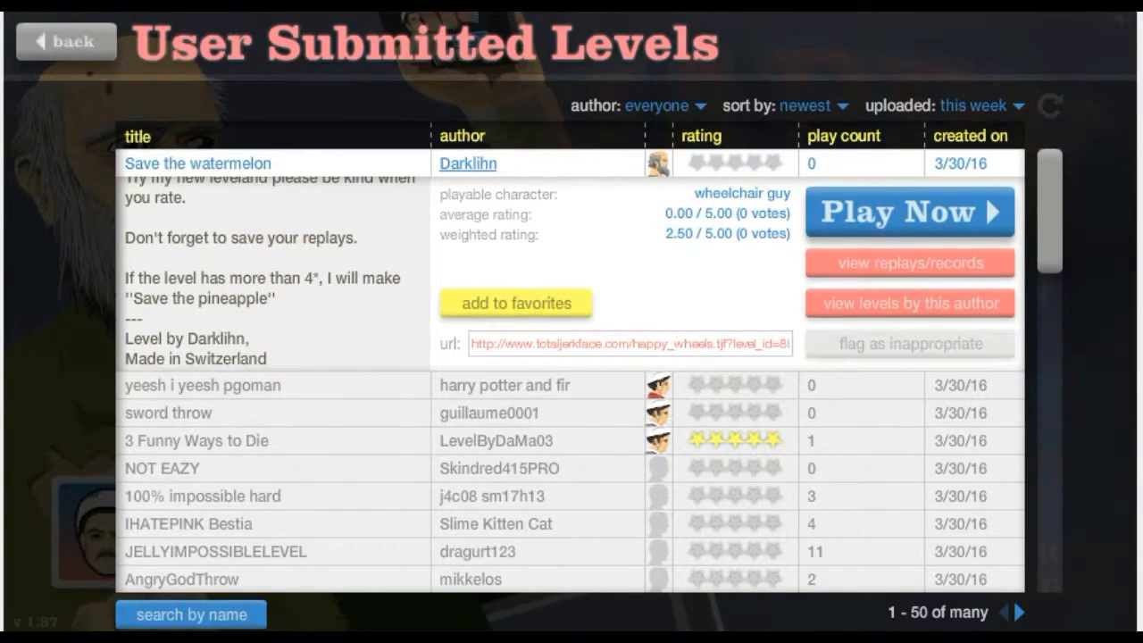
click(909, 212)
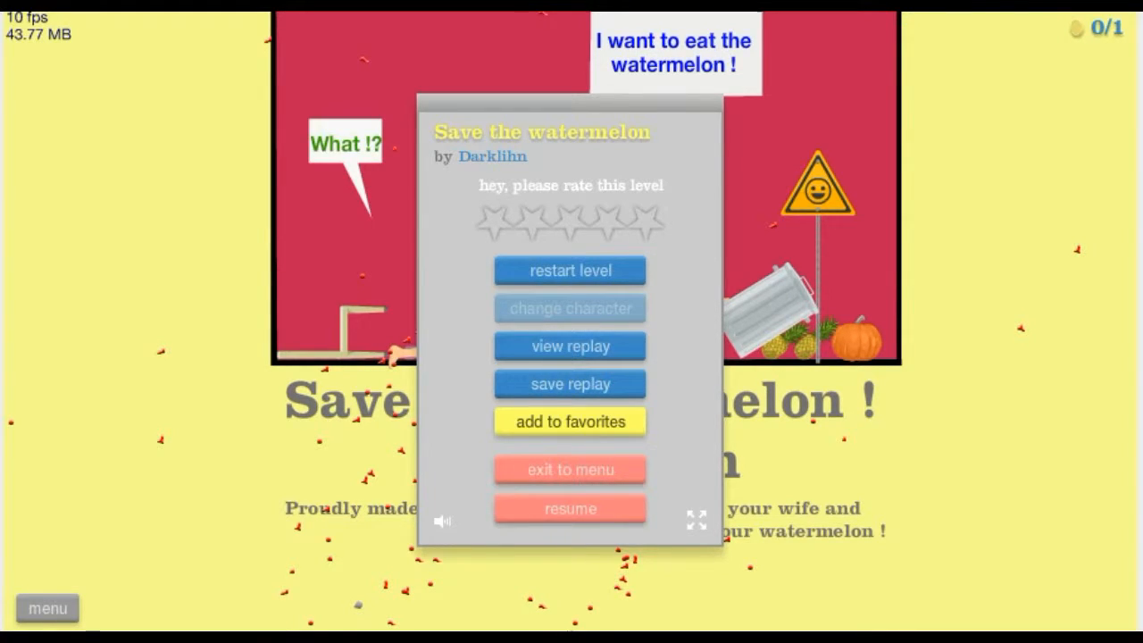
mouse_move(570, 270)
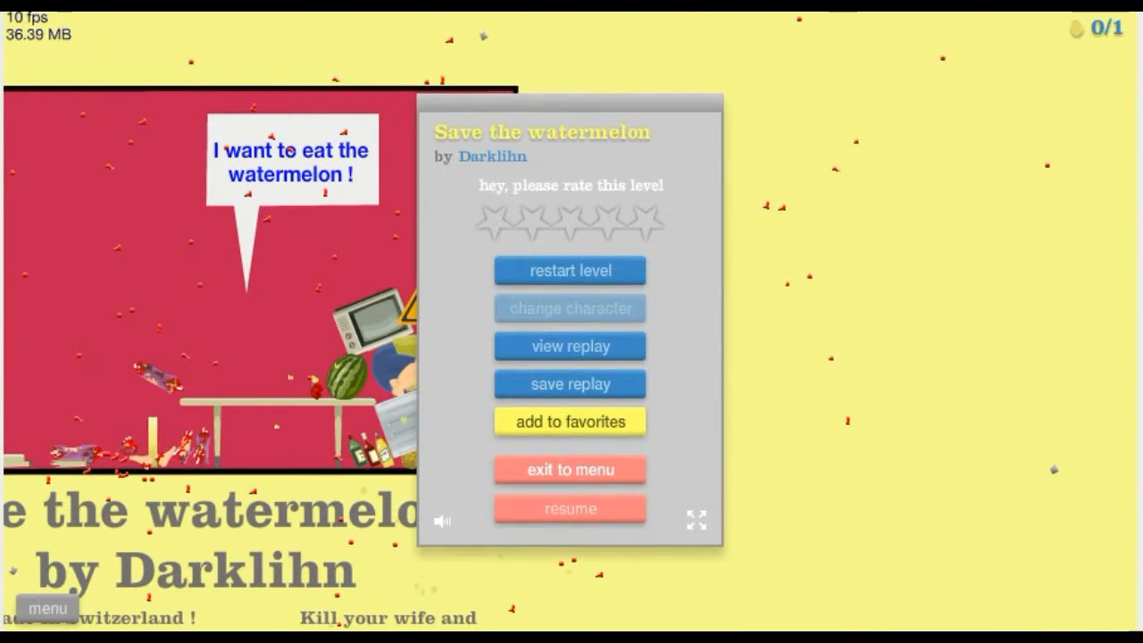
click(570, 469)
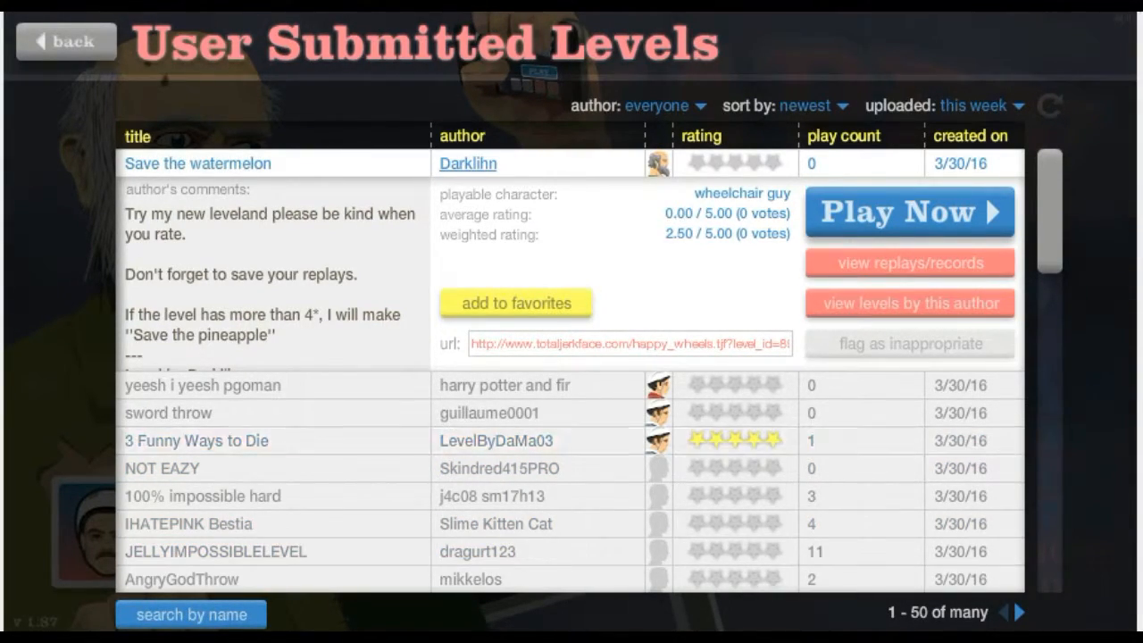
Step: Scroll further down the list and expand the details of the test level
scroll(down, 3)
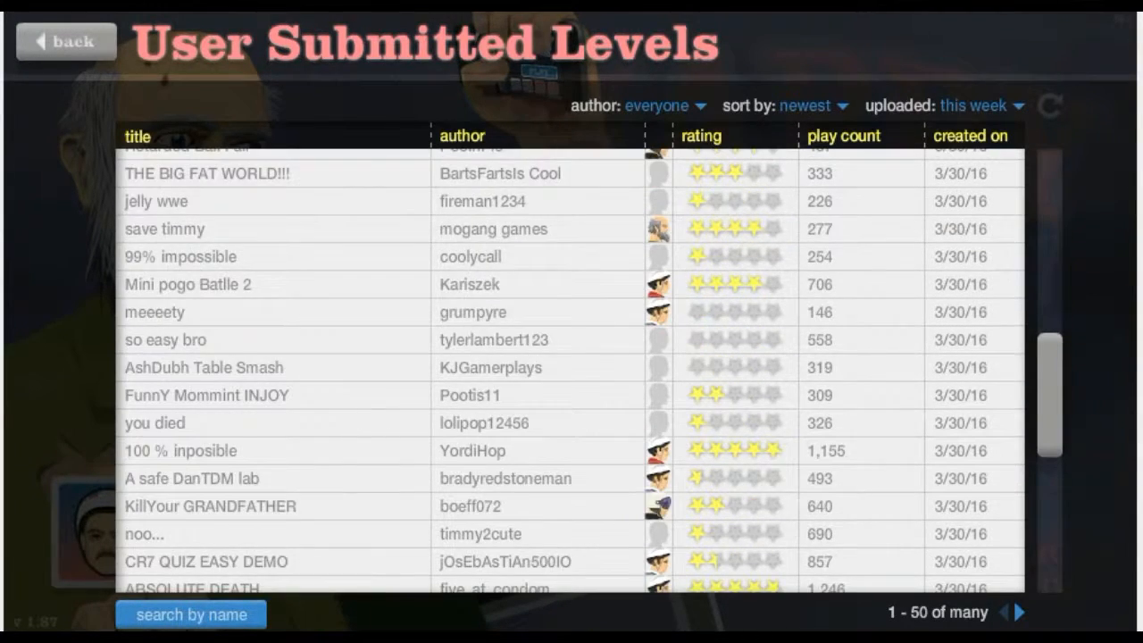
scroll(down, 3)
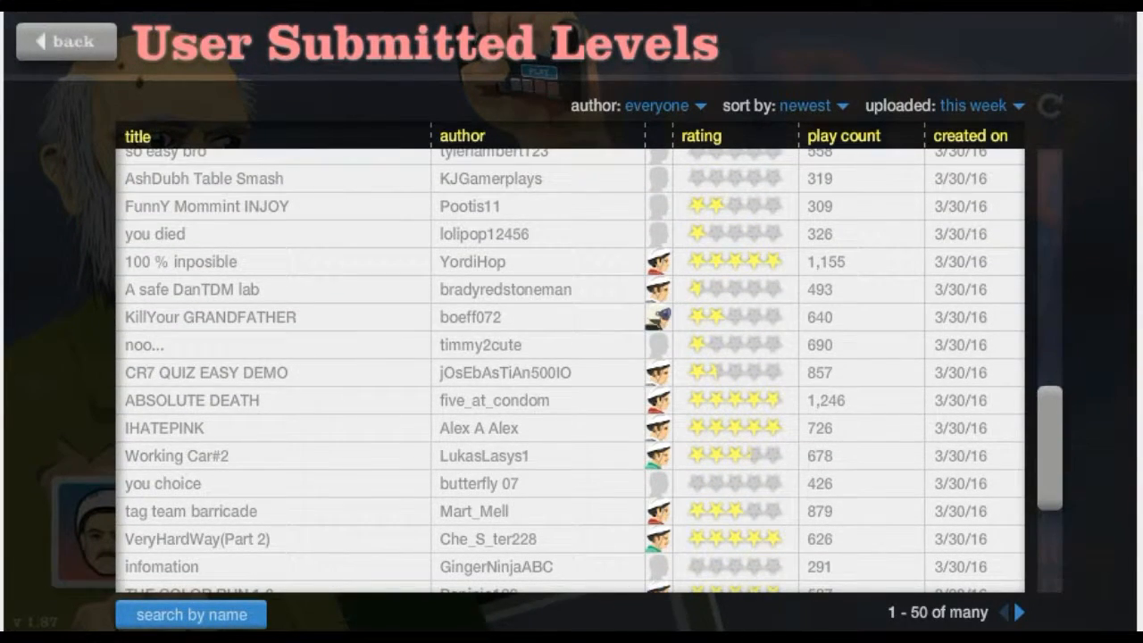
scroll(down, 3)
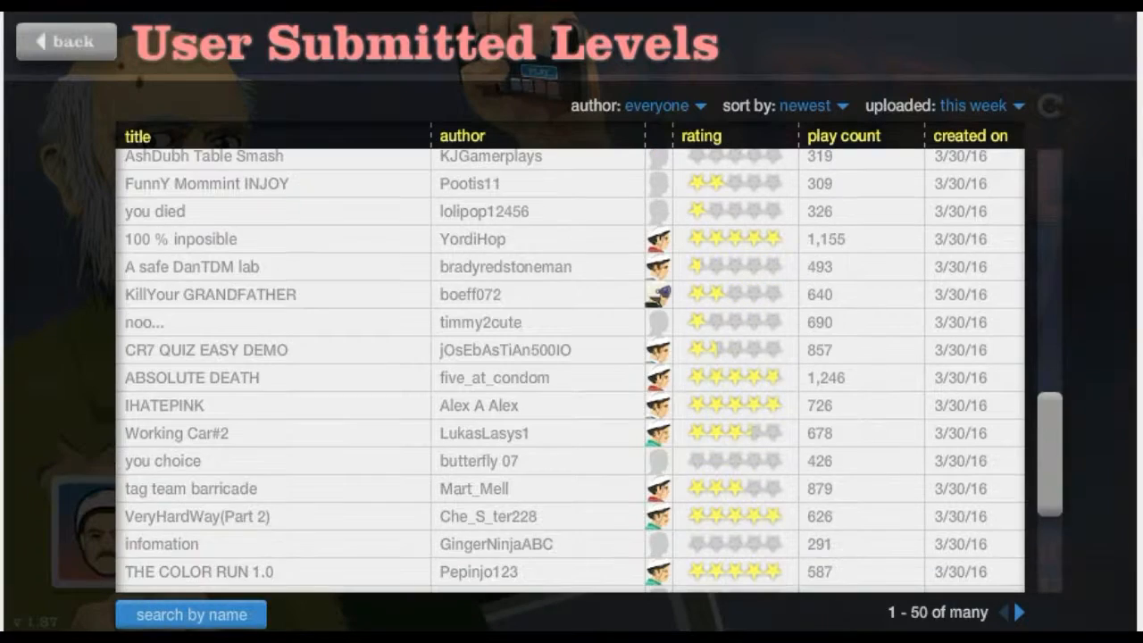
scroll(down, 3)
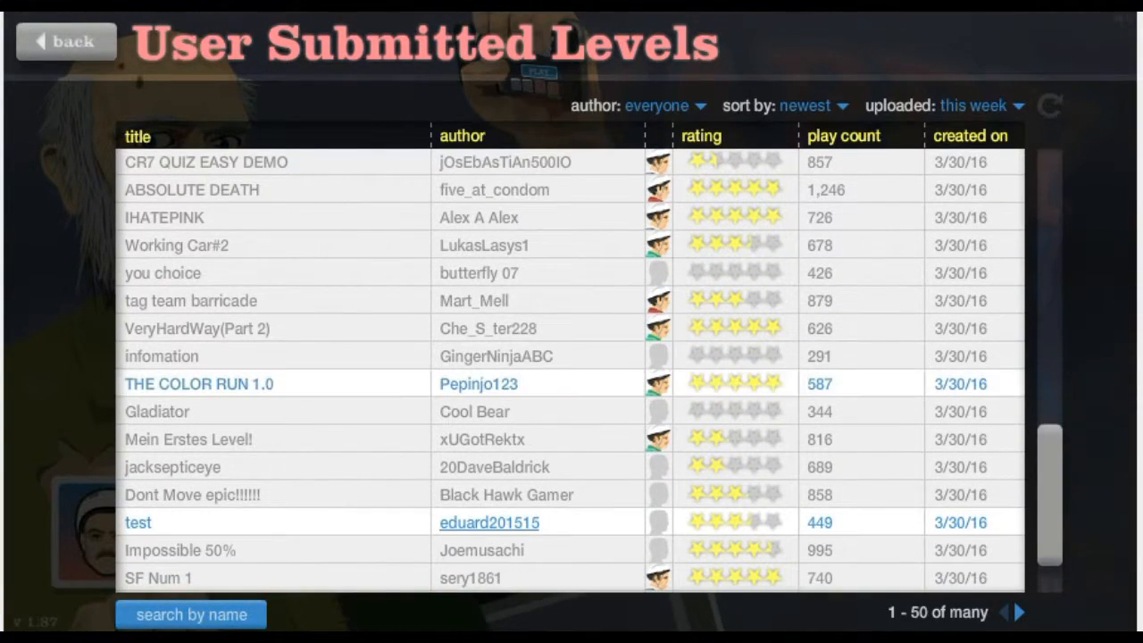
click(138, 523)
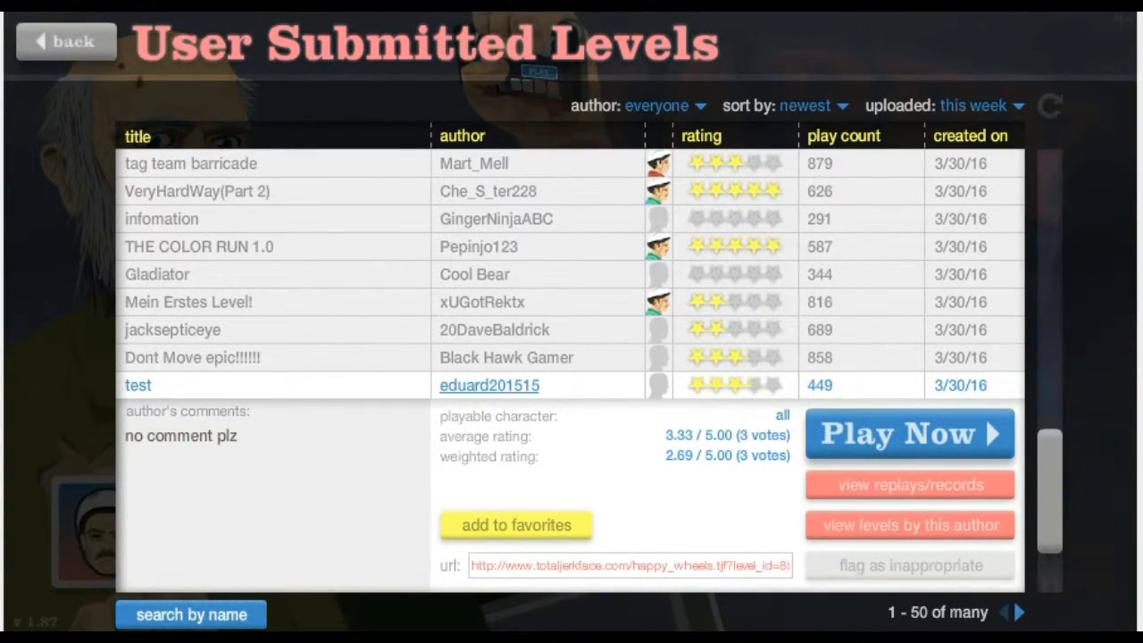
Step: Search user-submitted levels by name for 'quiz'
click(190, 613)
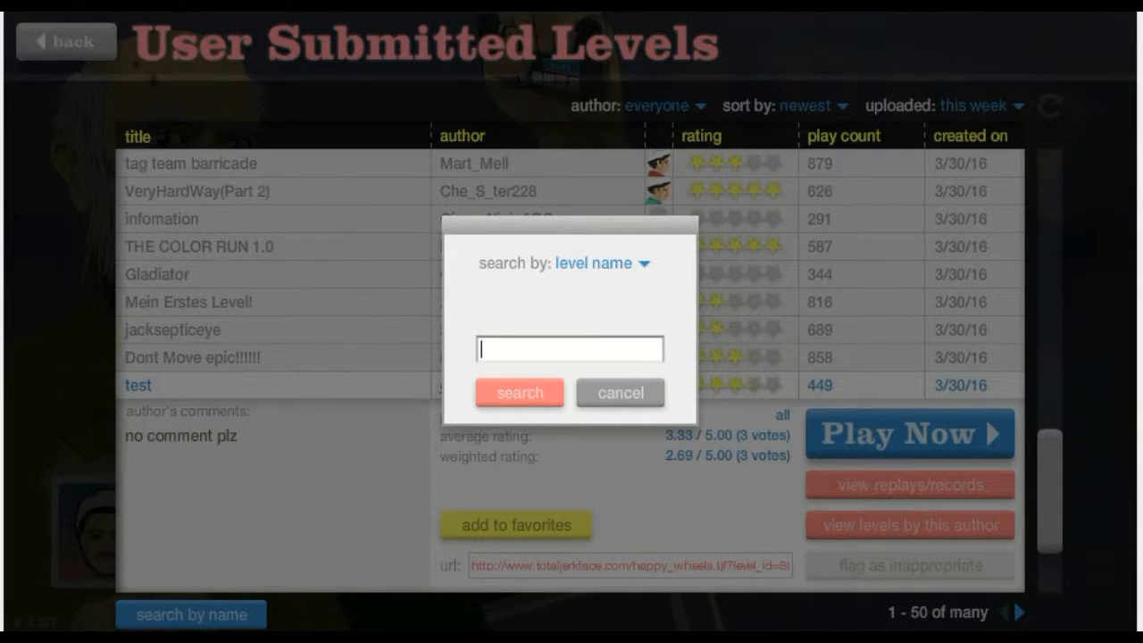
text(quiz)
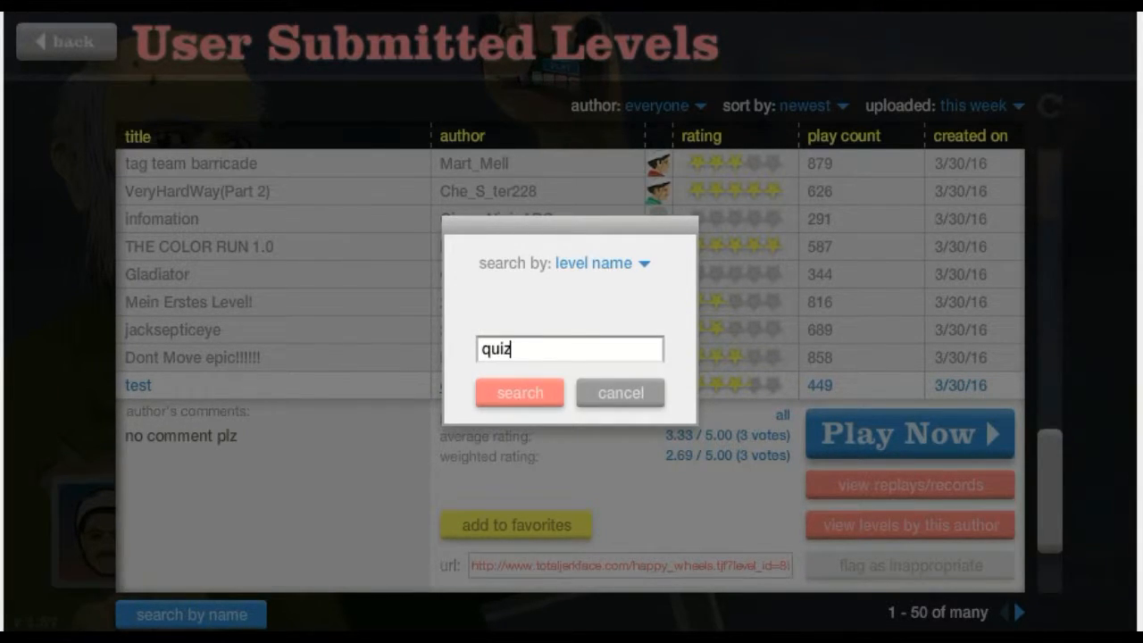
click(519, 392)
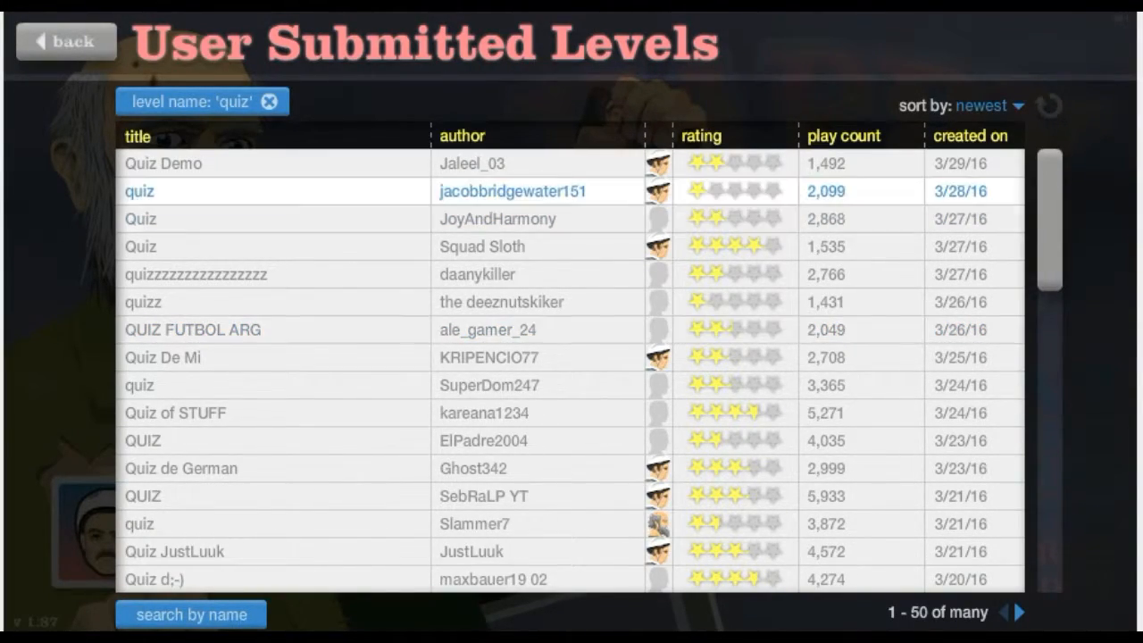
click(139, 192)
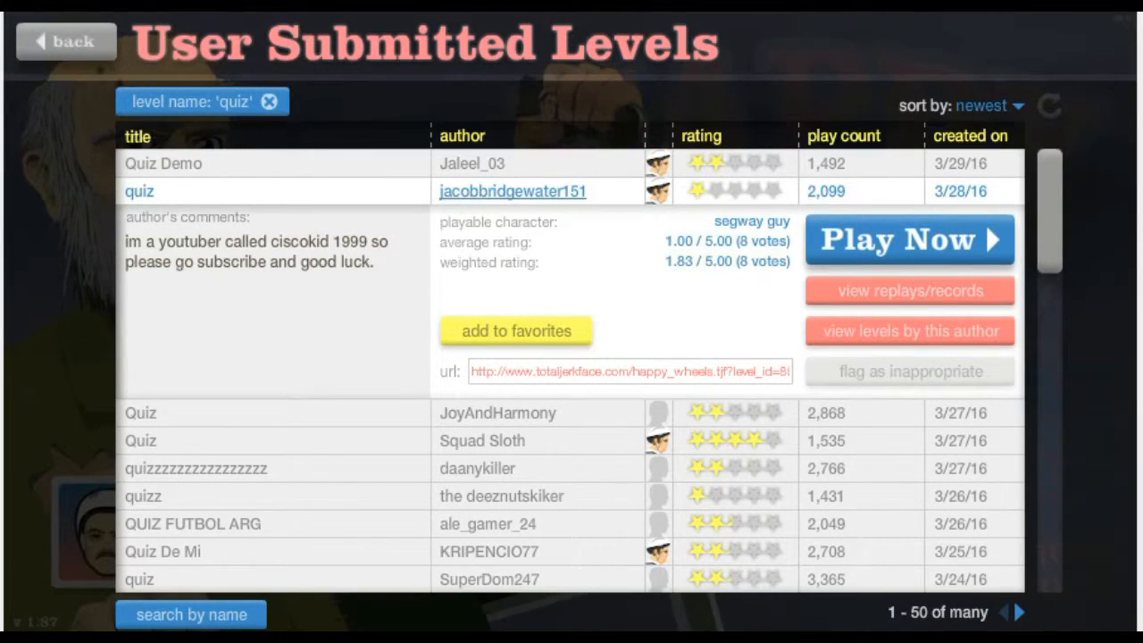
click(910, 240)
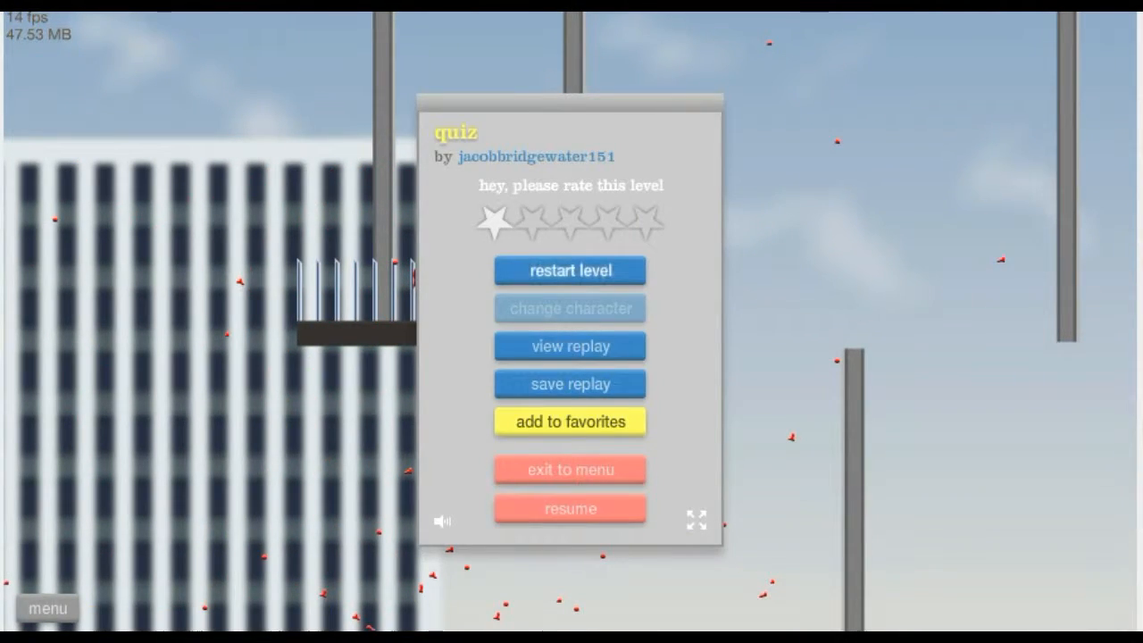
mouse_move(588, 308)
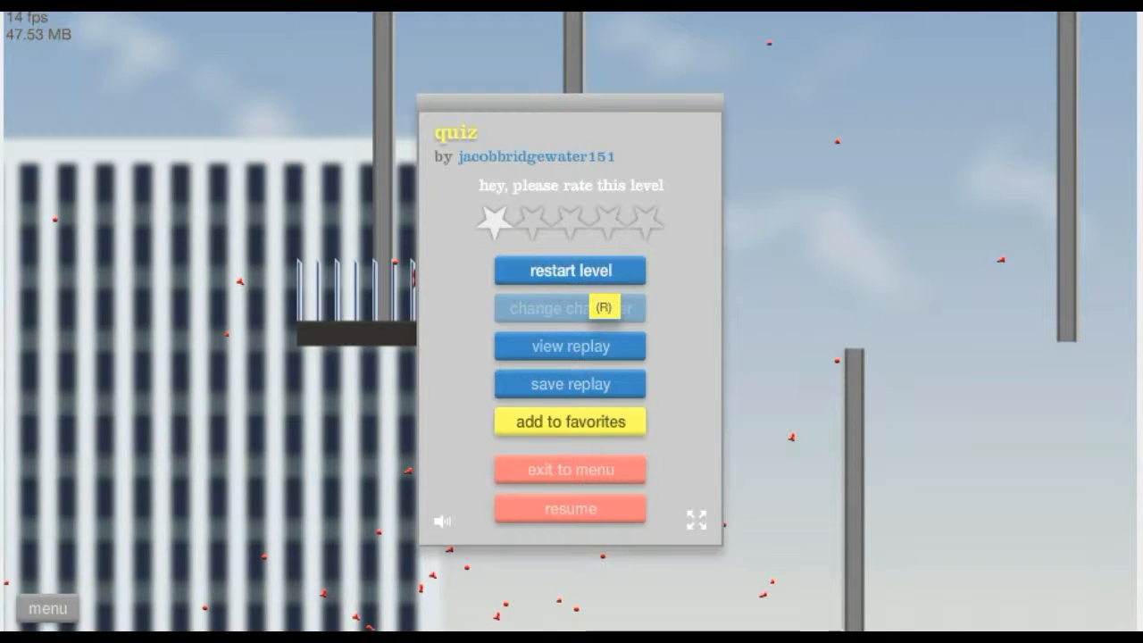
click(570, 270)
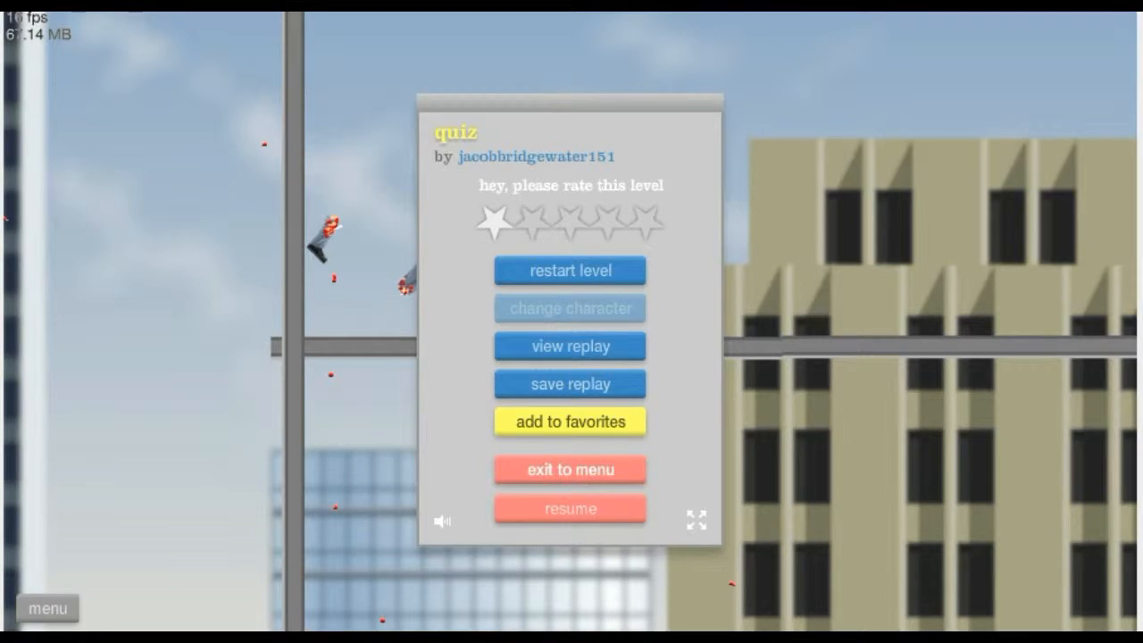
click(570, 469)
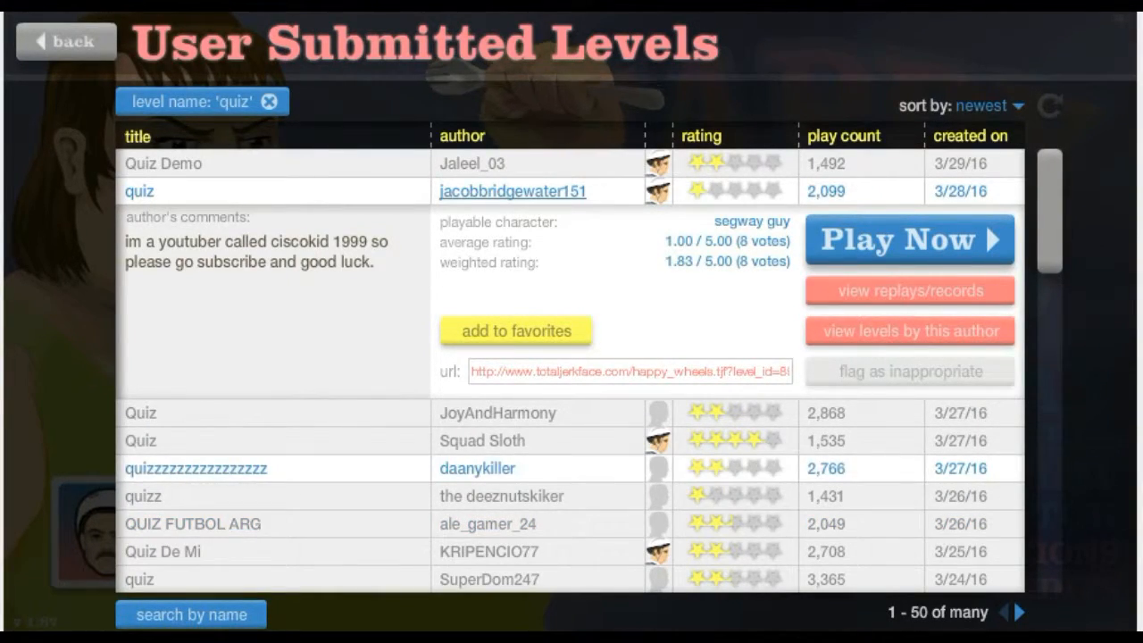
Step: Search user-submitted levels by name for 'quiz jack'
click(190, 613)
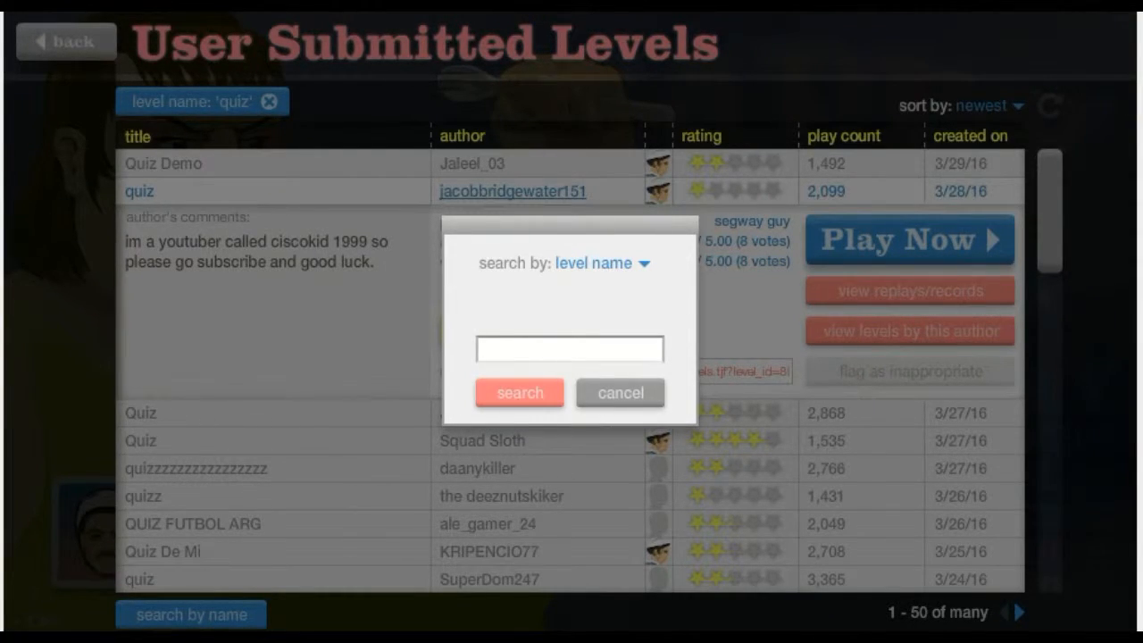
text(quiz)
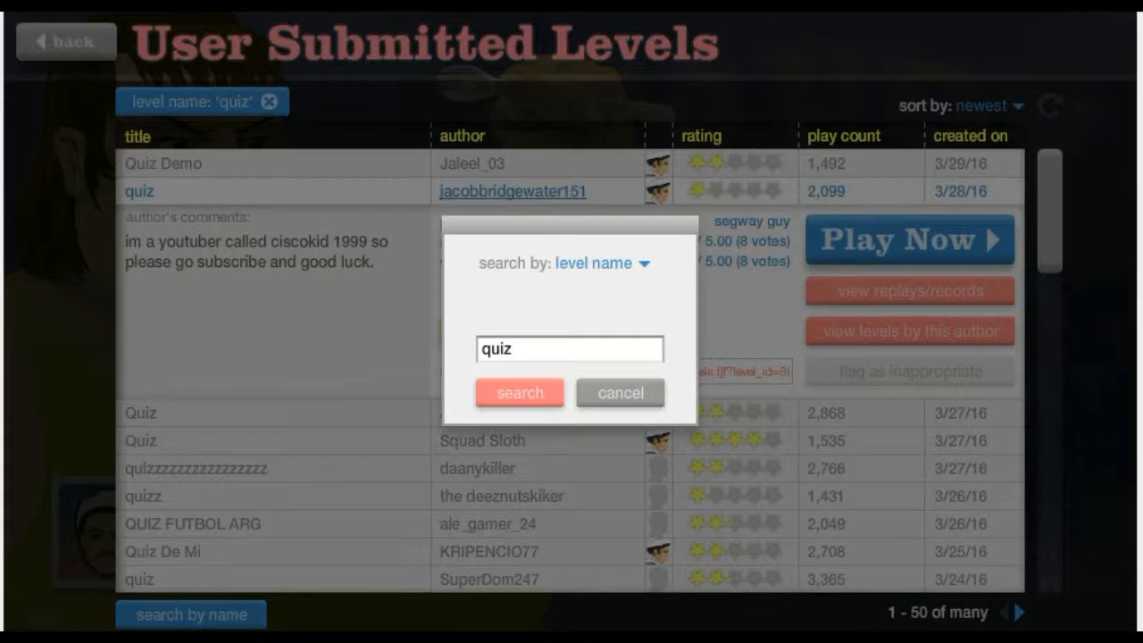
text(jack)
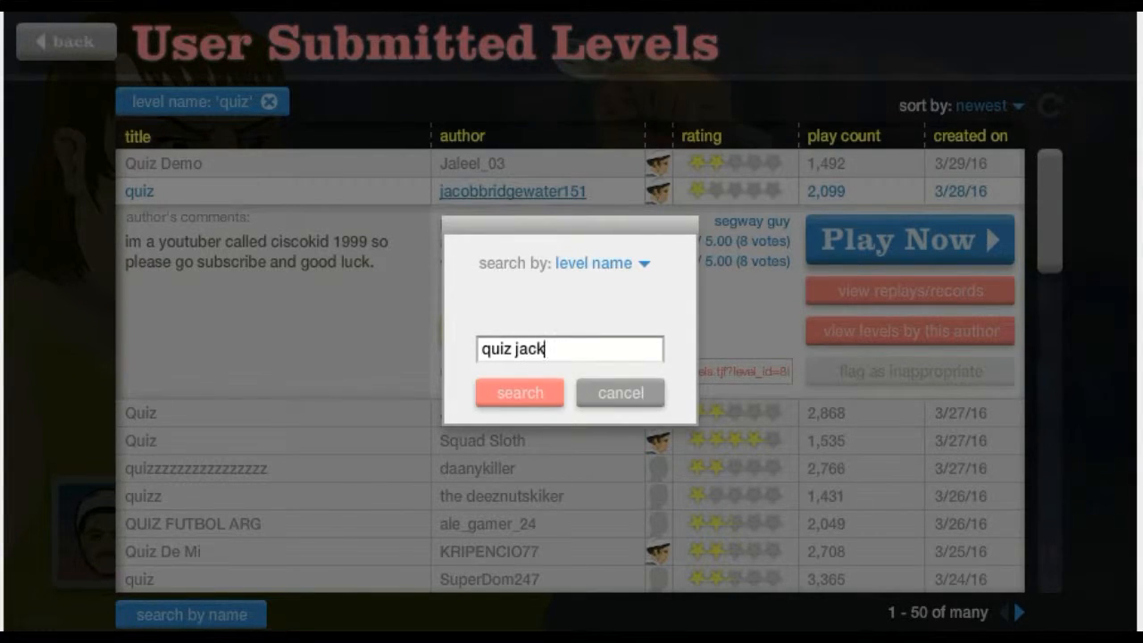
click(519, 392)
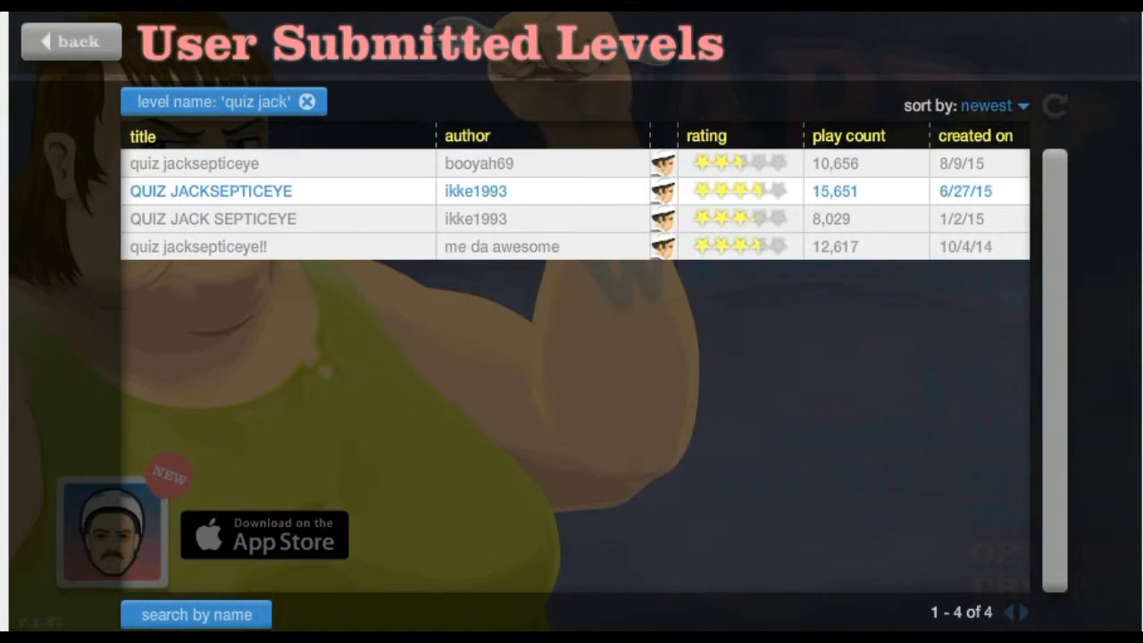
Step: Expand the first quiz Jacksepticeye result, then start playing QUIZ JACKSEPTICEYE by ikke1993
click(194, 163)
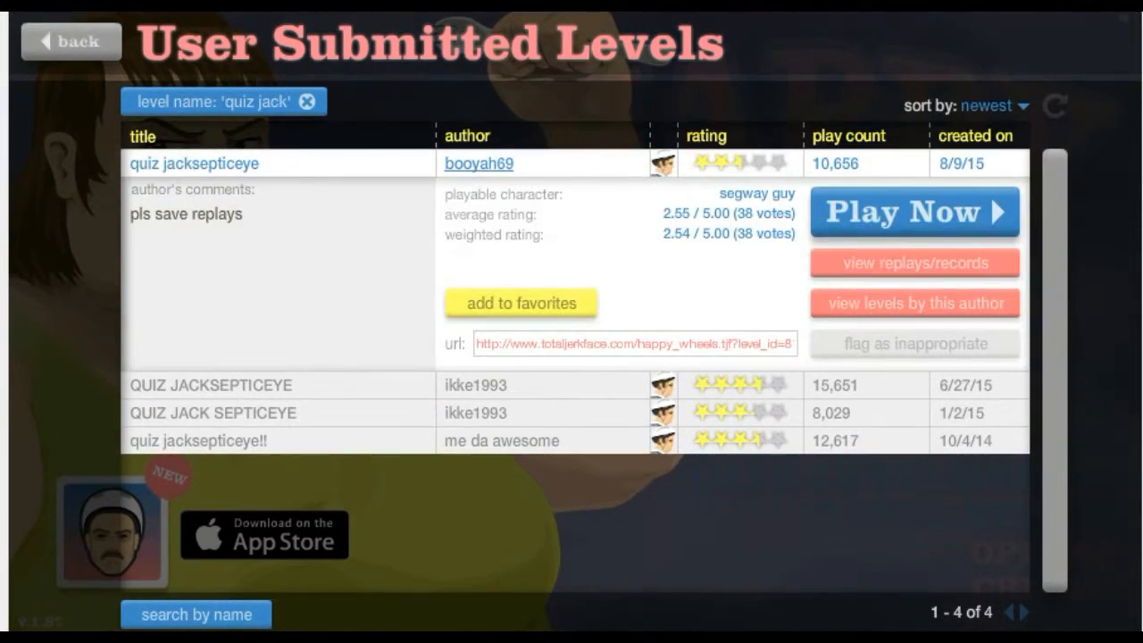
click(915, 211)
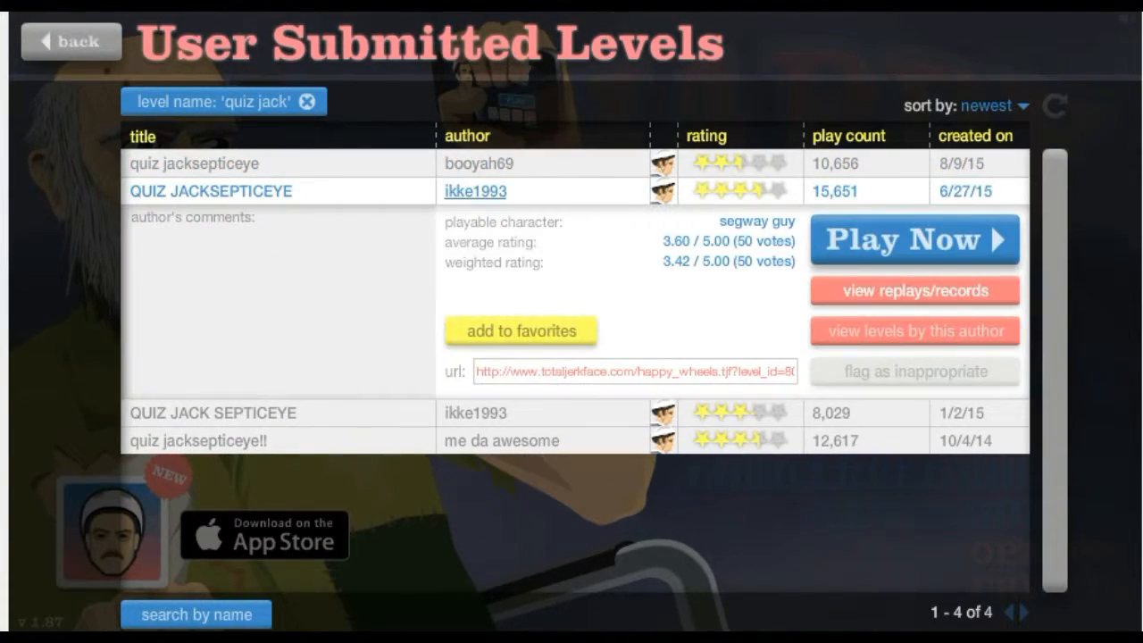
click(915, 239)
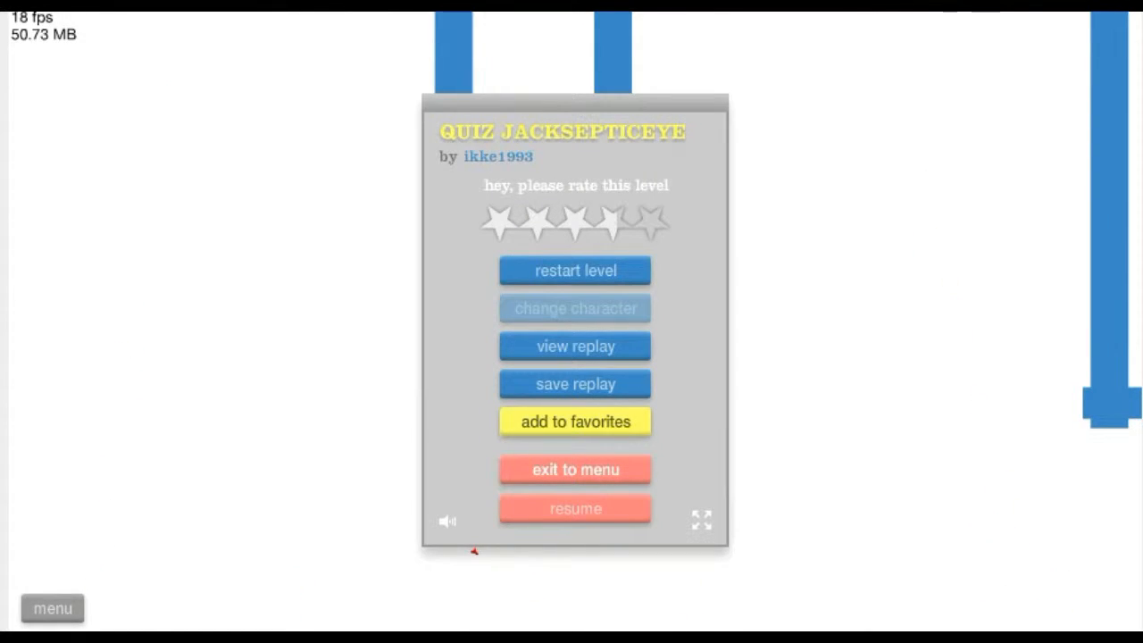
Step: Exit QUIZ JACKSEPTICEYE, remove the quiz jack filter and start a new name search
click(574, 469)
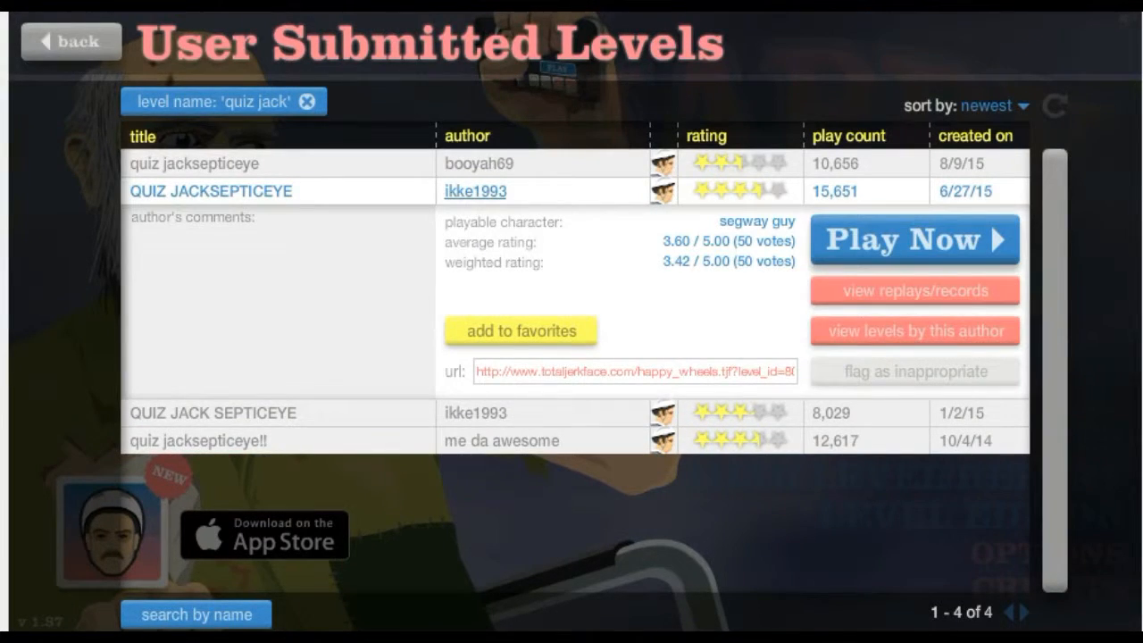
click(308, 101)
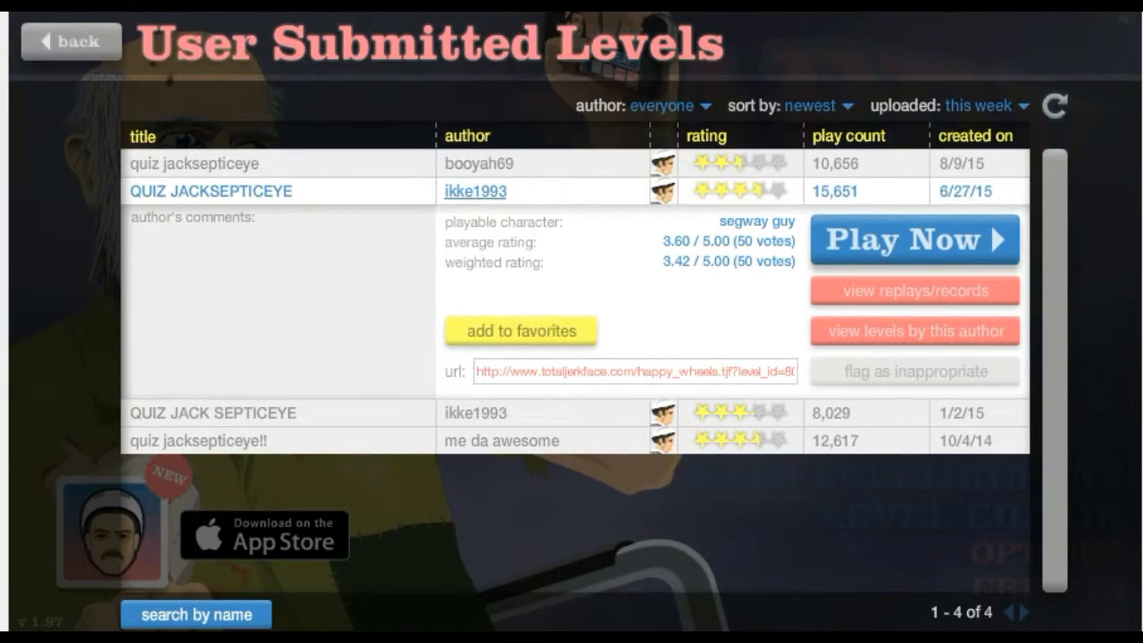
click(195, 611)
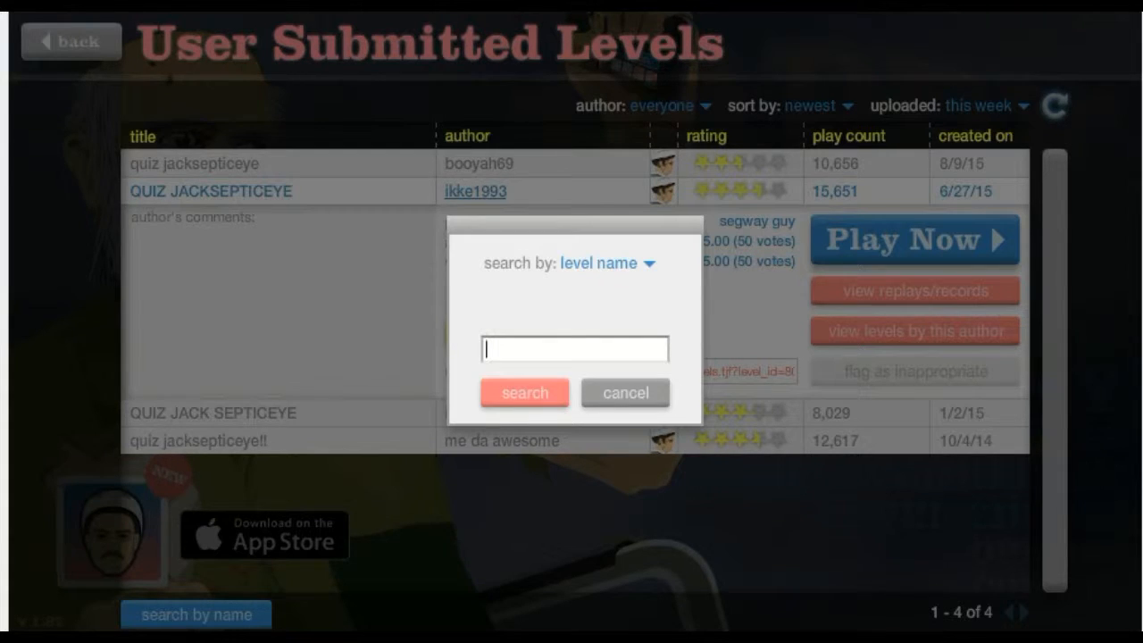
Step: Abandon 'would you ra', search level names for 'rather quiz', finding no levels
text(would you)
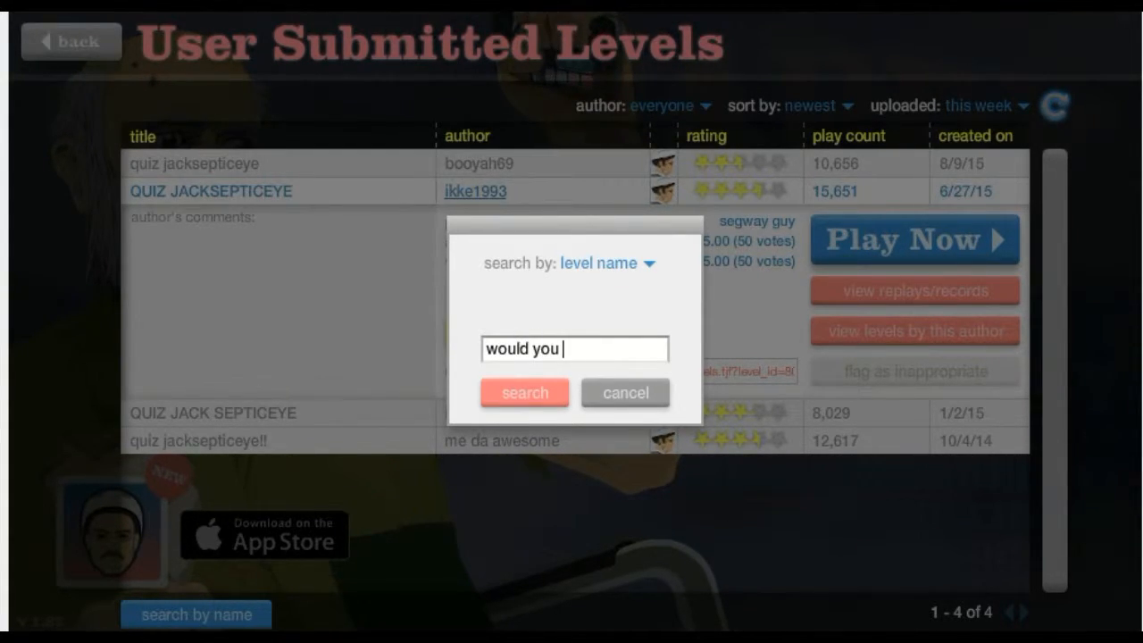
text(ra)
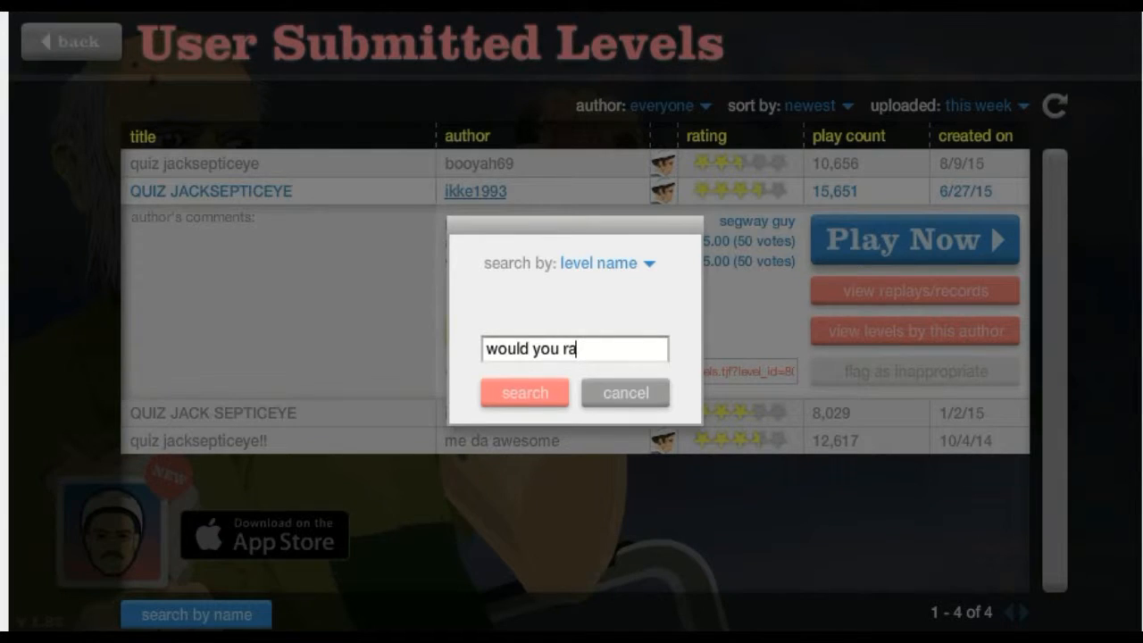
key(Backspace)
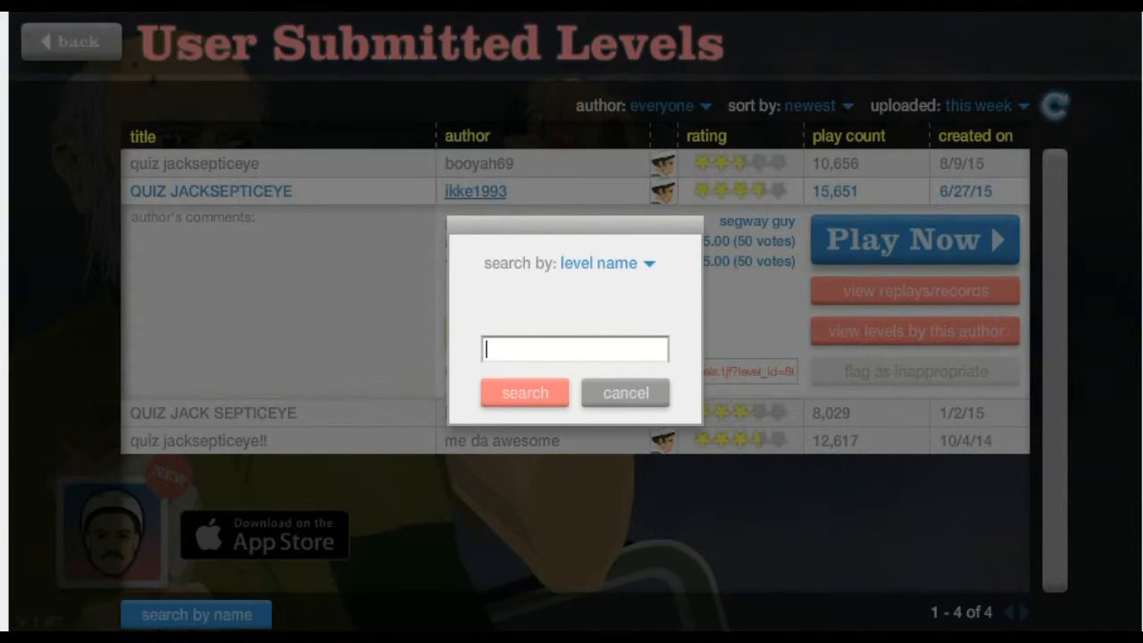
text(ather)
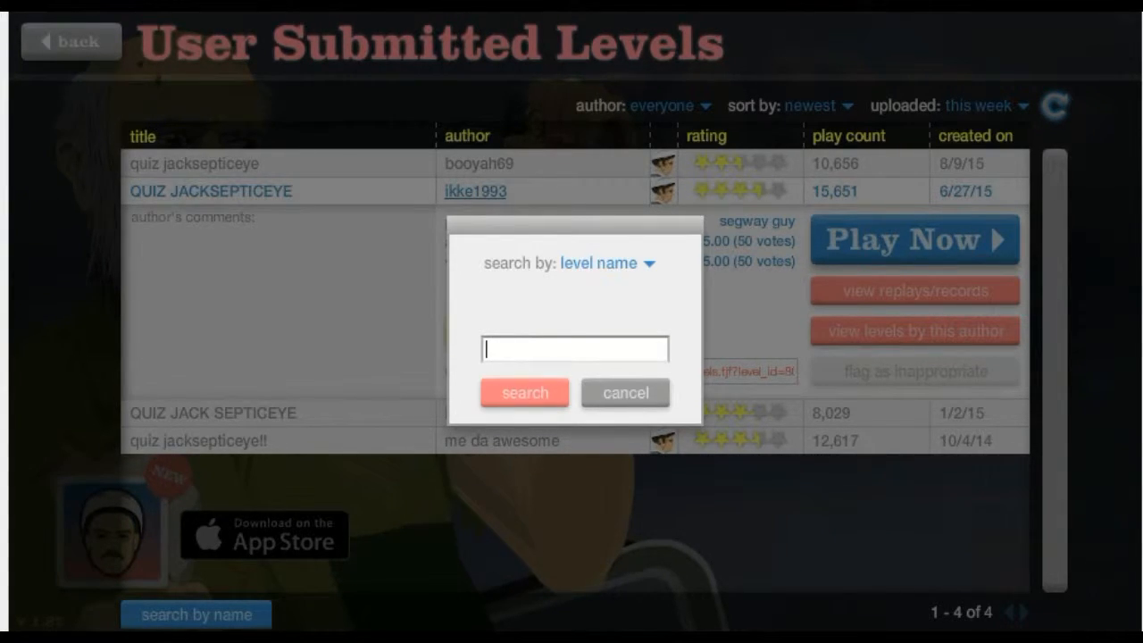
text(rather quiz)
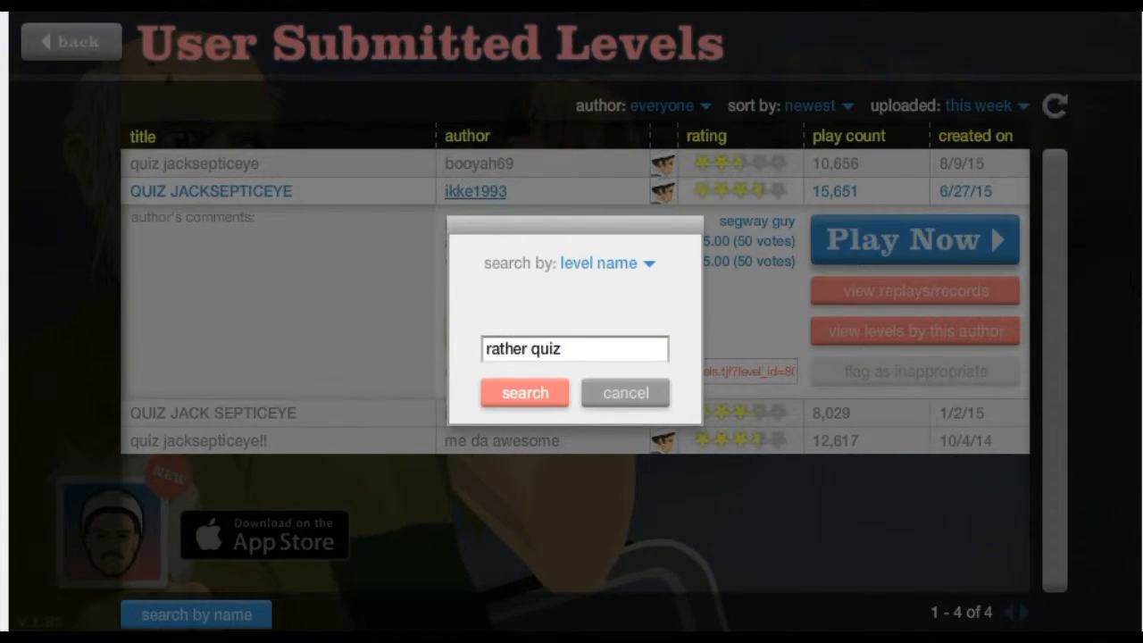
click(524, 392)
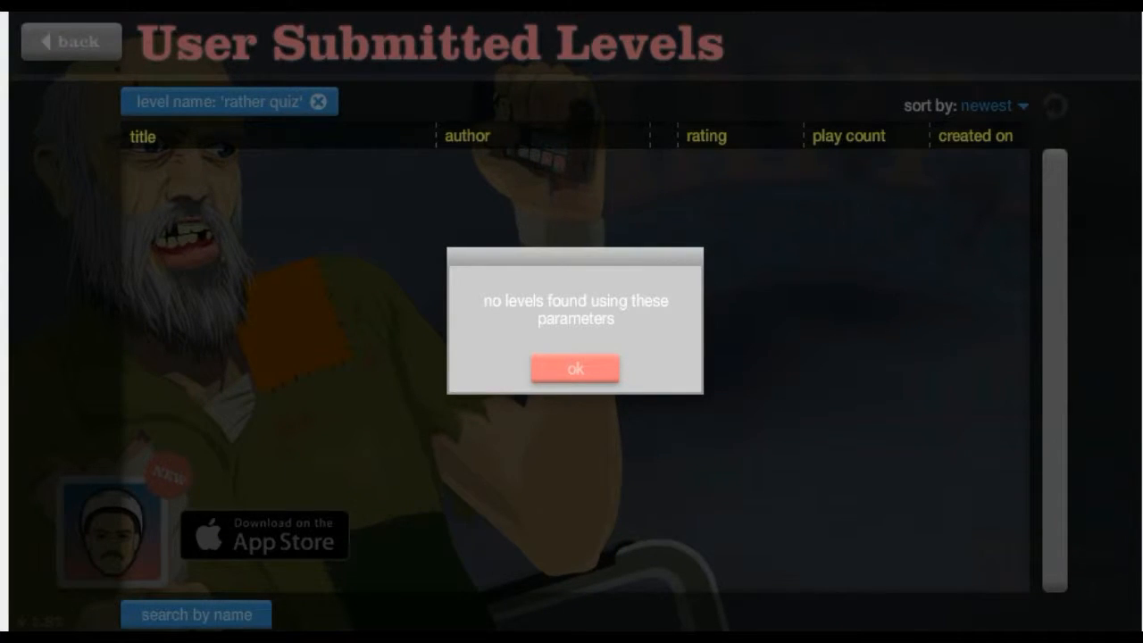
Step: Dismiss the no-levels message, clear the filter and reopen Browse Levels from the main menu
click(575, 368)
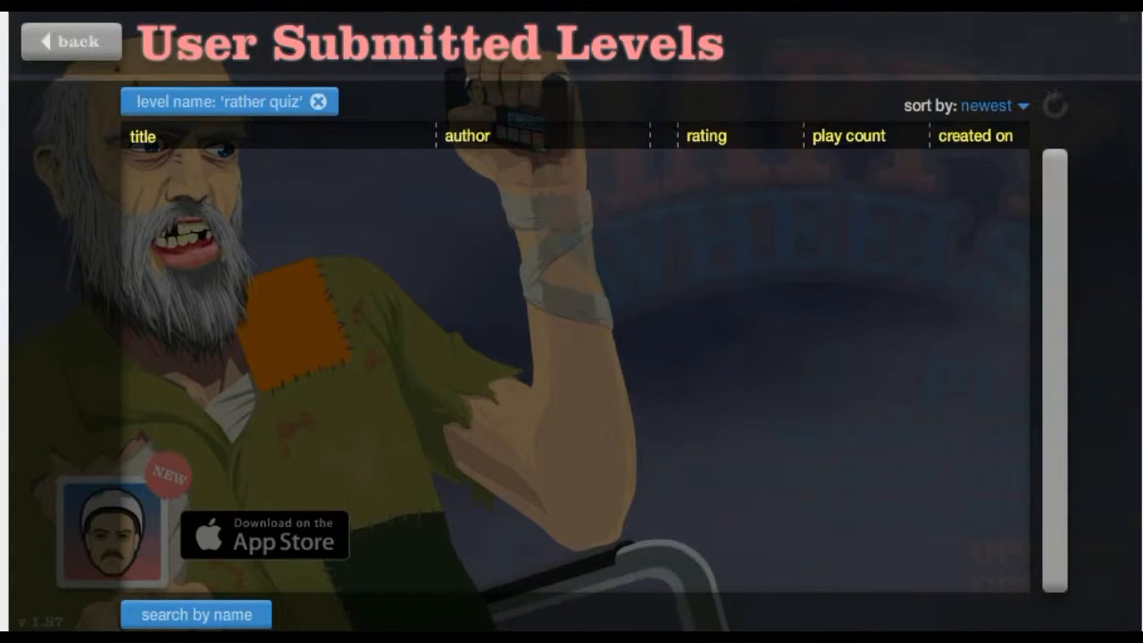
click(325, 101)
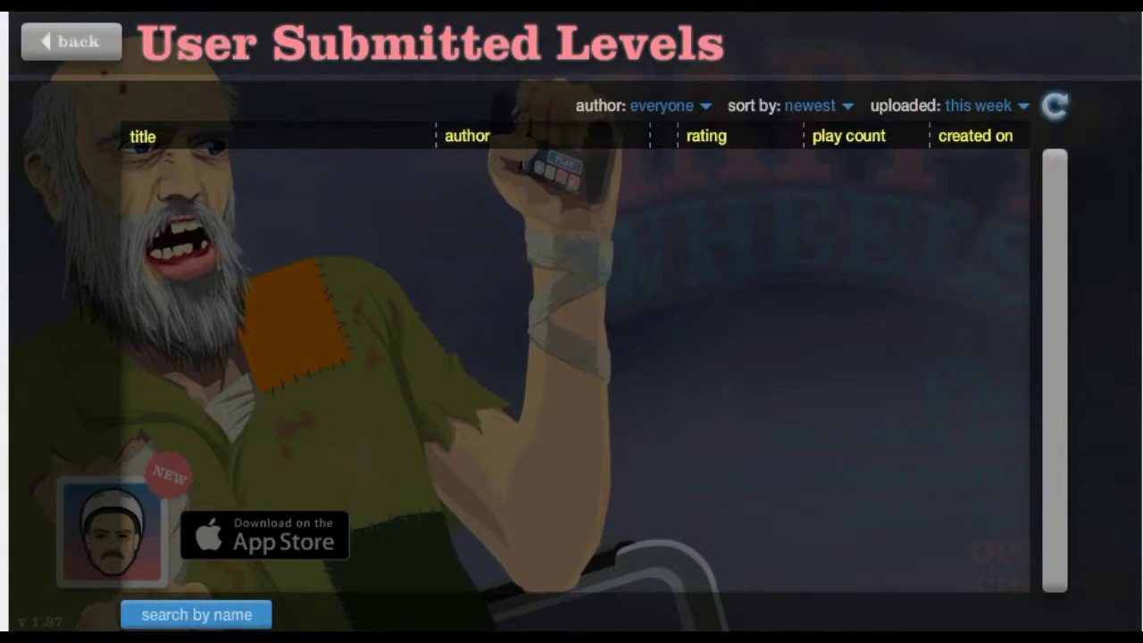
click(70, 41)
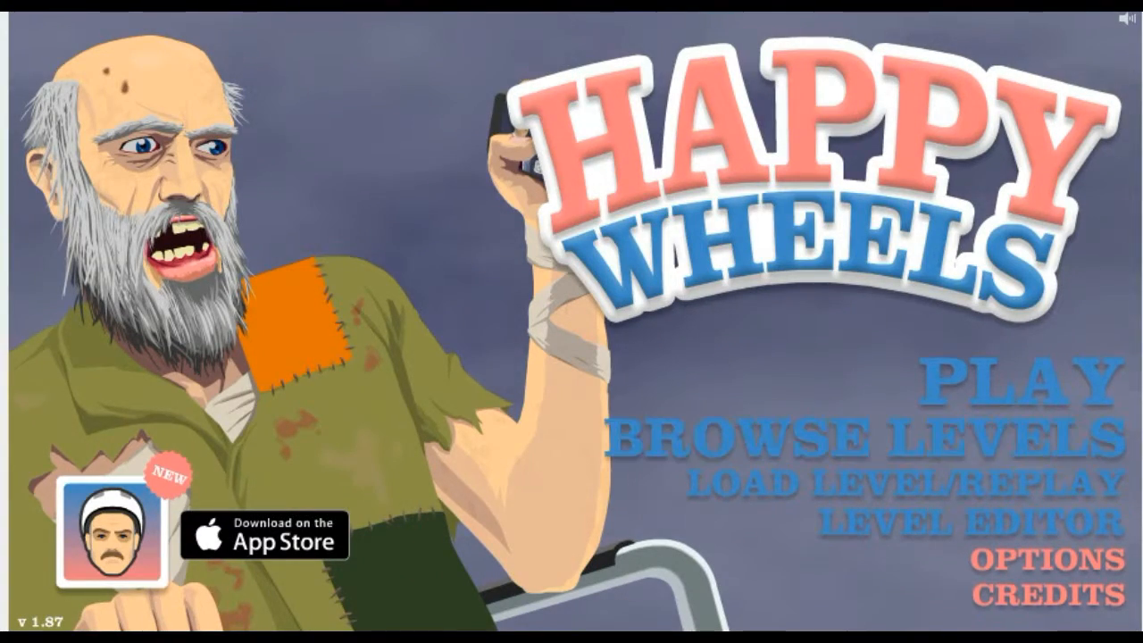
click(866, 448)
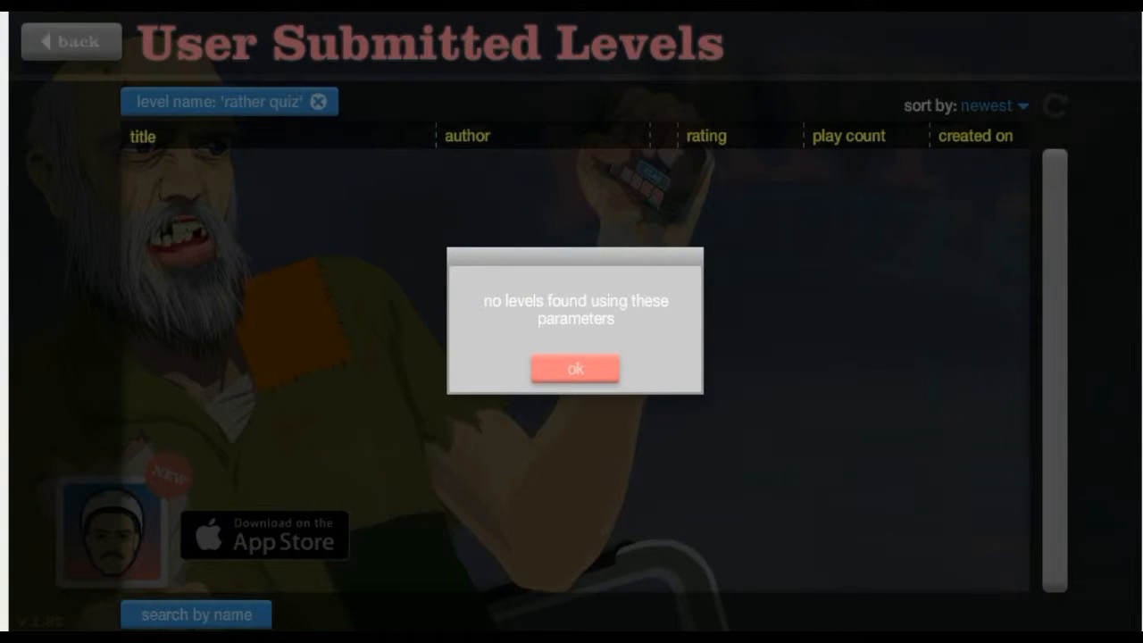
Step: Dismiss the message again, clear the rather quiz filter and reload this week's newest levels
click(575, 368)
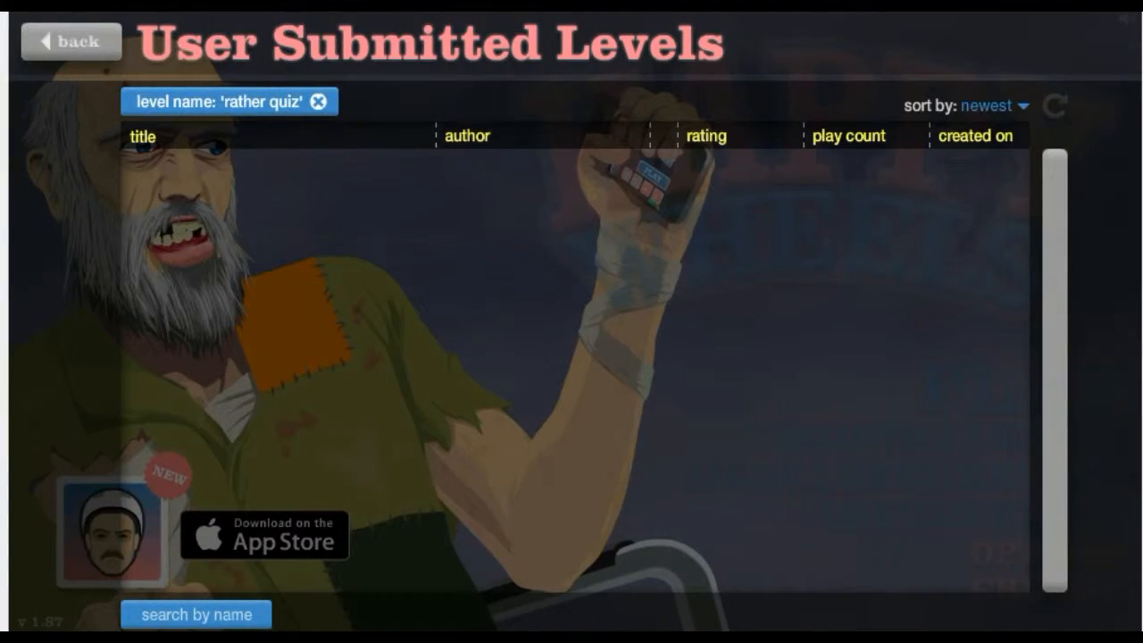
click(322, 101)
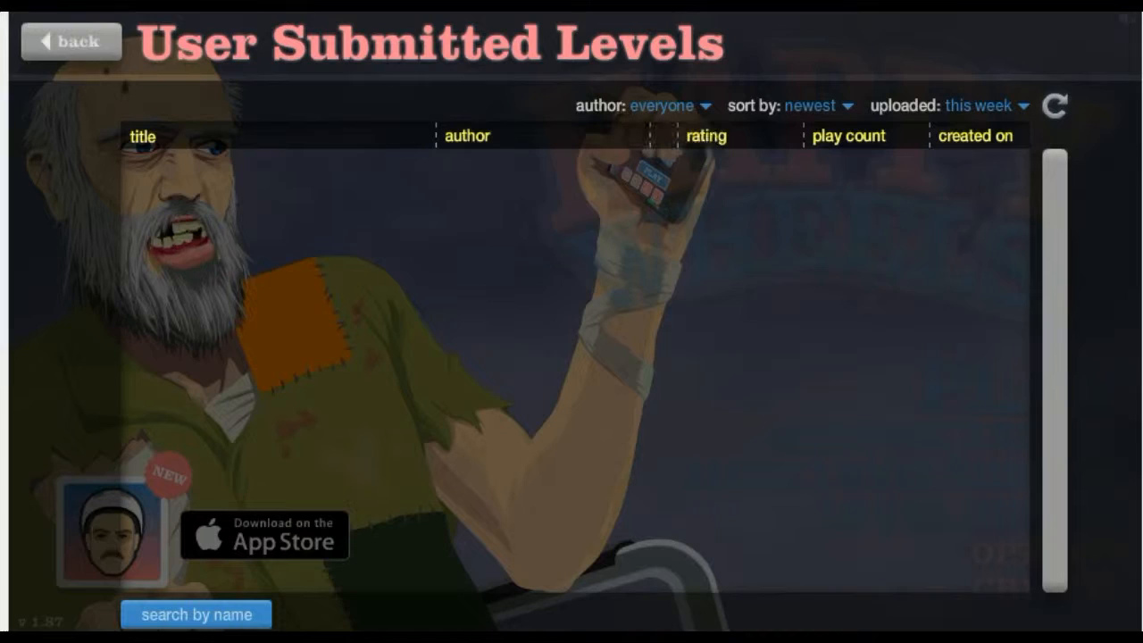
click(1055, 106)
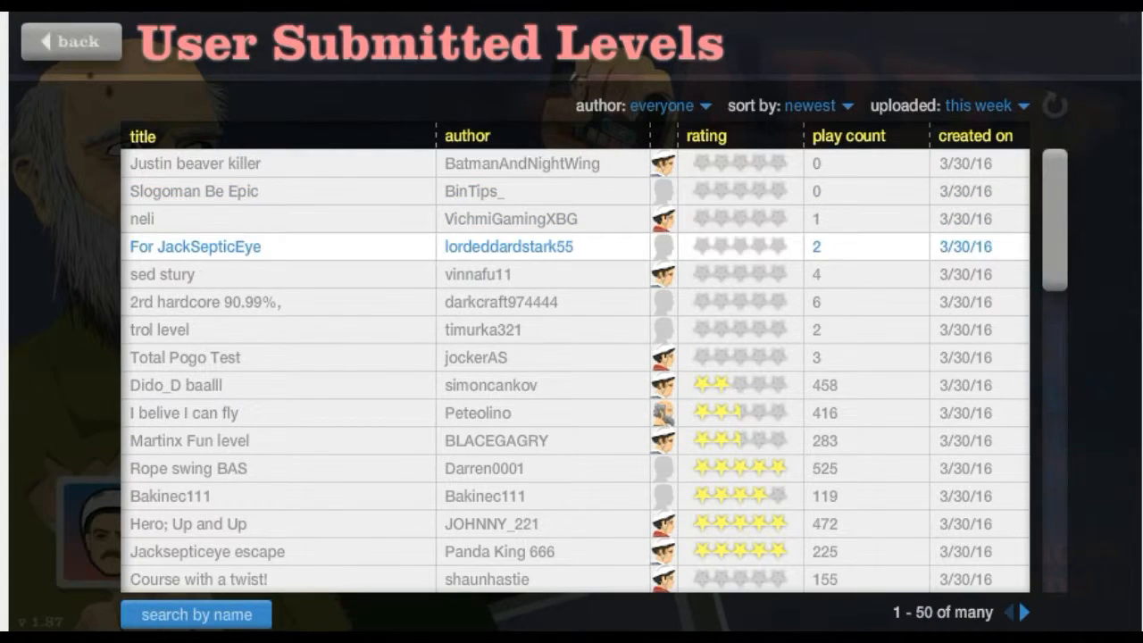
Step: Scroll to the 'sword throw' row by guillaume0001, dismiss the stray name search and launch the level
scroll(down, 3)
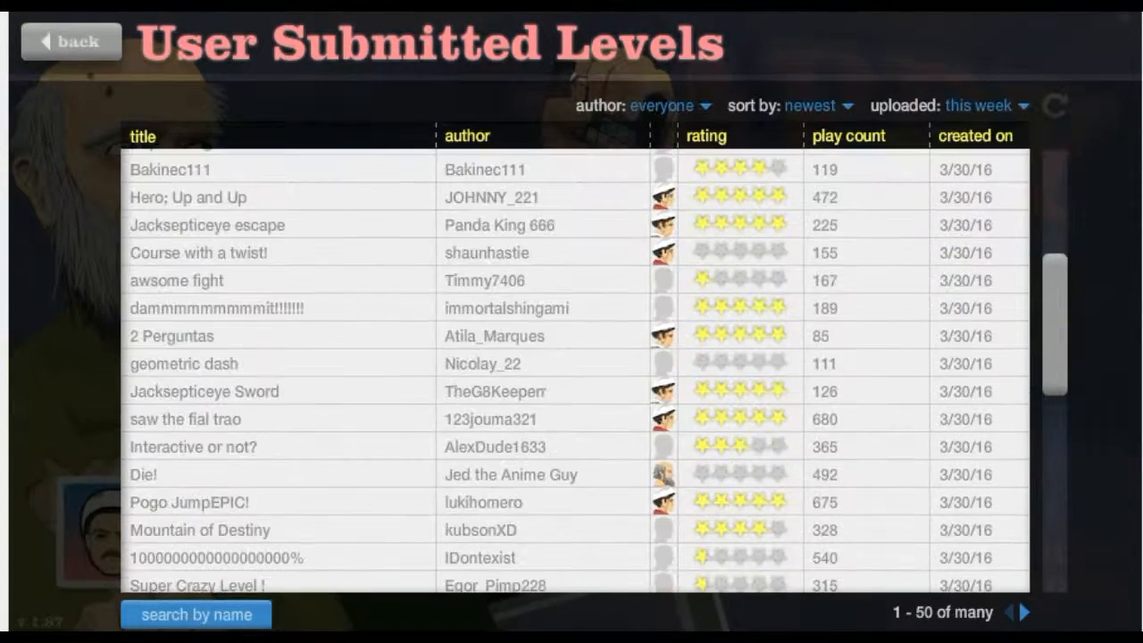
scroll(down, 3)
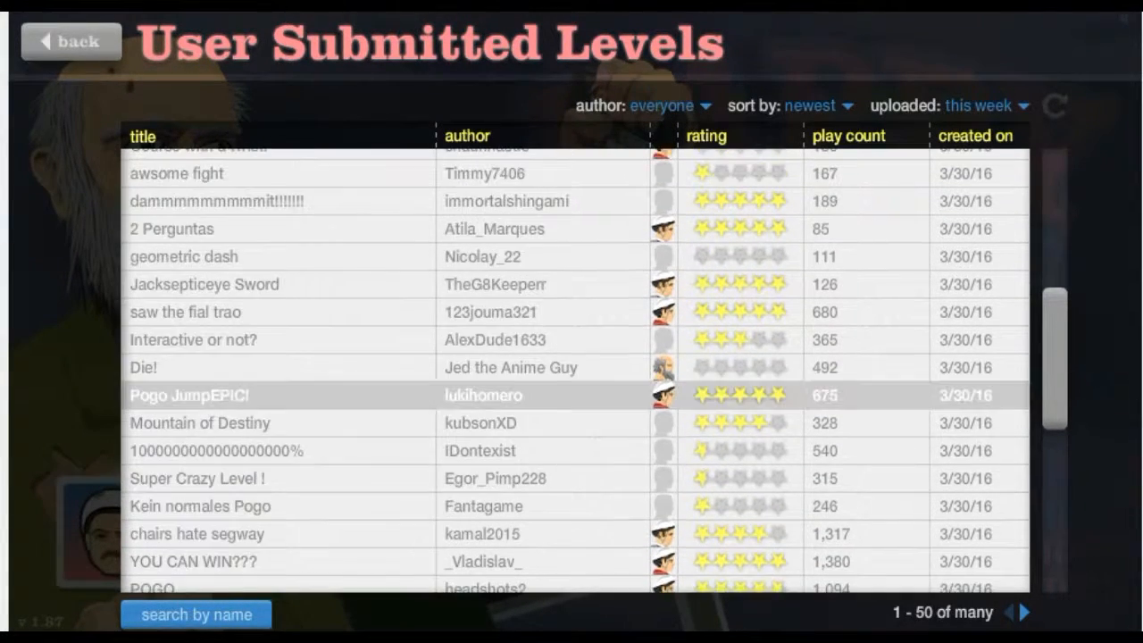
click(207, 613)
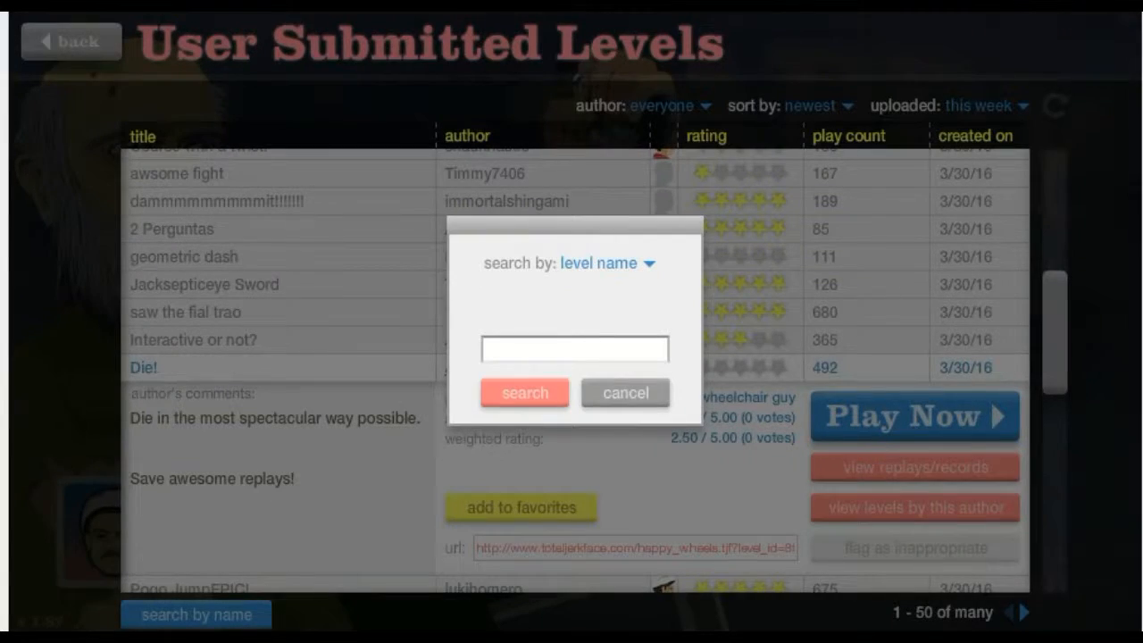
click(625, 393)
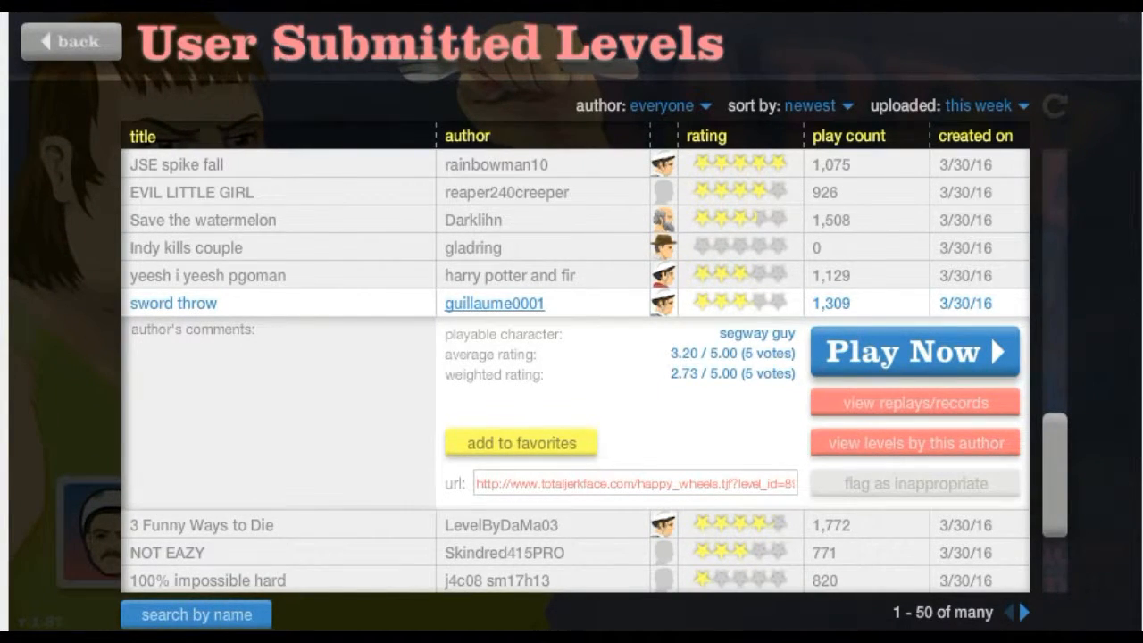
click(916, 350)
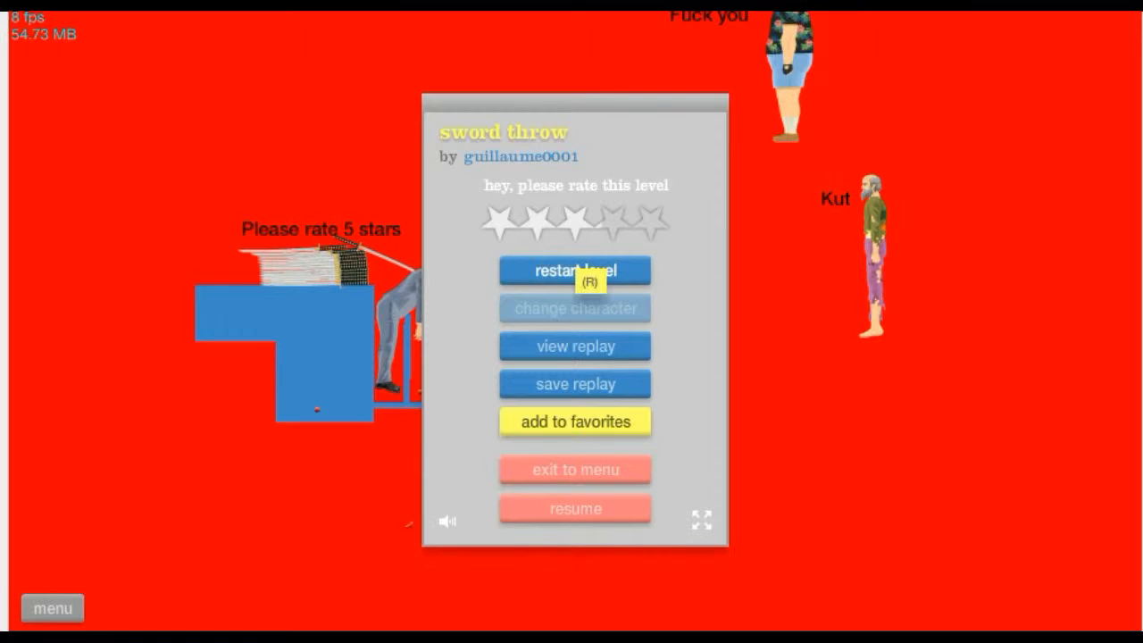
Step: Restart the sword throw level once from the pause menu, then exit to the levels list
click(574, 270)
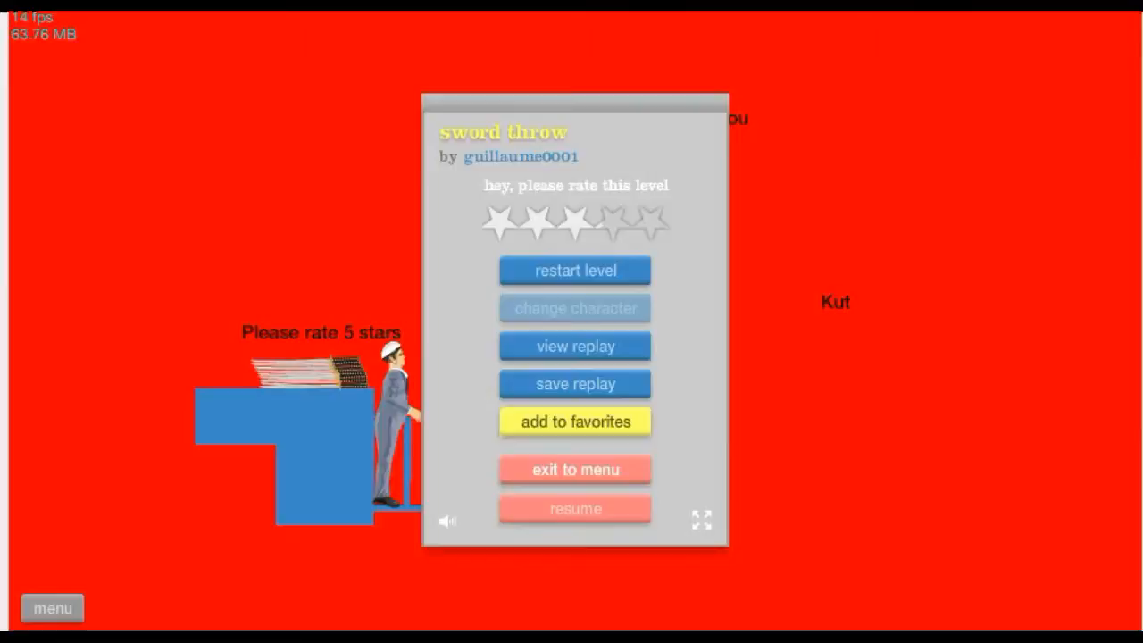
click(575, 468)
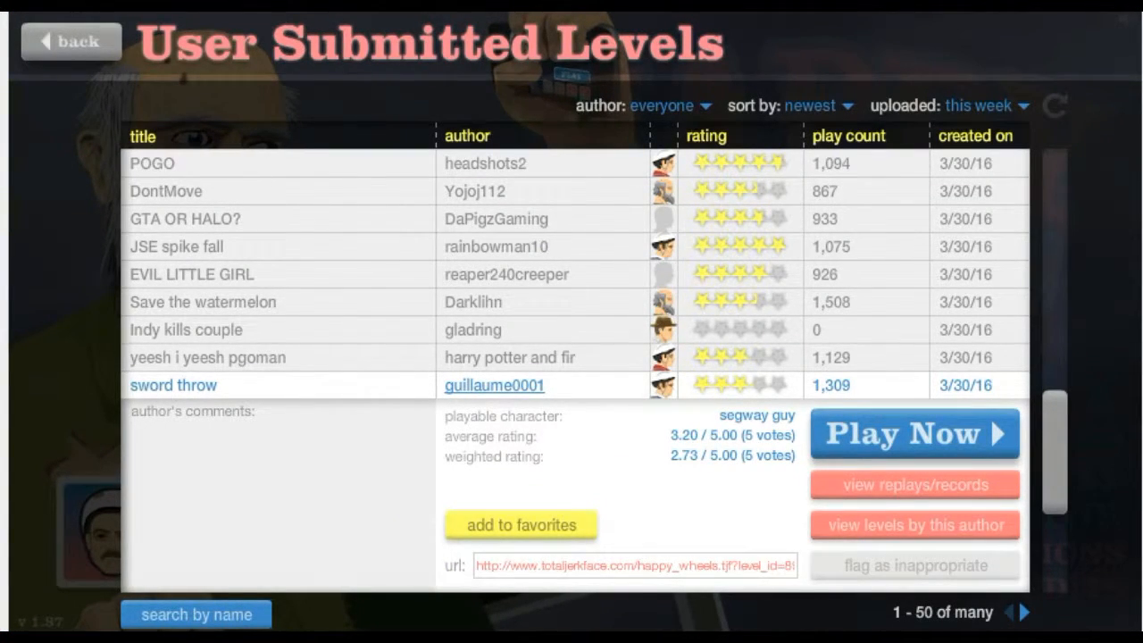
Step: Launch '3 Funny Ways to Die' by LevelByDaMa03 as the segway guy
scroll(down, 3)
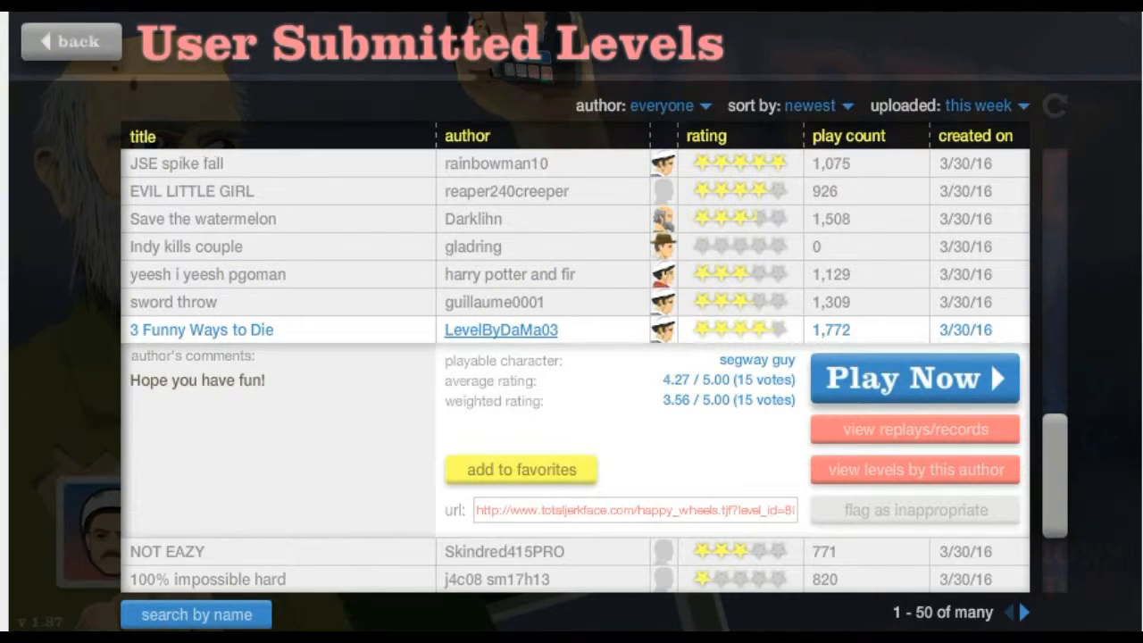
click(914, 378)
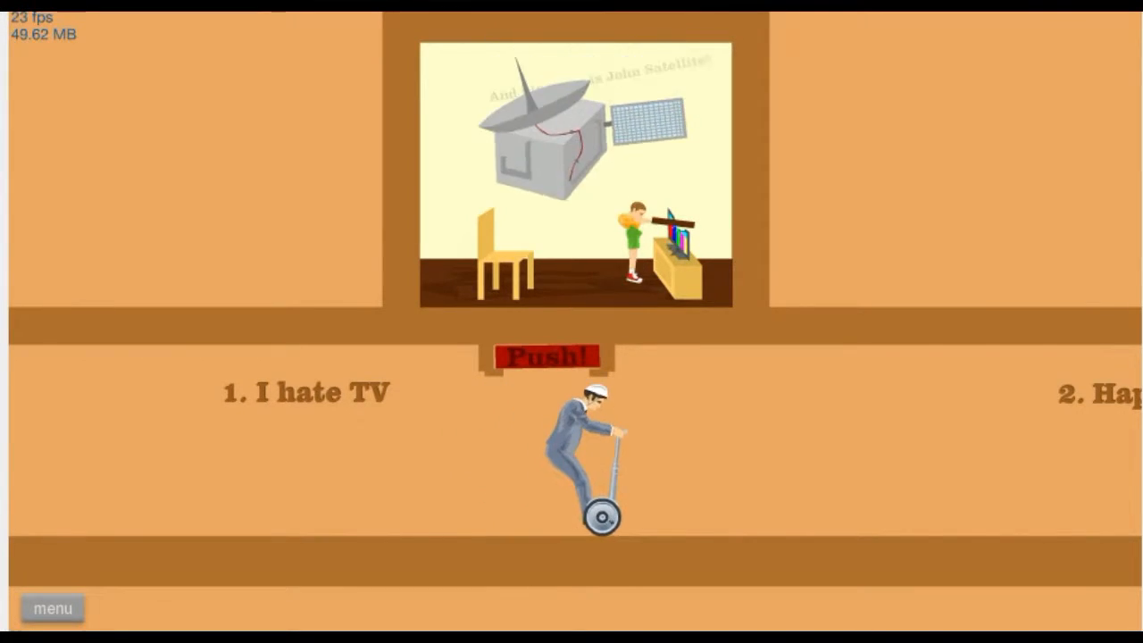
Step: Exit 3 Funny Ways to Die back to the this-week user levels list
click(546, 354)
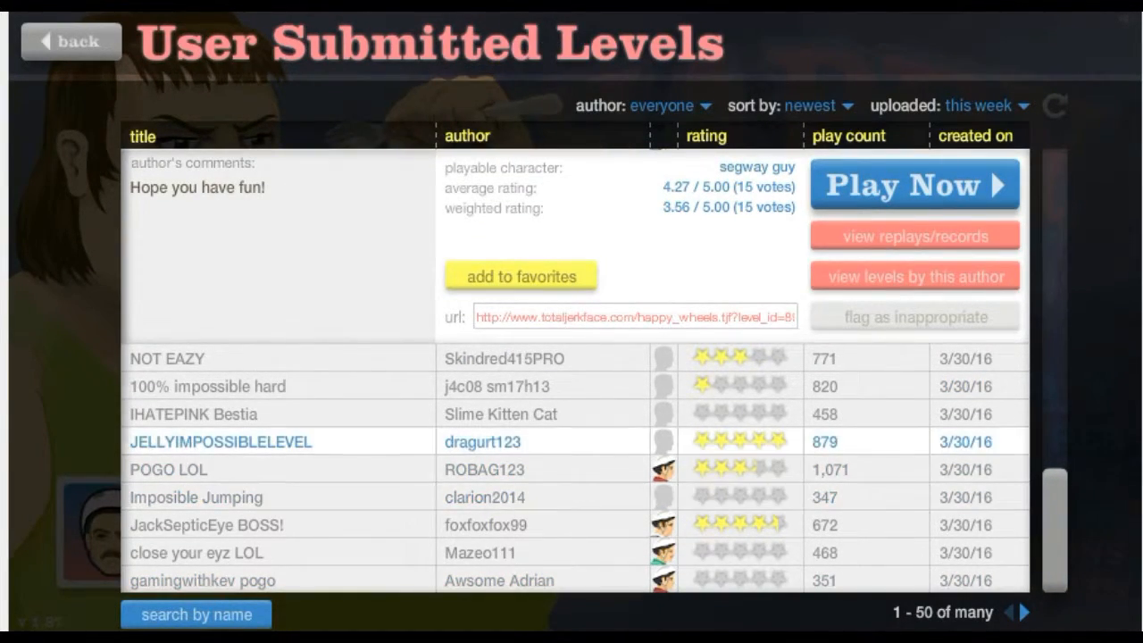
Step: Move to results 51–100 of this week's levels, scroll through them and bring up the name search box
click(195, 497)
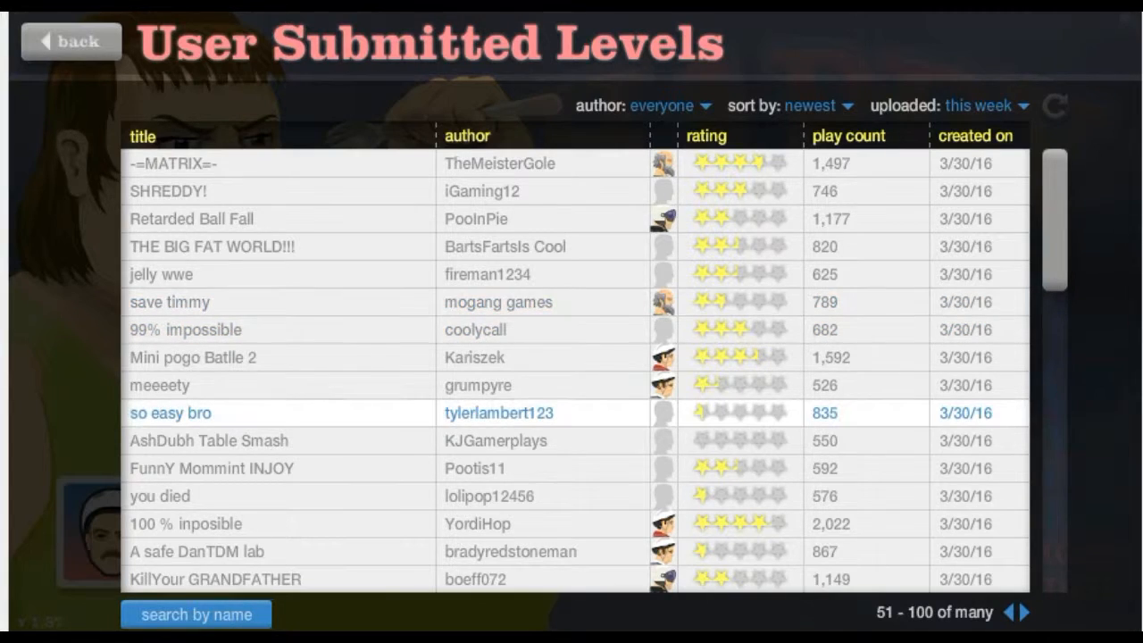
scroll(down, 3)
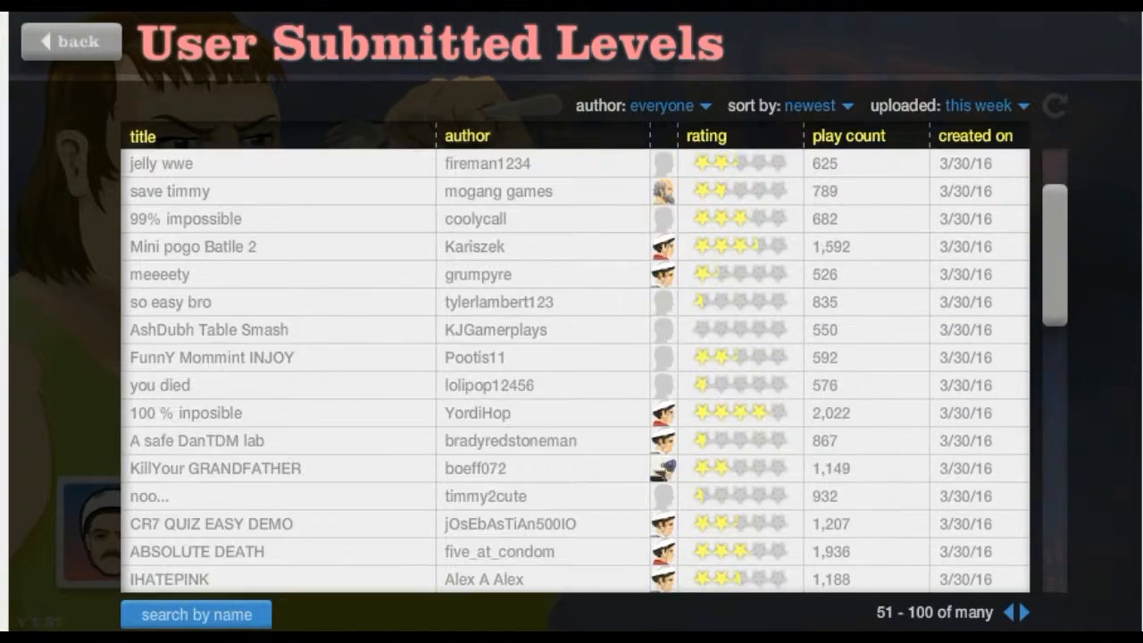
scroll(down, 3)
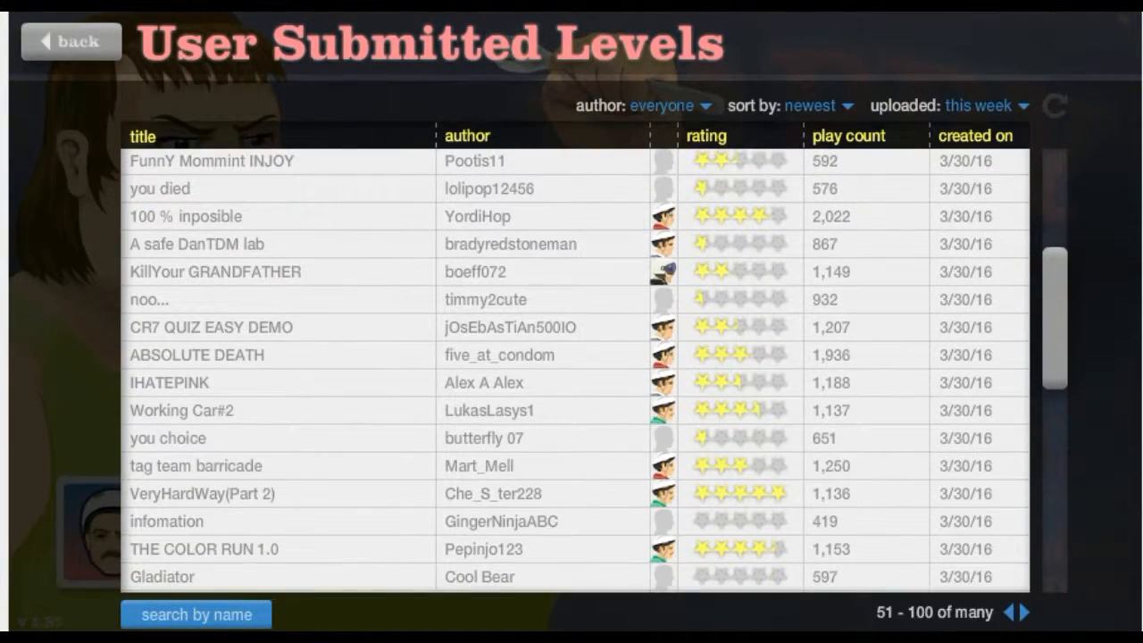
scroll(down, 3)
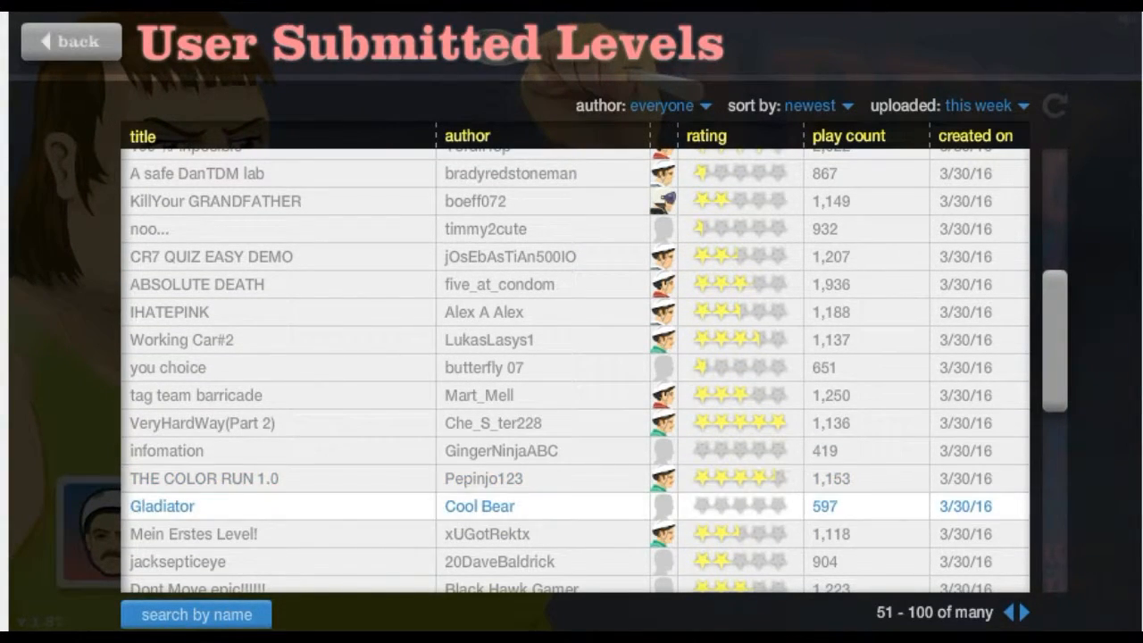
scroll(down, 3)
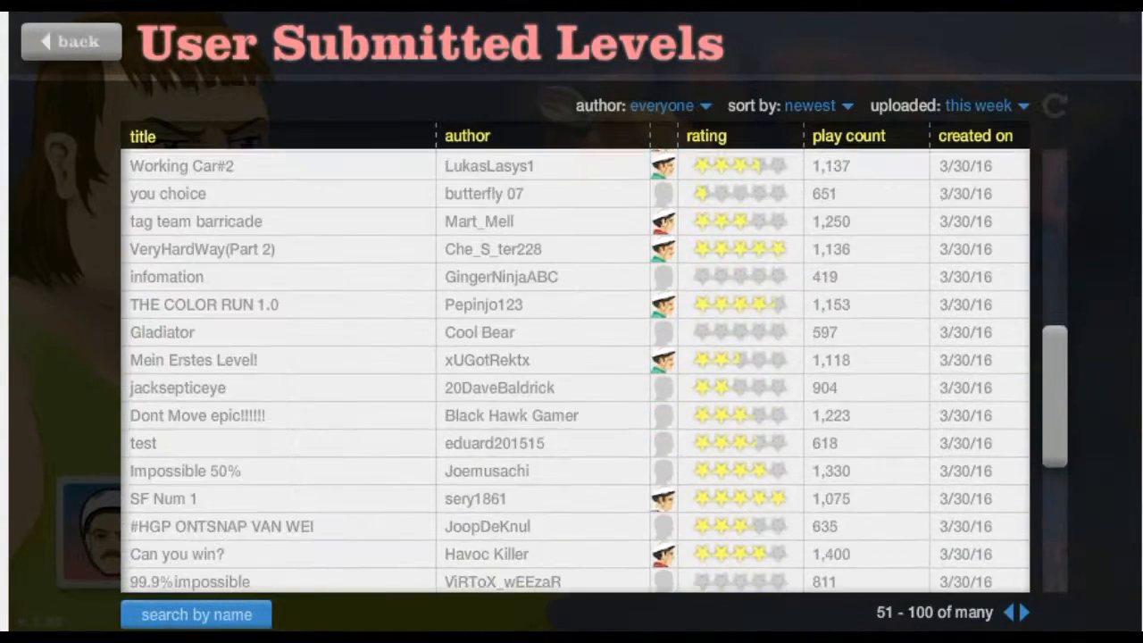
scroll(down, 3)
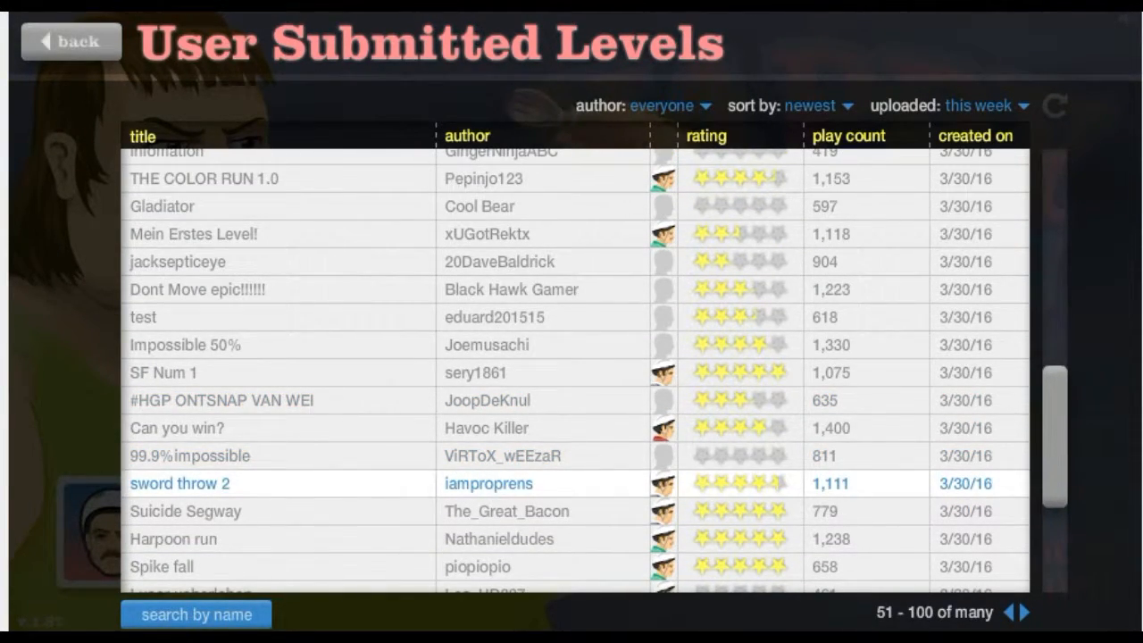
click(199, 613)
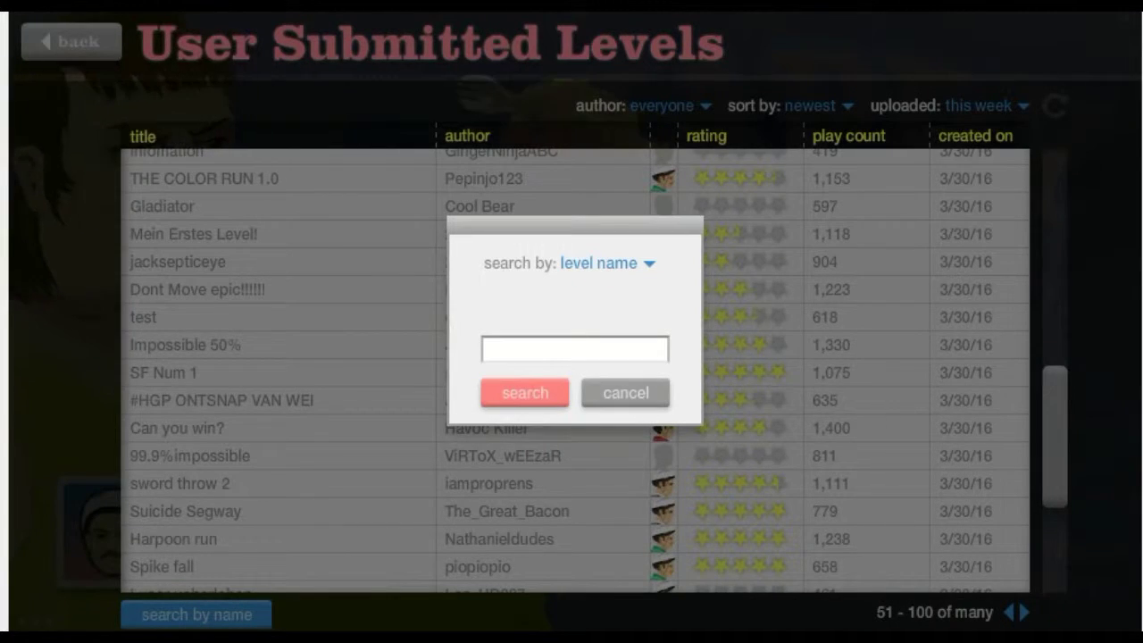
Step: Search levels for 'bottle run' and show details of the top result by THE poon RUN guy
text(b)
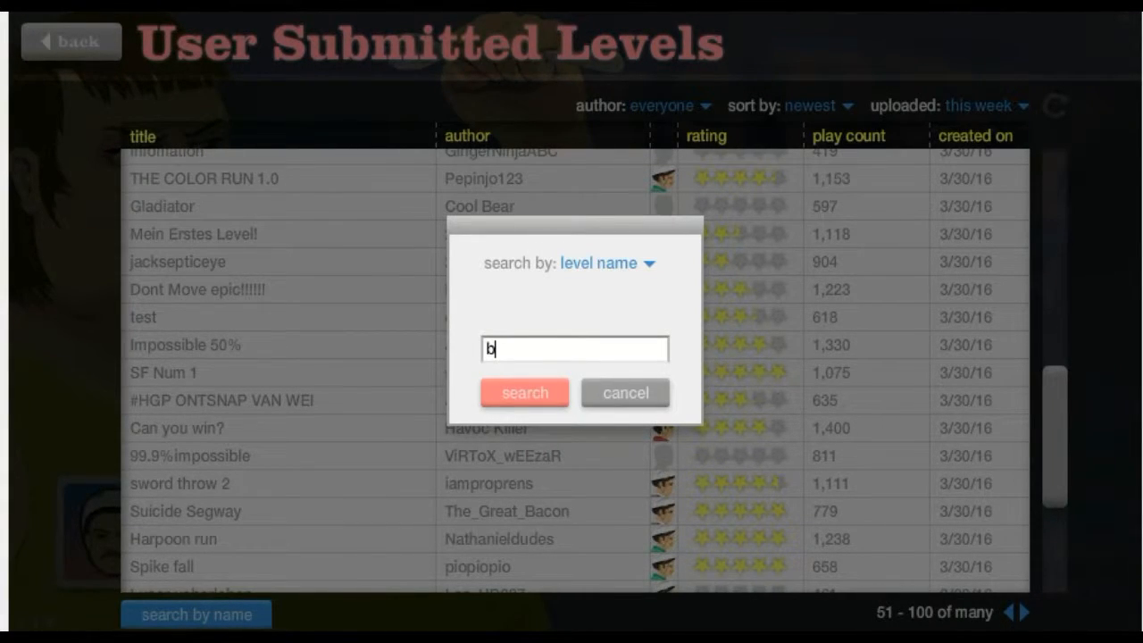
text(ottle run)
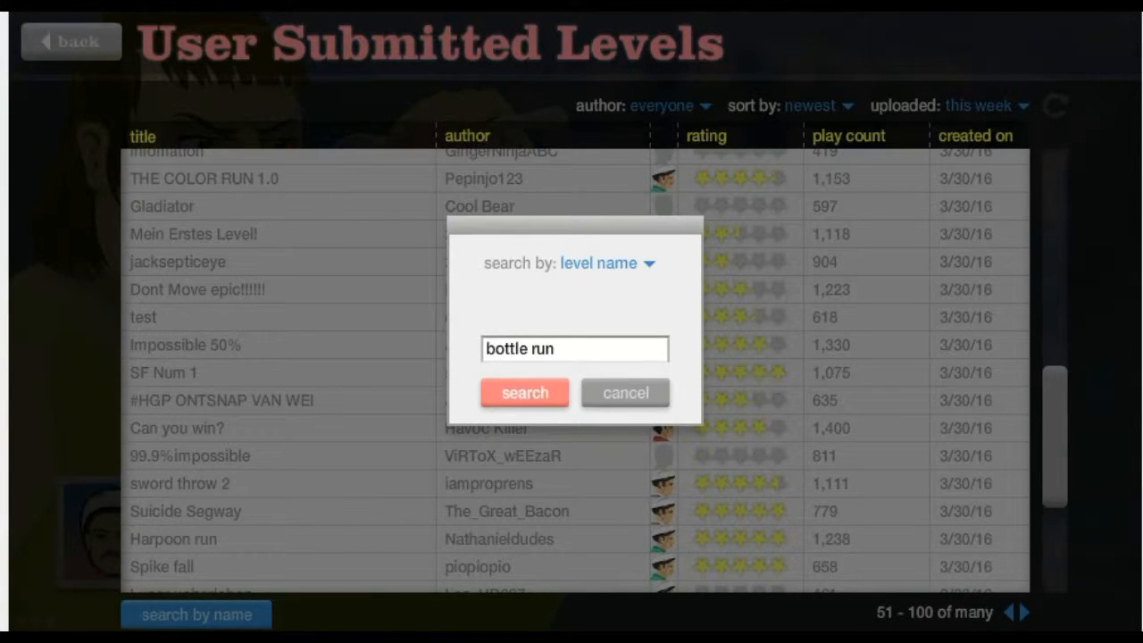
click(524, 392)
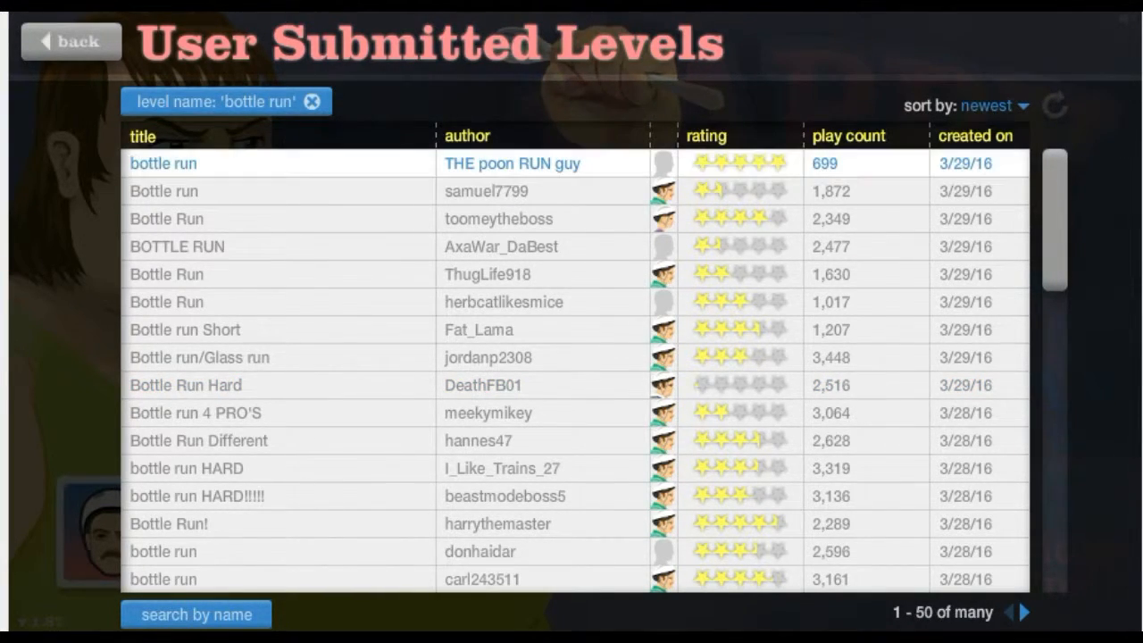
click(162, 164)
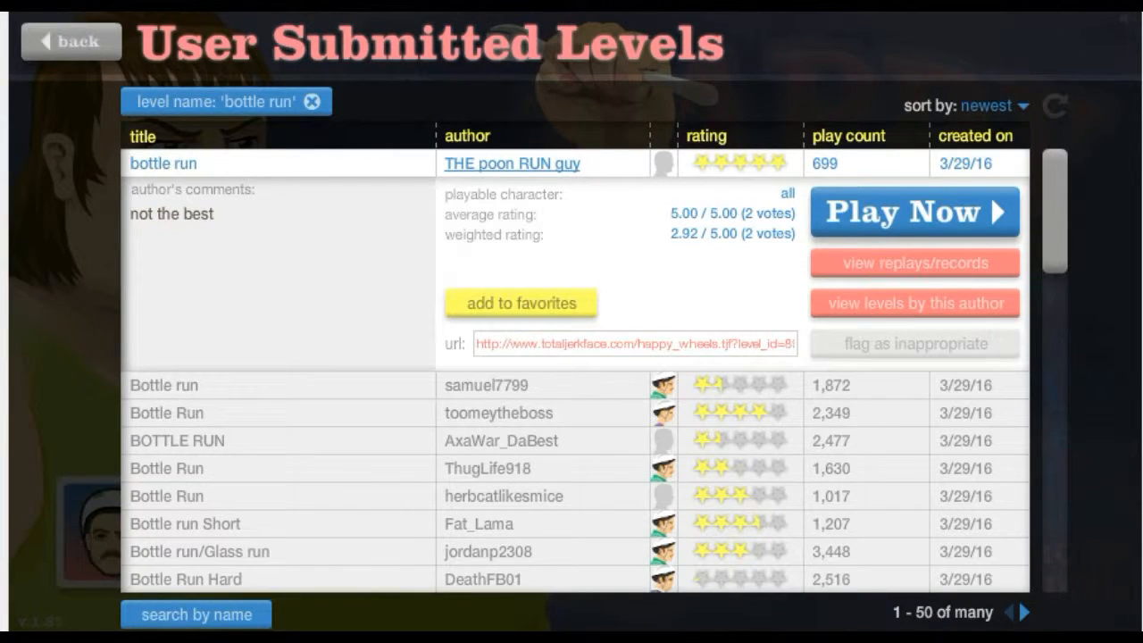
Step: Play the bottle run level as the segway rider, then exit back to the search results
click(914, 212)
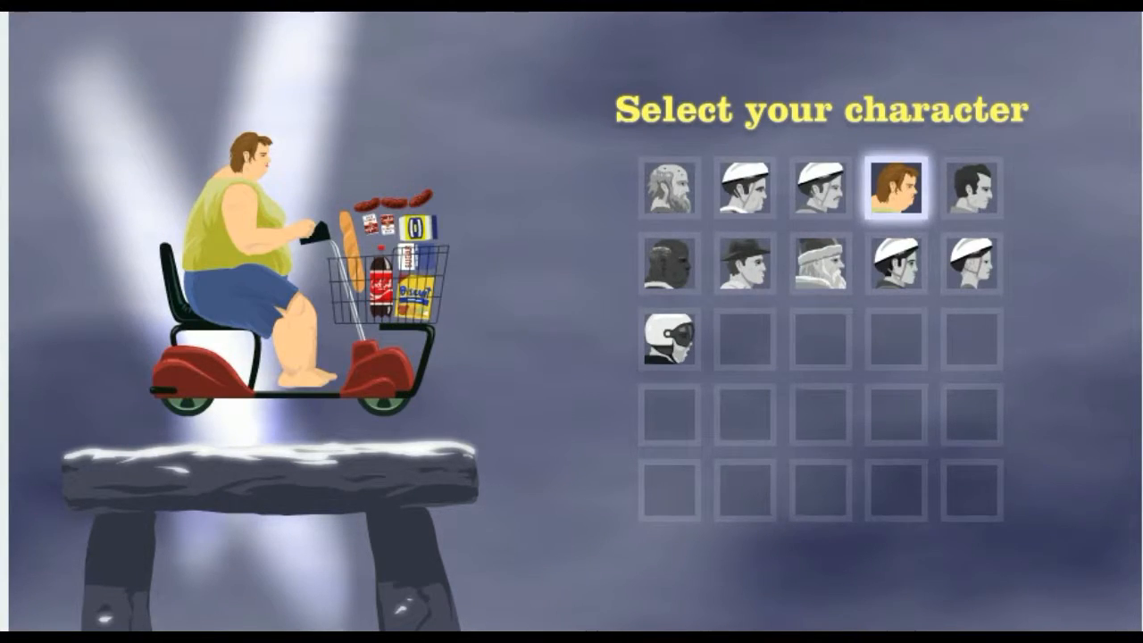
click(743, 189)
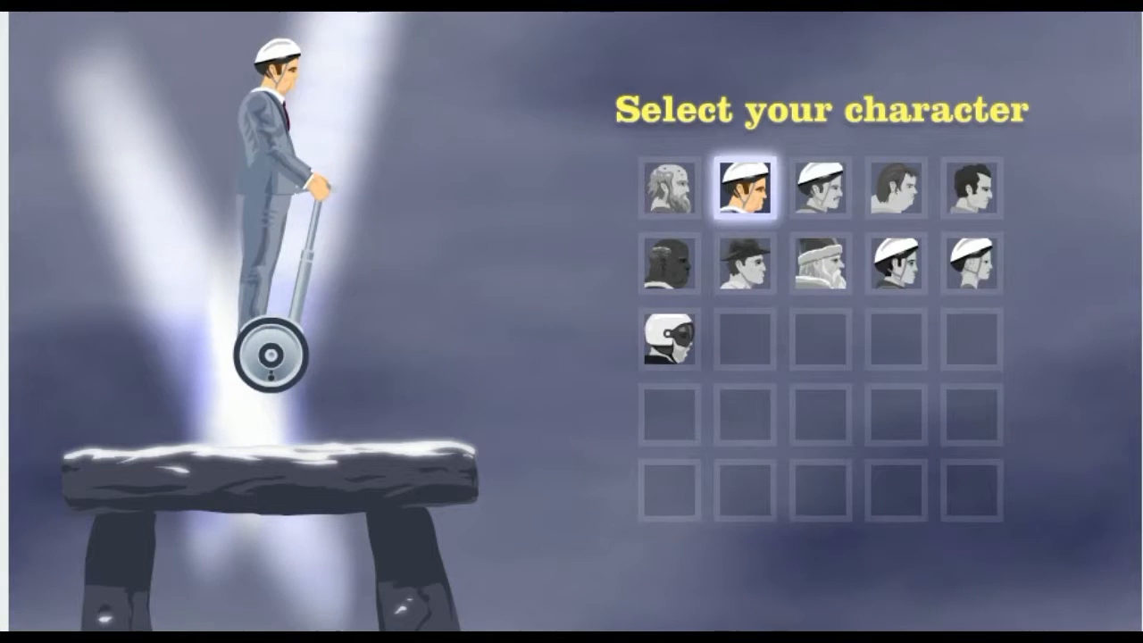
click(743, 188)
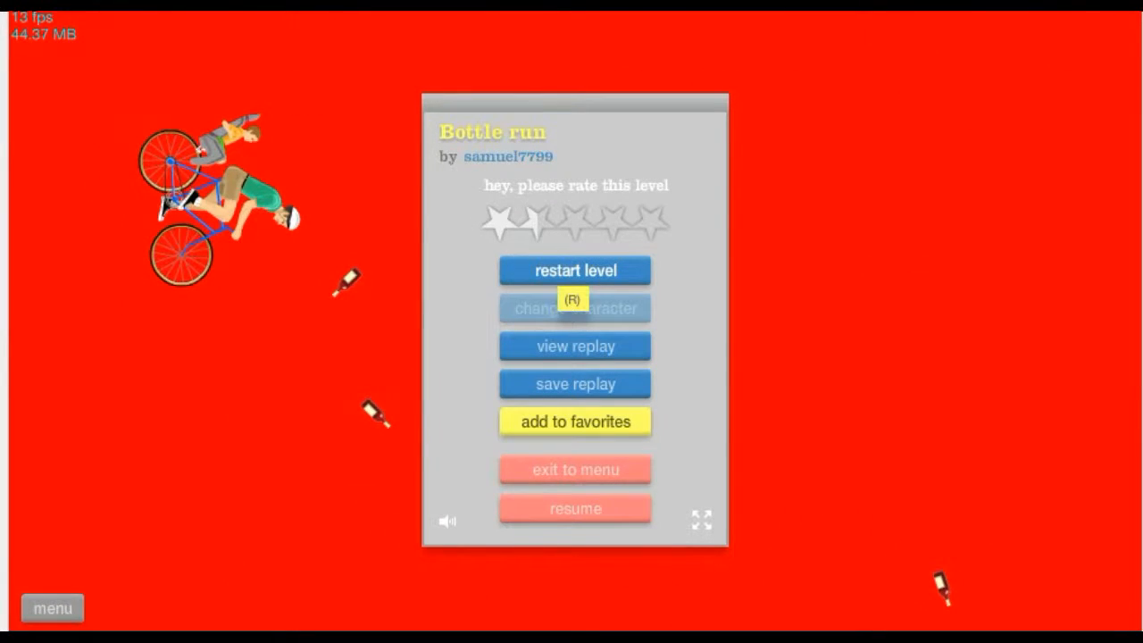
click(574, 269)
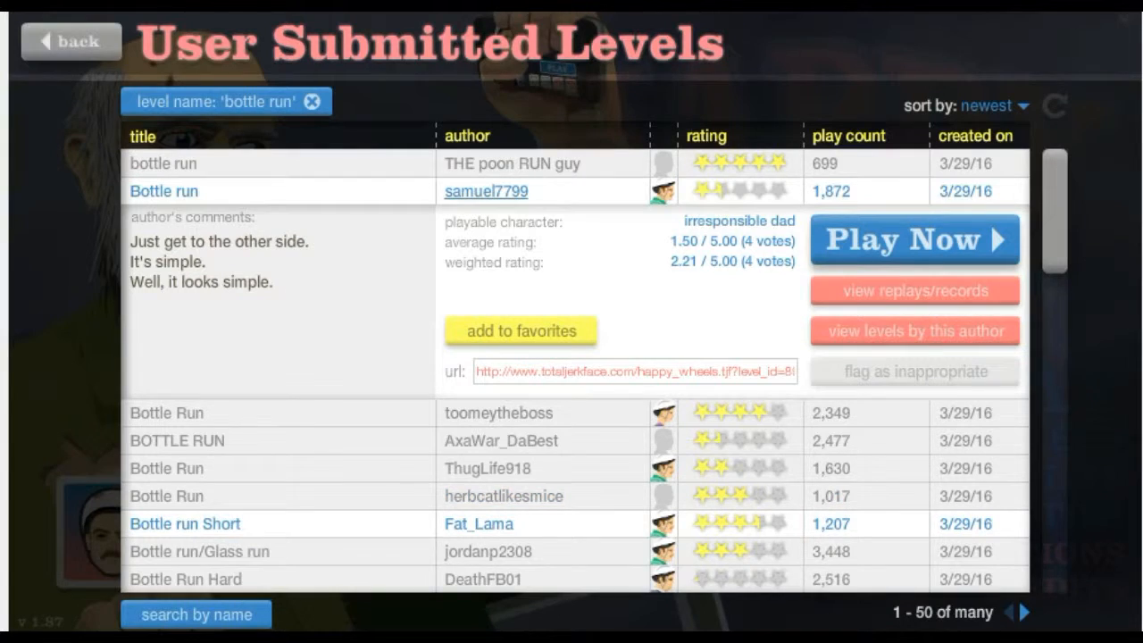
Step: Run a new level-name search for 'sword throw', replacing the bottle run results
click(198, 615)
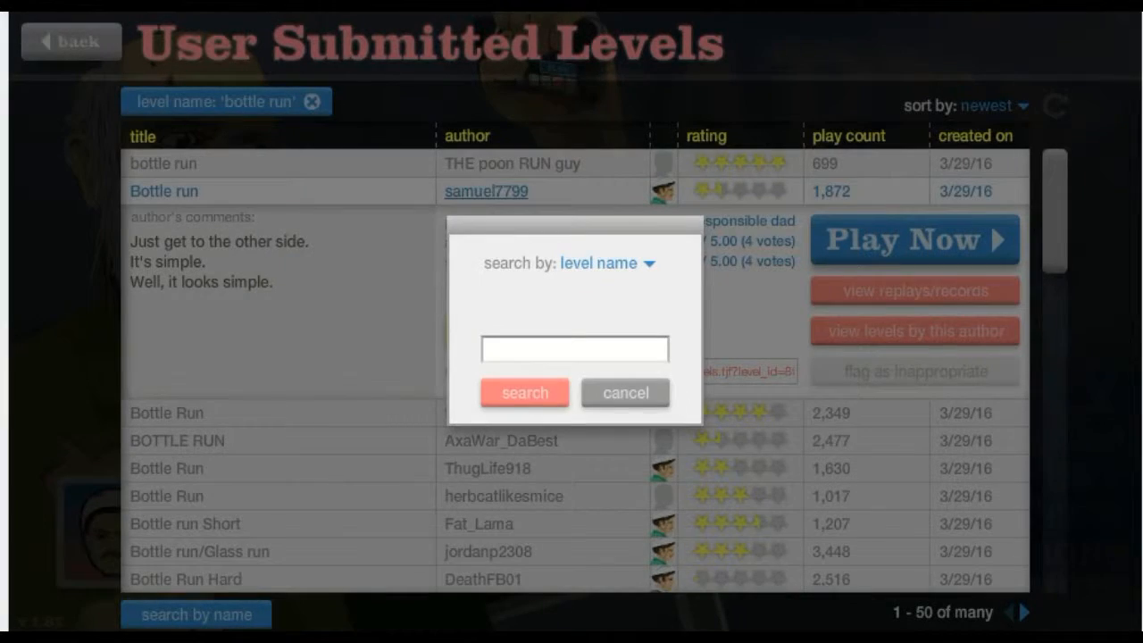
click(575, 351)
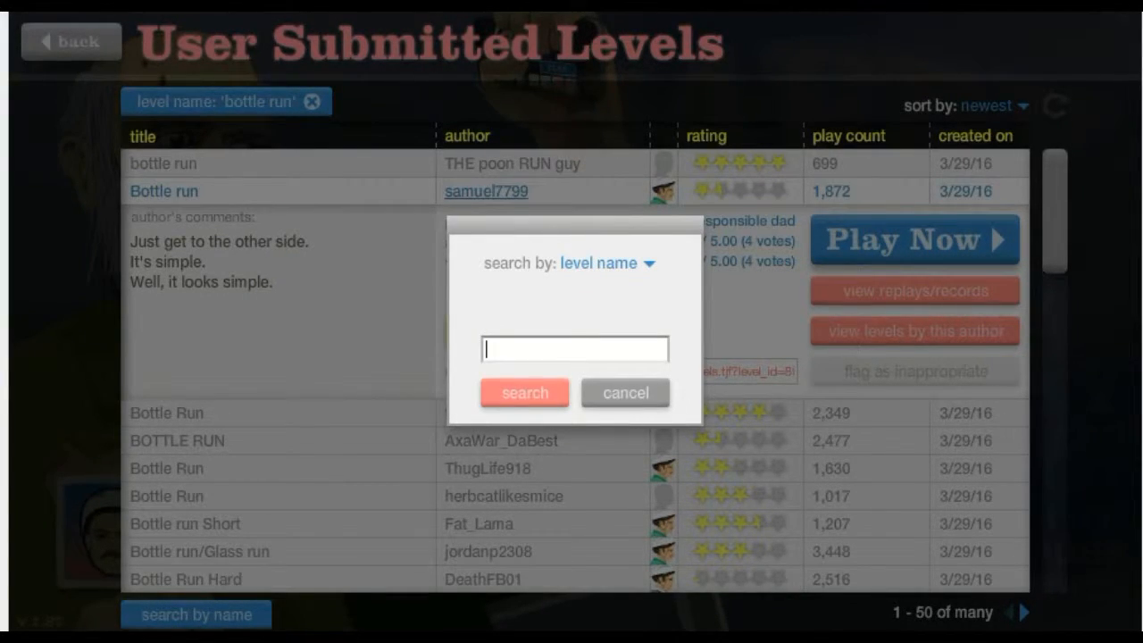
text(rpe)
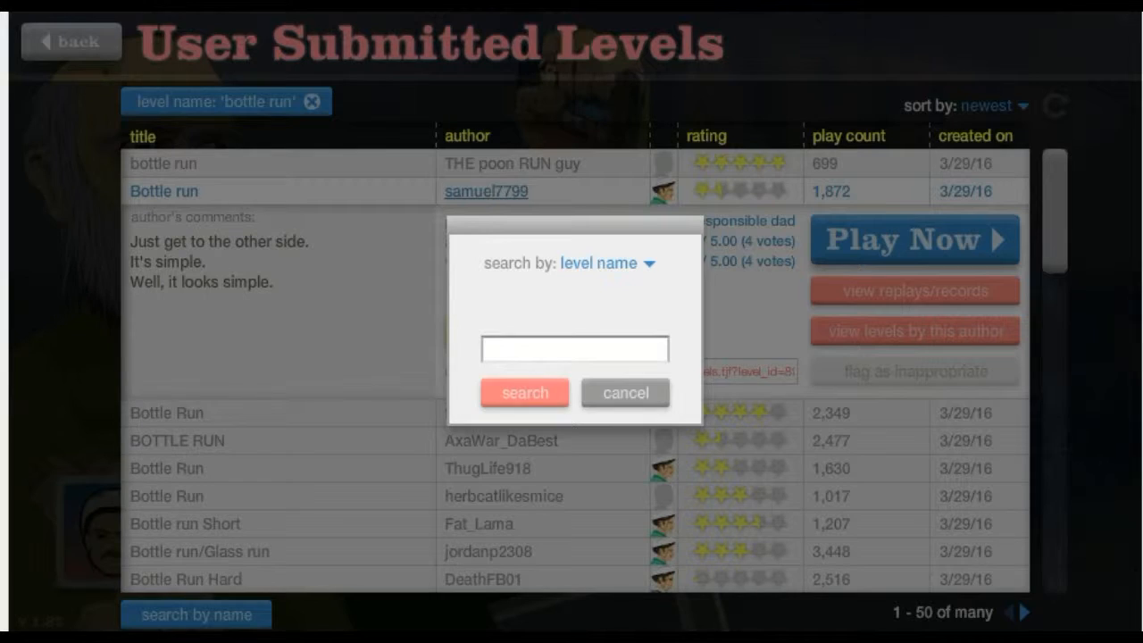
click(574, 350)
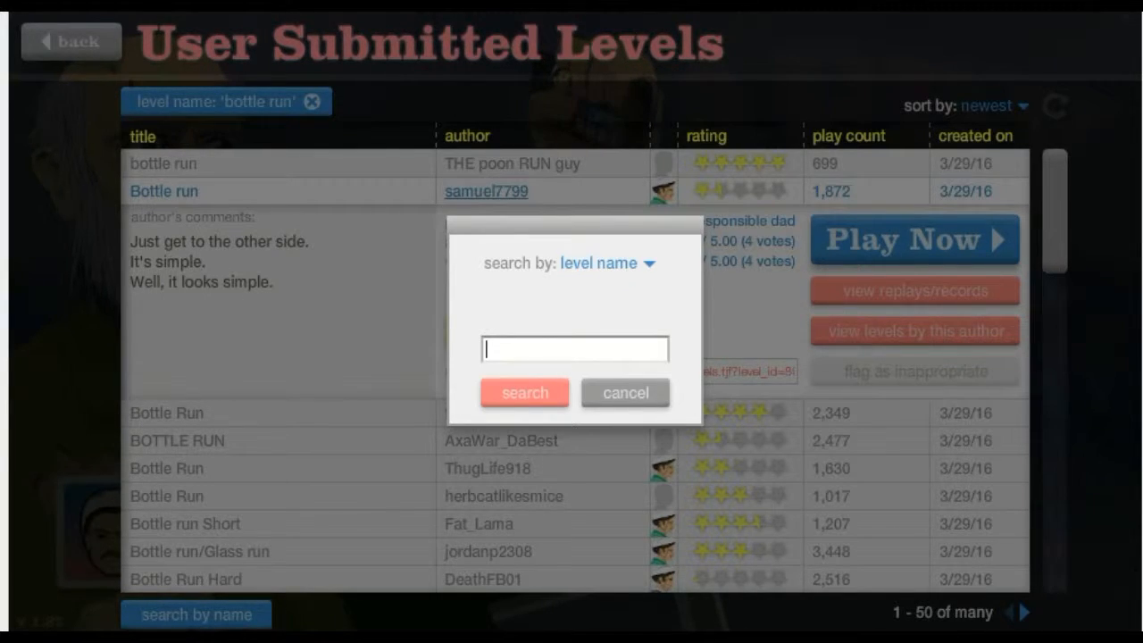
text(sword)
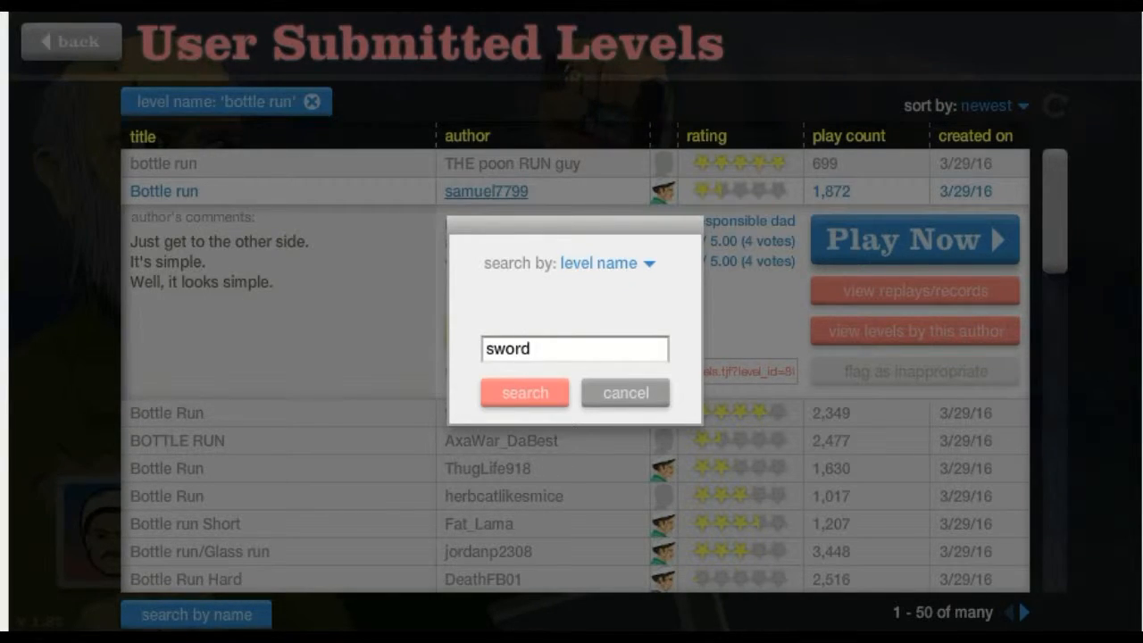
text(throw)
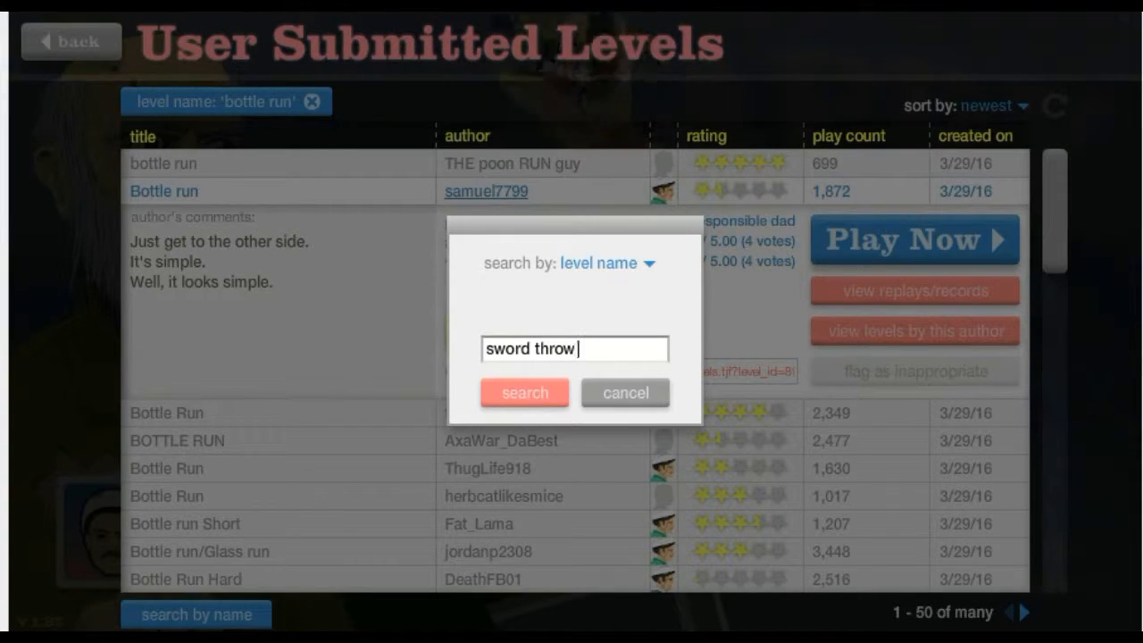
click(524, 392)
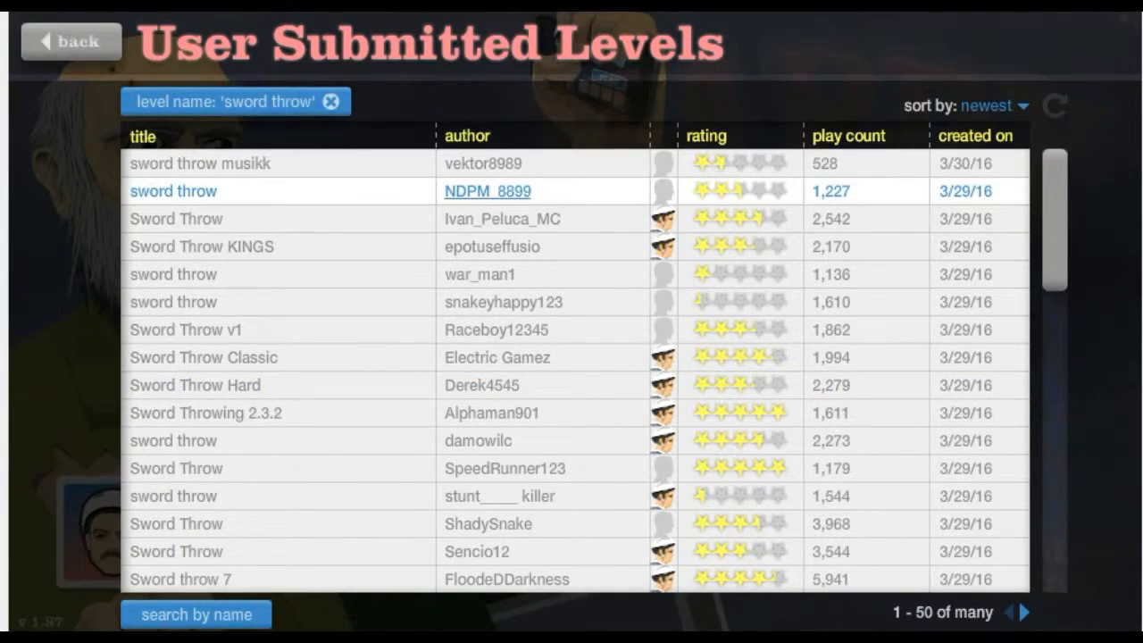
click(173, 191)
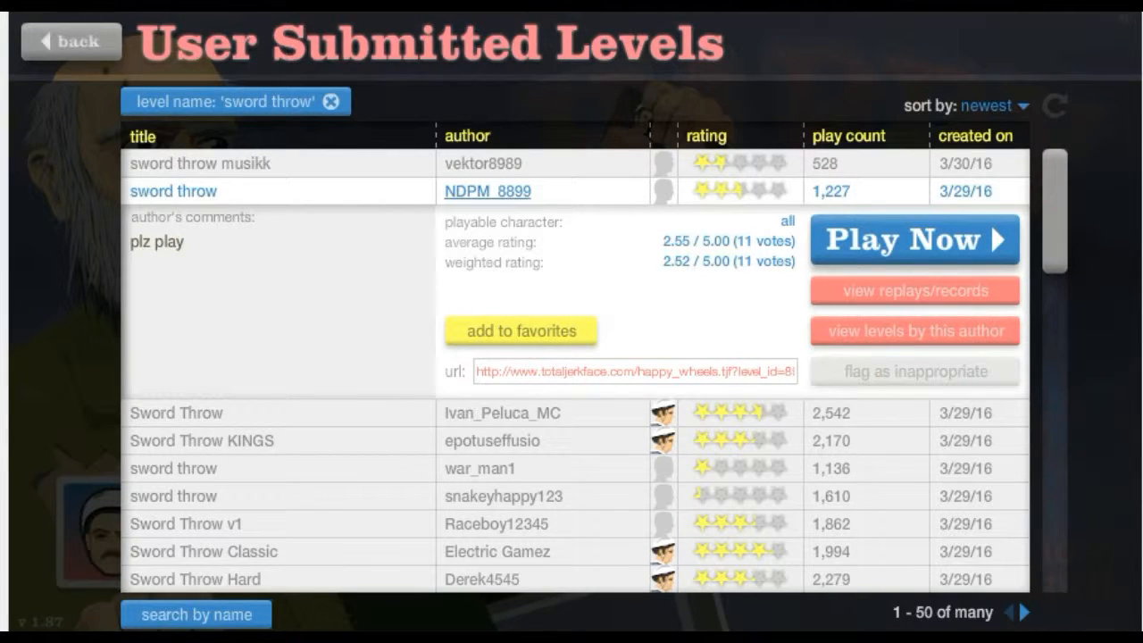
click(915, 238)
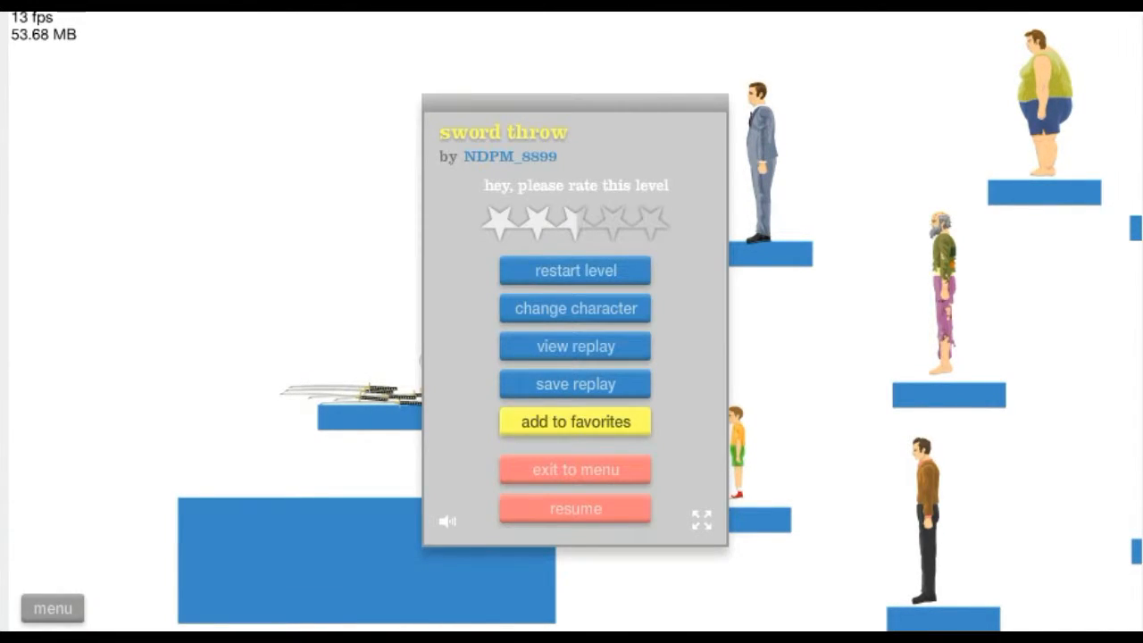
click(574, 470)
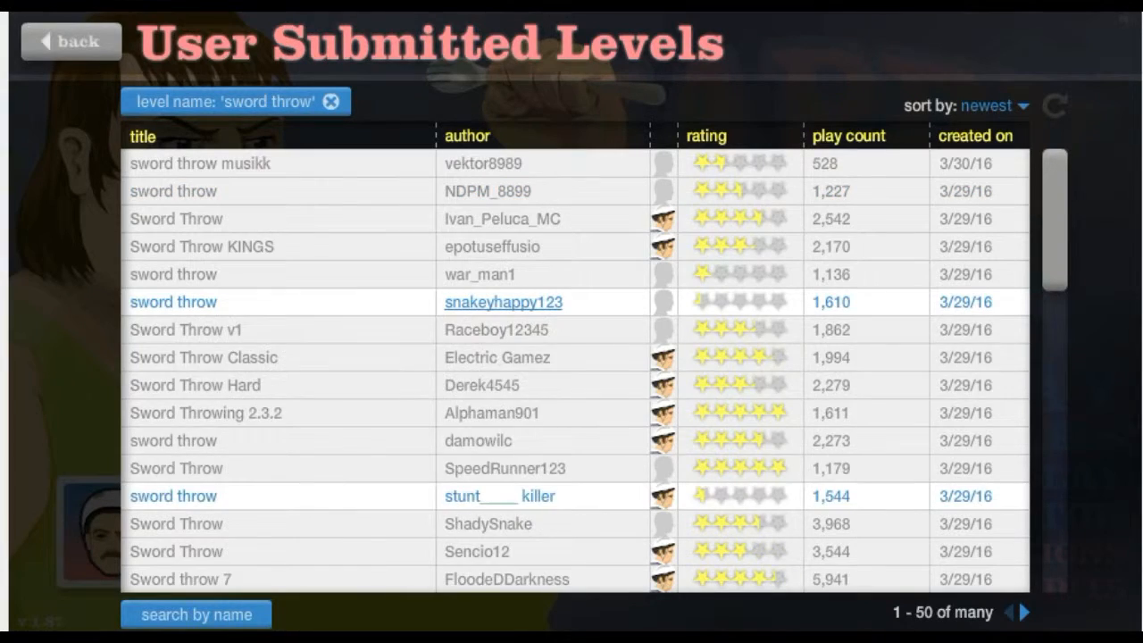
Step: Search level names for 'quiz rather' and dismiss the no-levels-found message
click(173, 302)
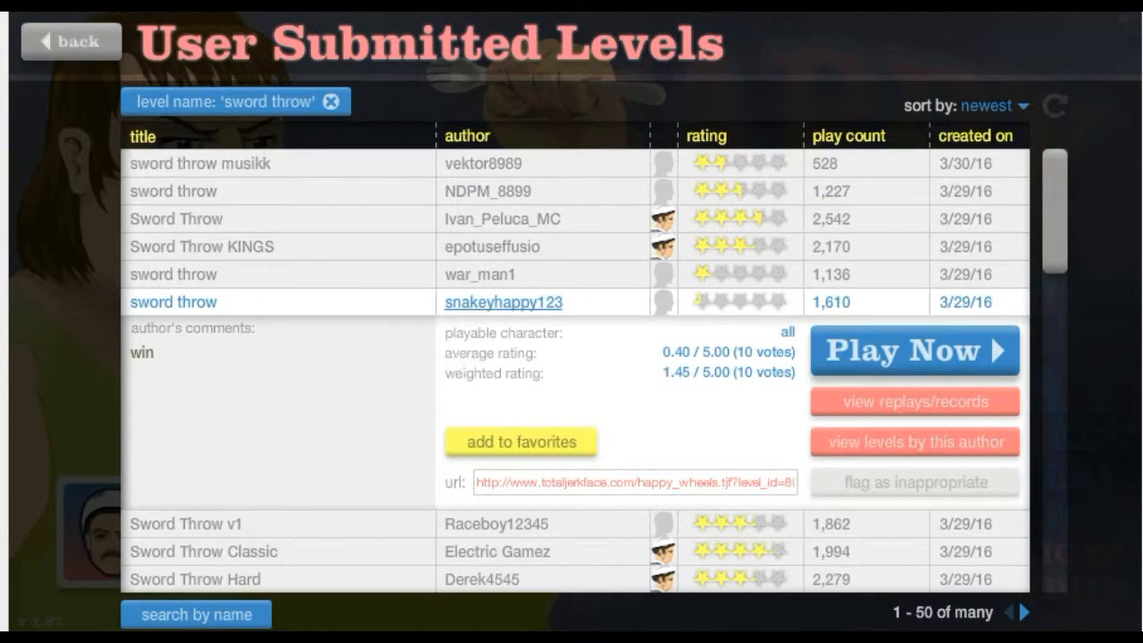
click(200, 613)
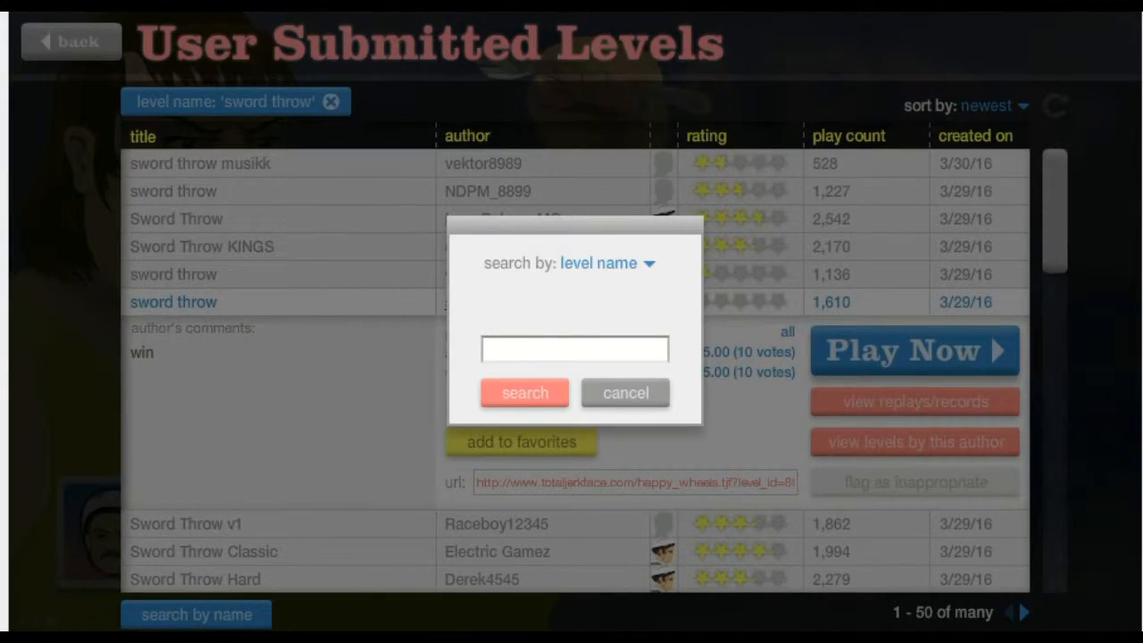
text(quiz)
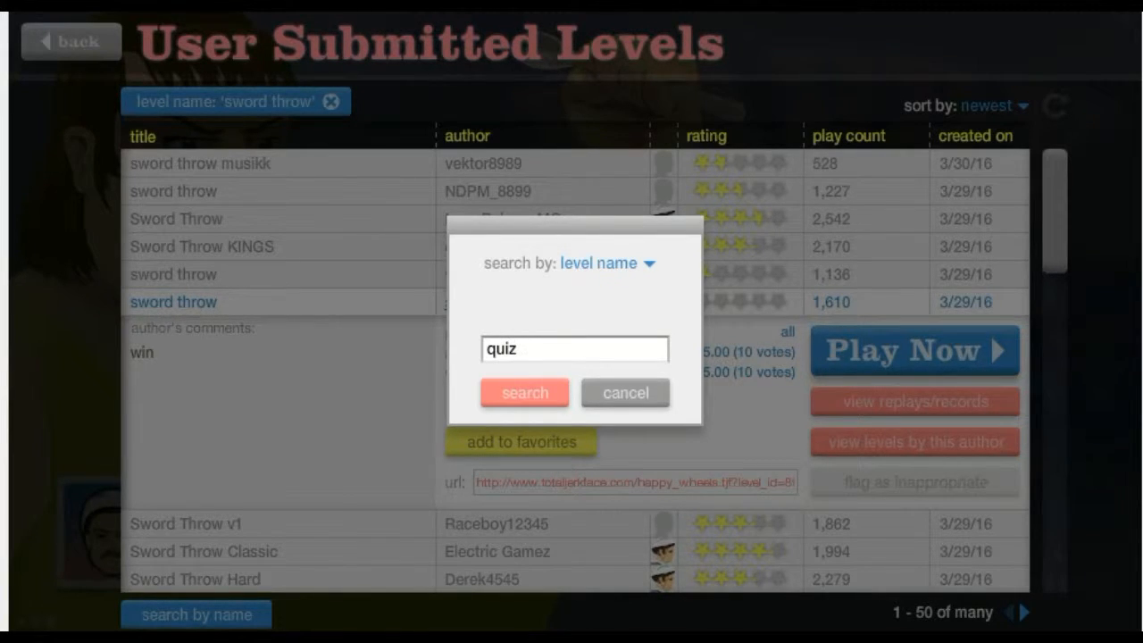
text(r)
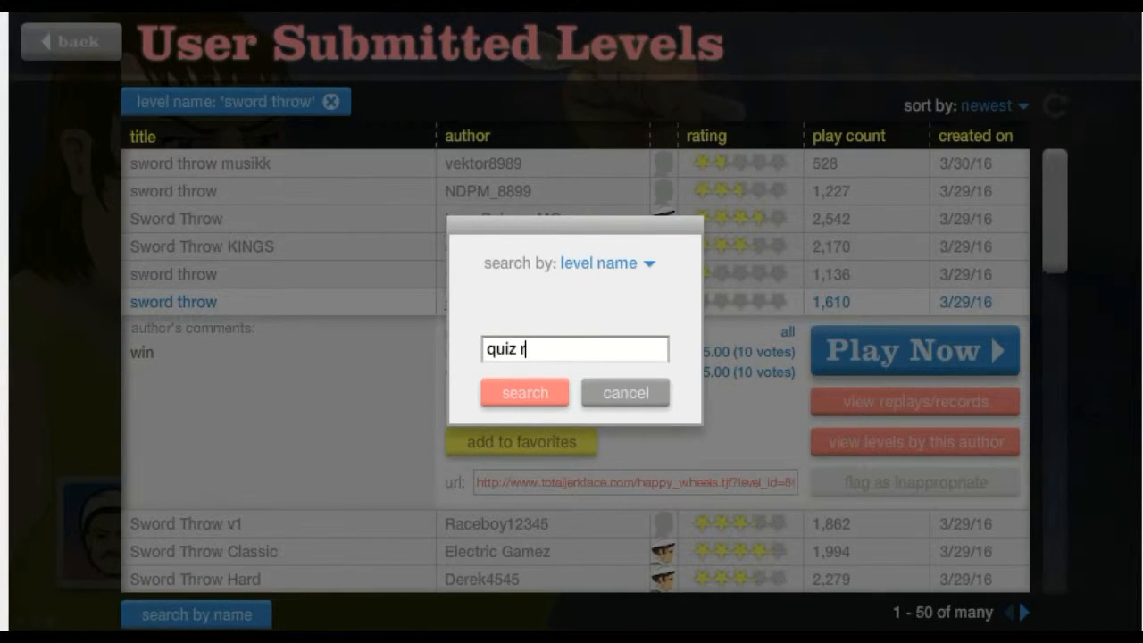
text(ather)
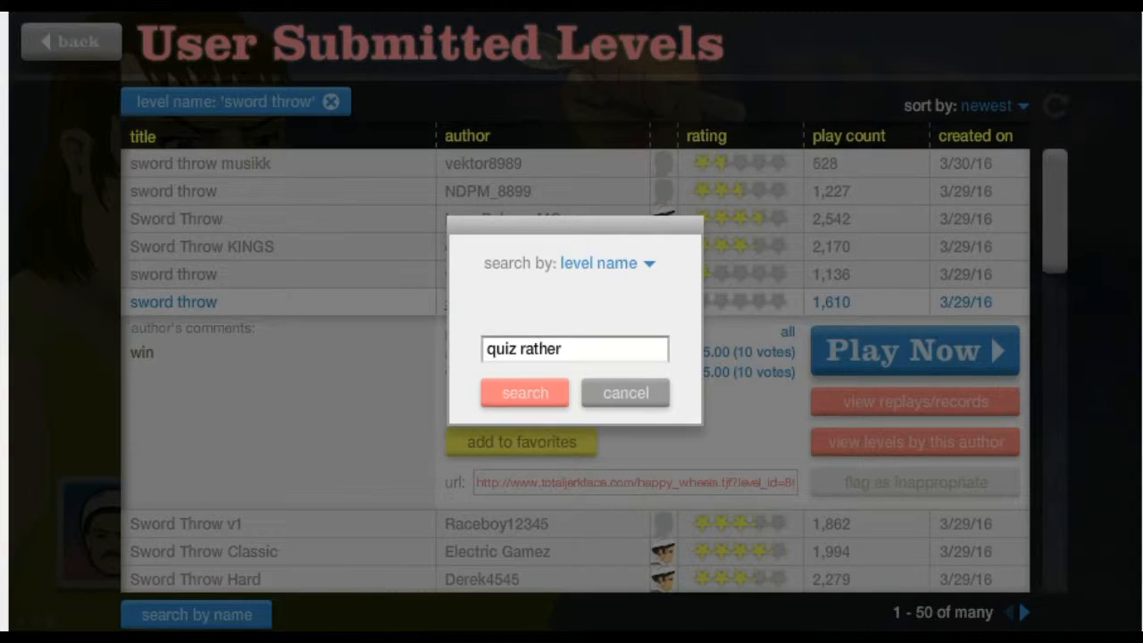
click(524, 392)
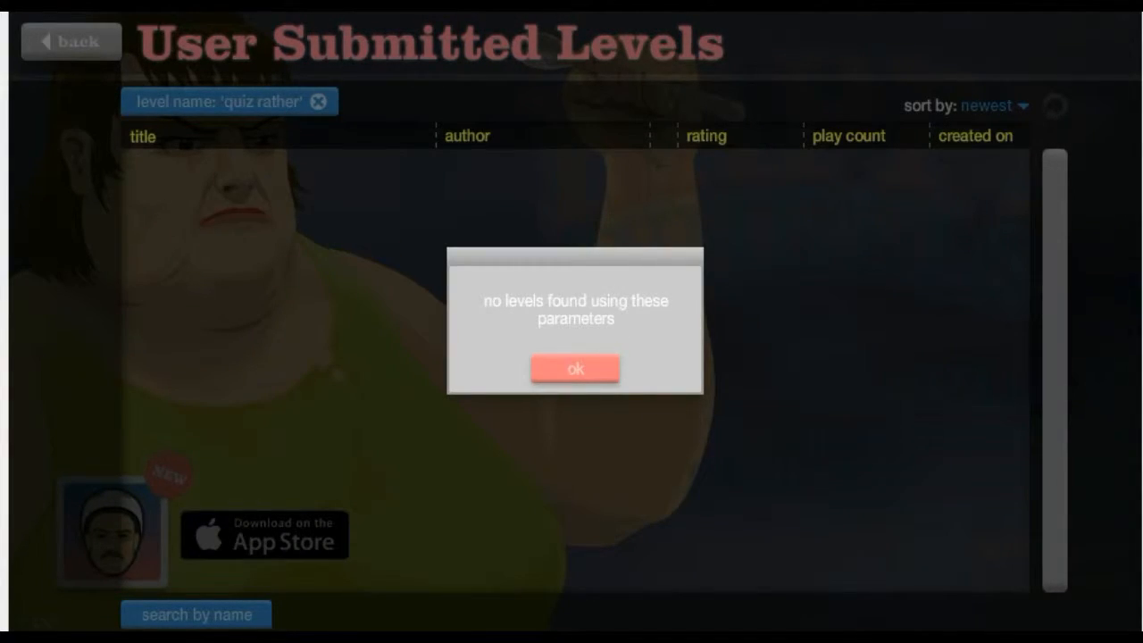
click(576, 368)
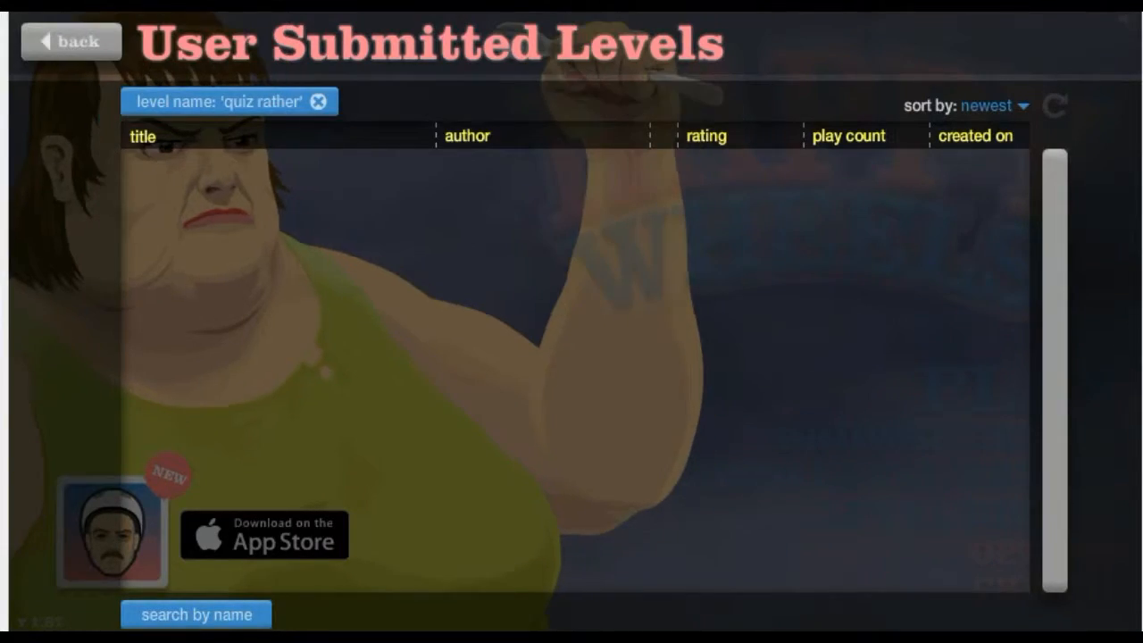
Step: Search level names for 'quiz' and scroll partway down the matching results
click(195, 614)
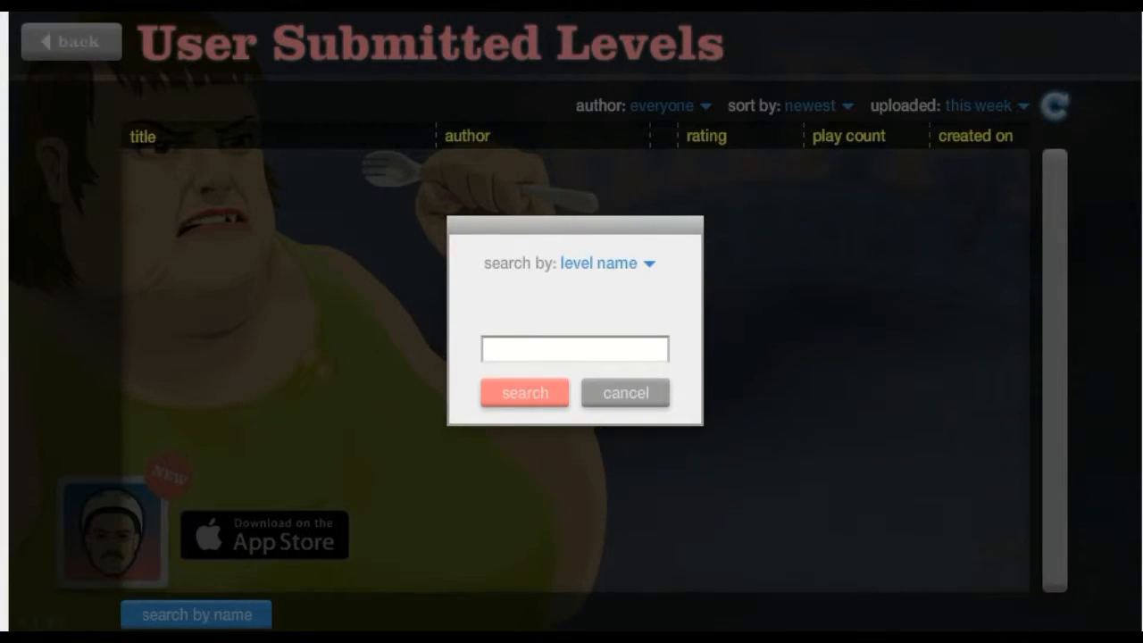
text(quiz)
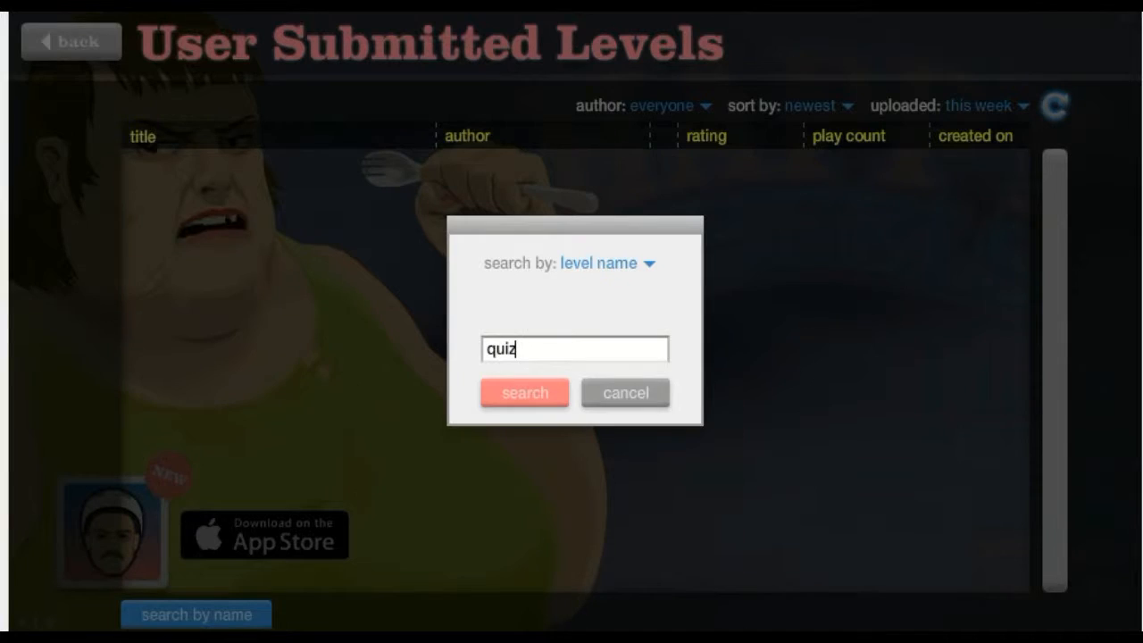
click(524, 392)
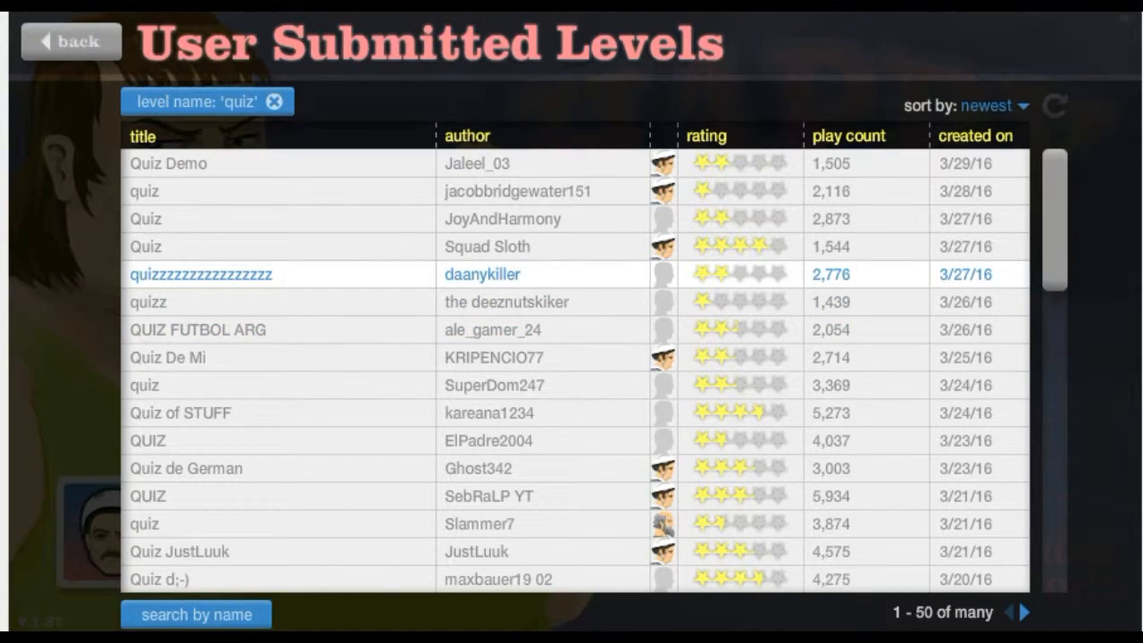
scroll(down, 3)
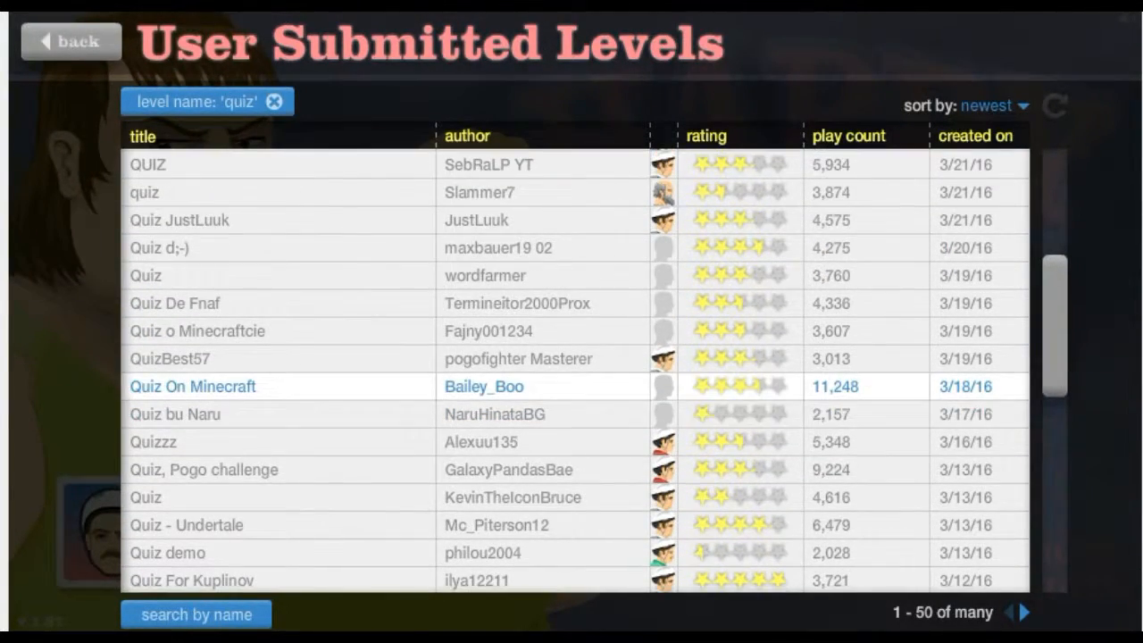
Step: Launch Bailey_Boo's 'Quiz On Minecraft' from the quiz results as the segway rider
click(191, 387)
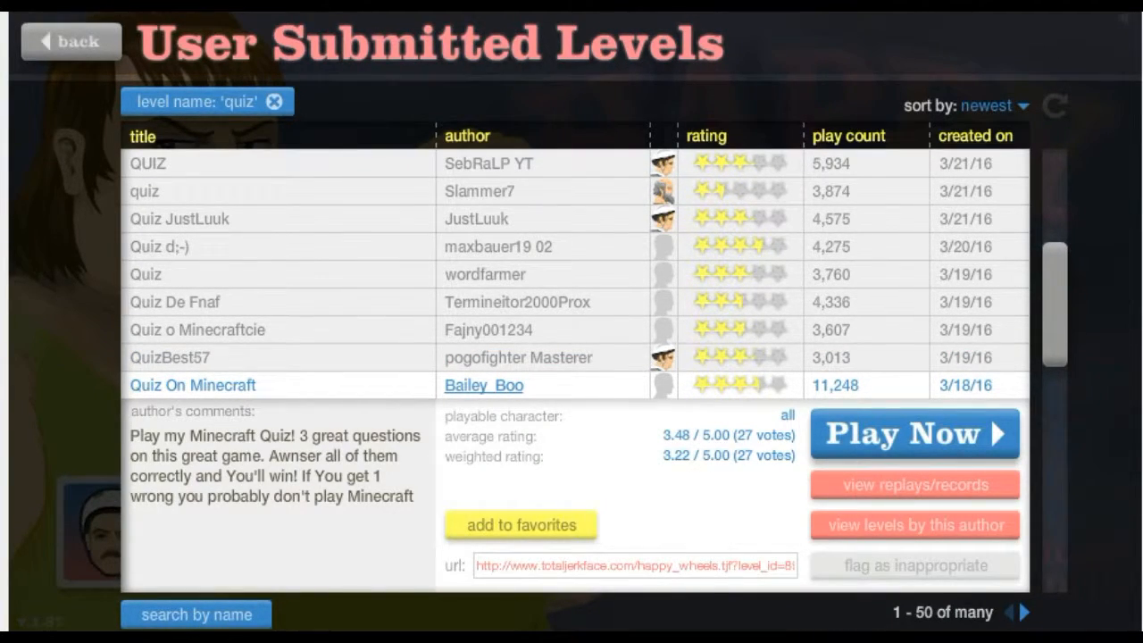
click(915, 434)
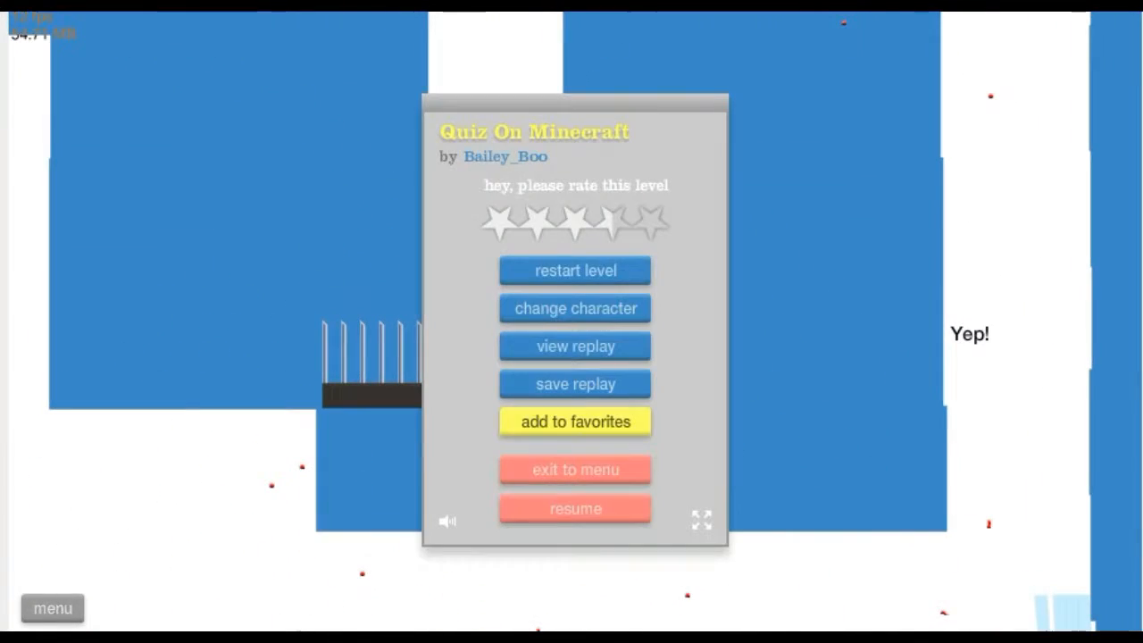
mouse_move(576, 270)
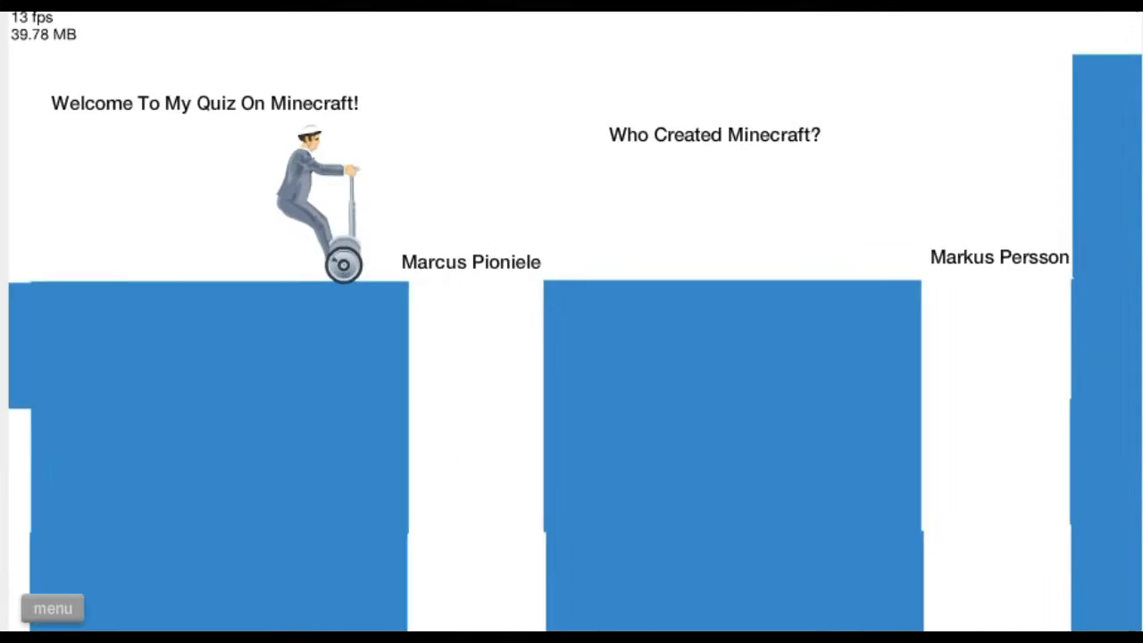
click(1000, 258)
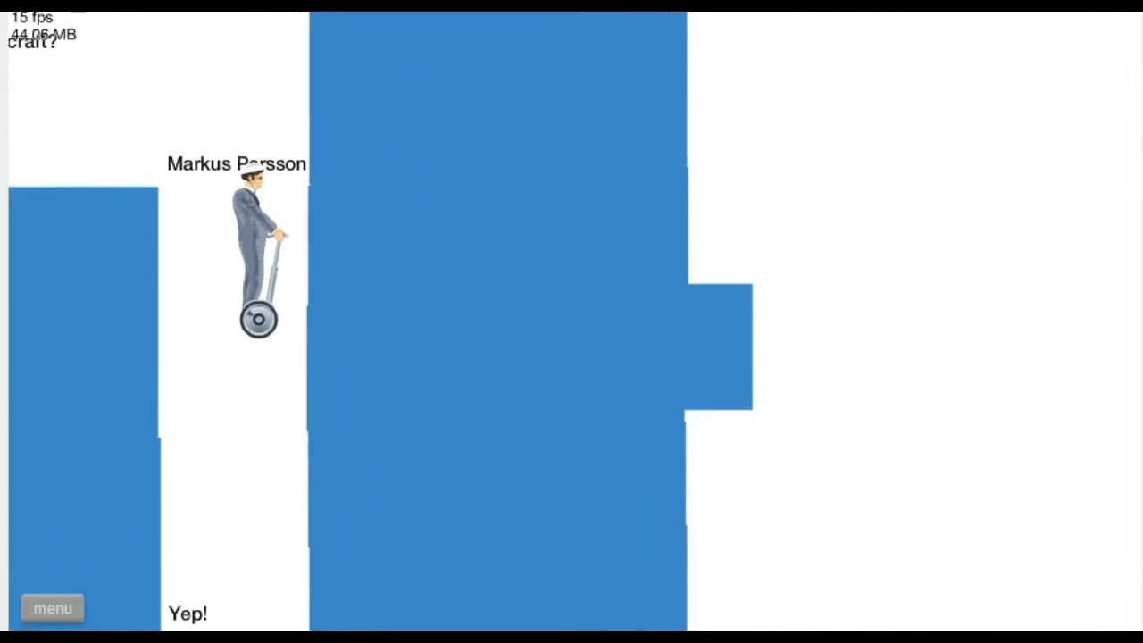